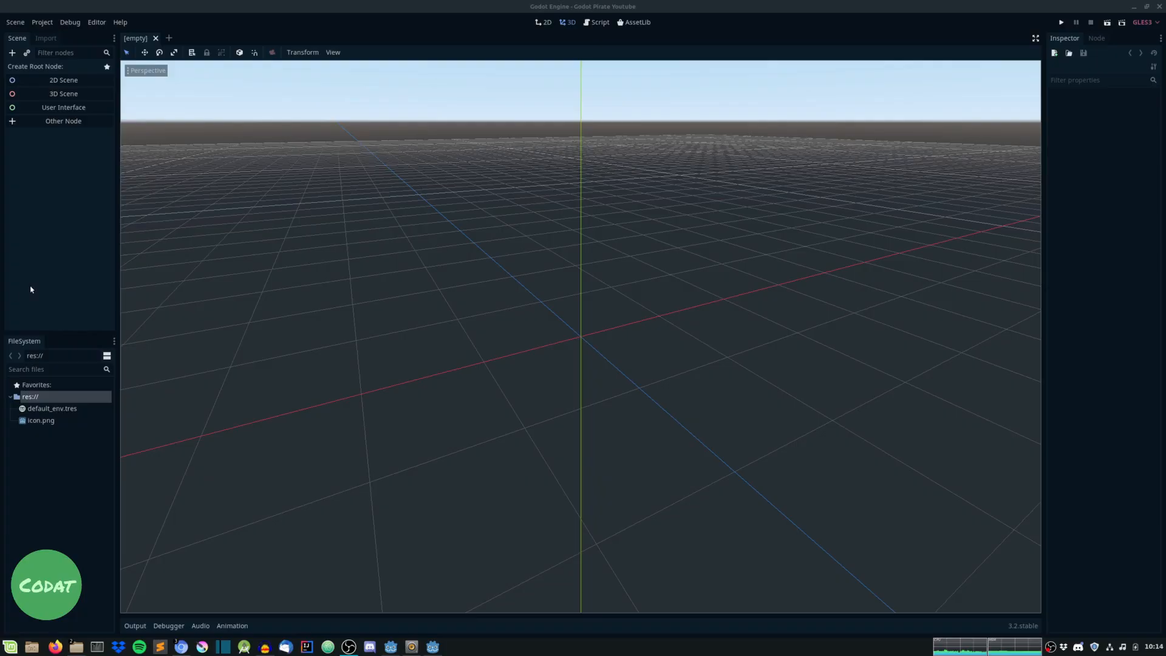
pyautogui.moveTo(48, 265)
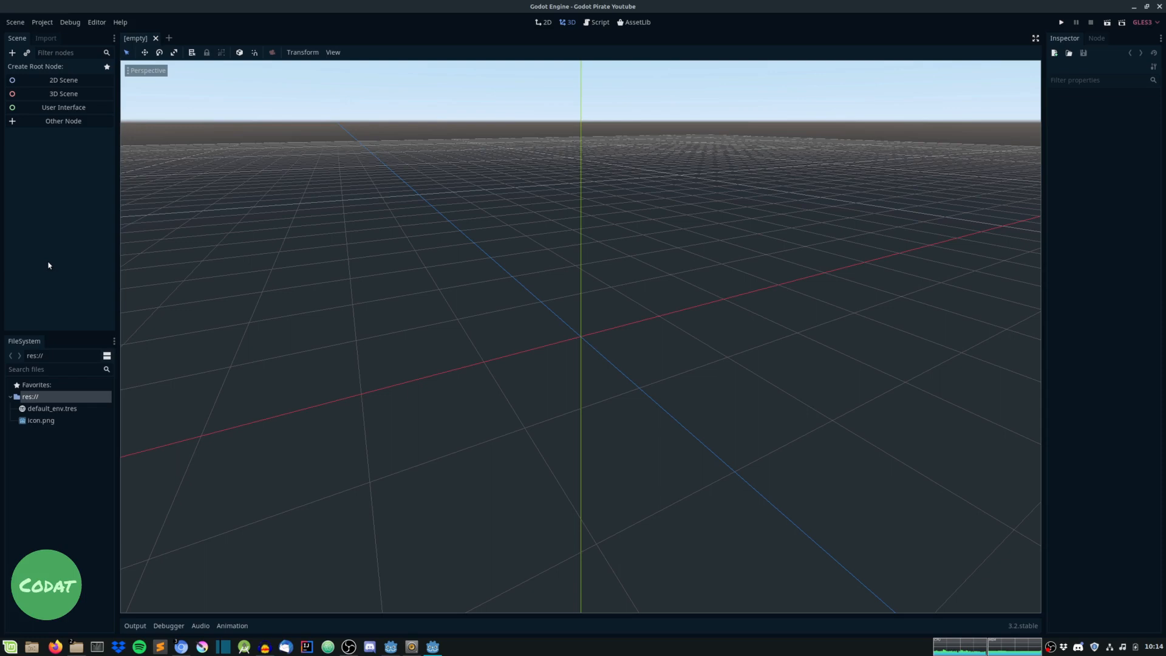
pyautogui.moveTo(55, 190)
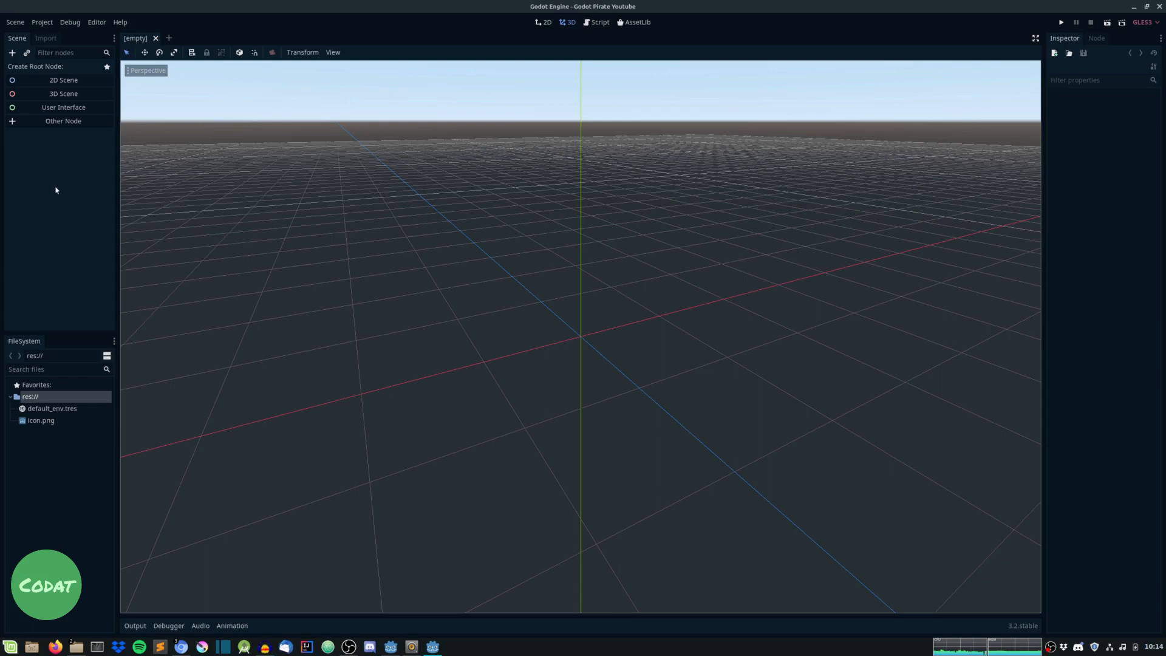
pyautogui.moveTo(21, 216)
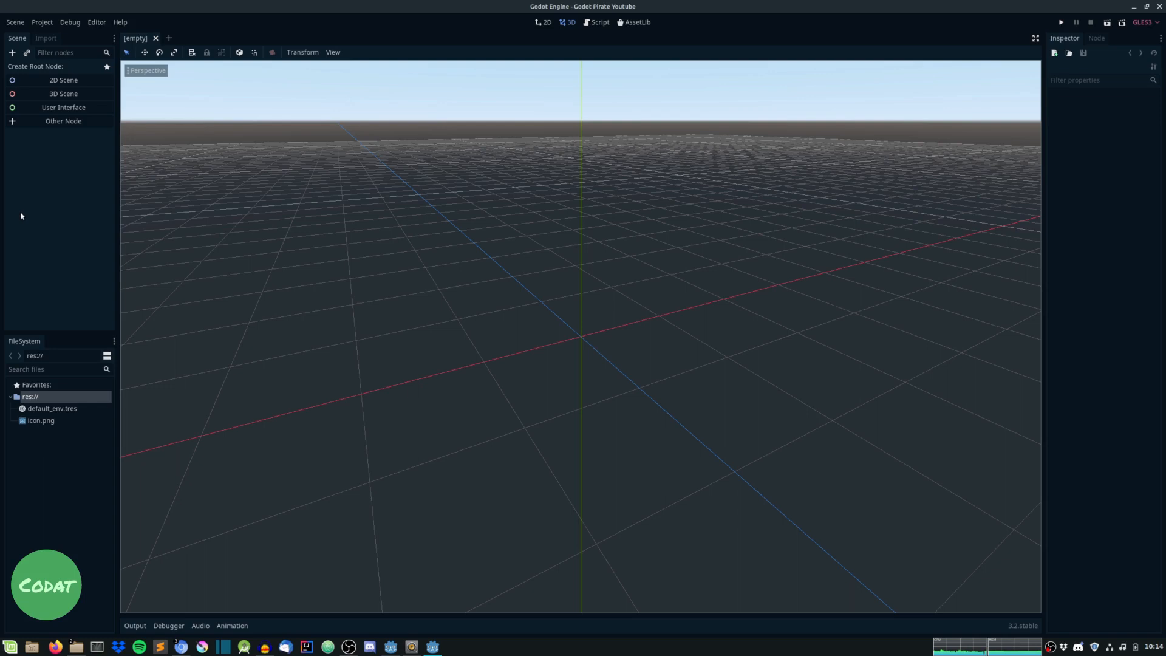
pyautogui.moveTo(50, 232)
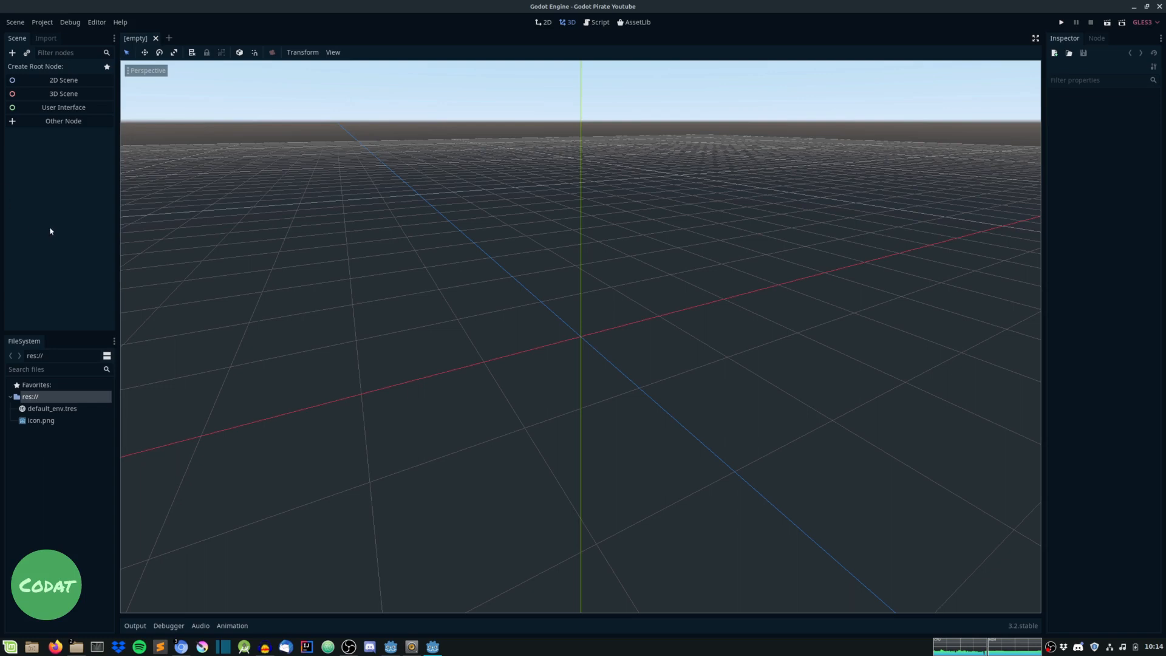
pyautogui.moveTo(74, 220)
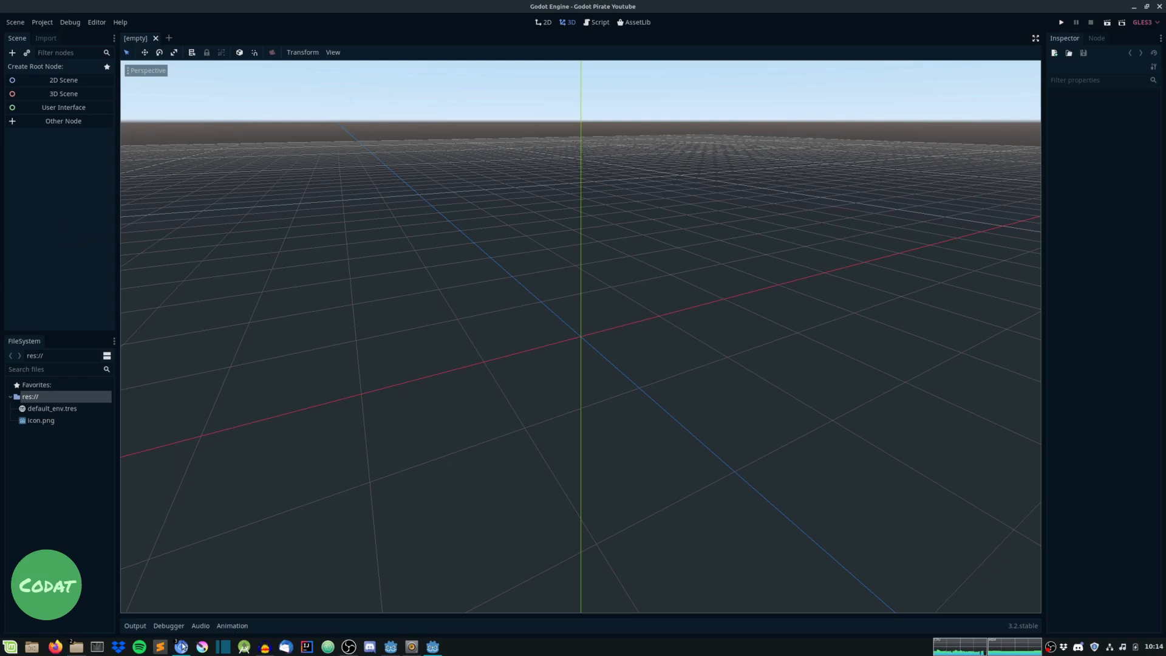
pyautogui.moveTo(179, 645)
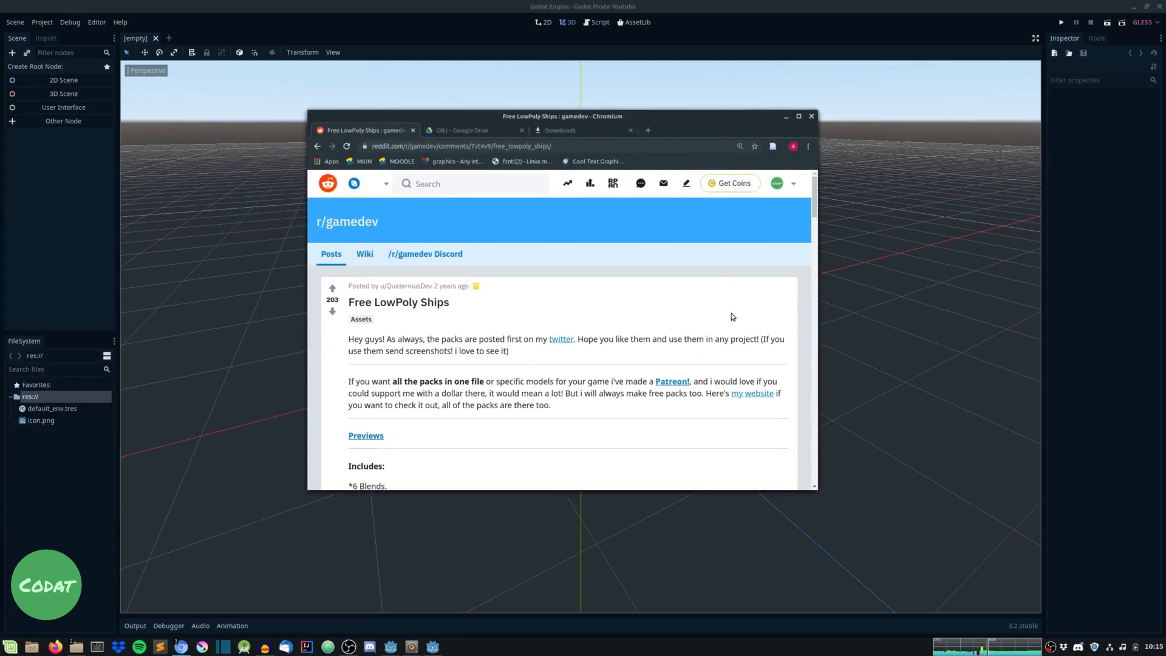
# Follow the Reddit link to Google Drive and open the ships OBJ folder of .obj models
pyautogui.doubleClick(397, 302)
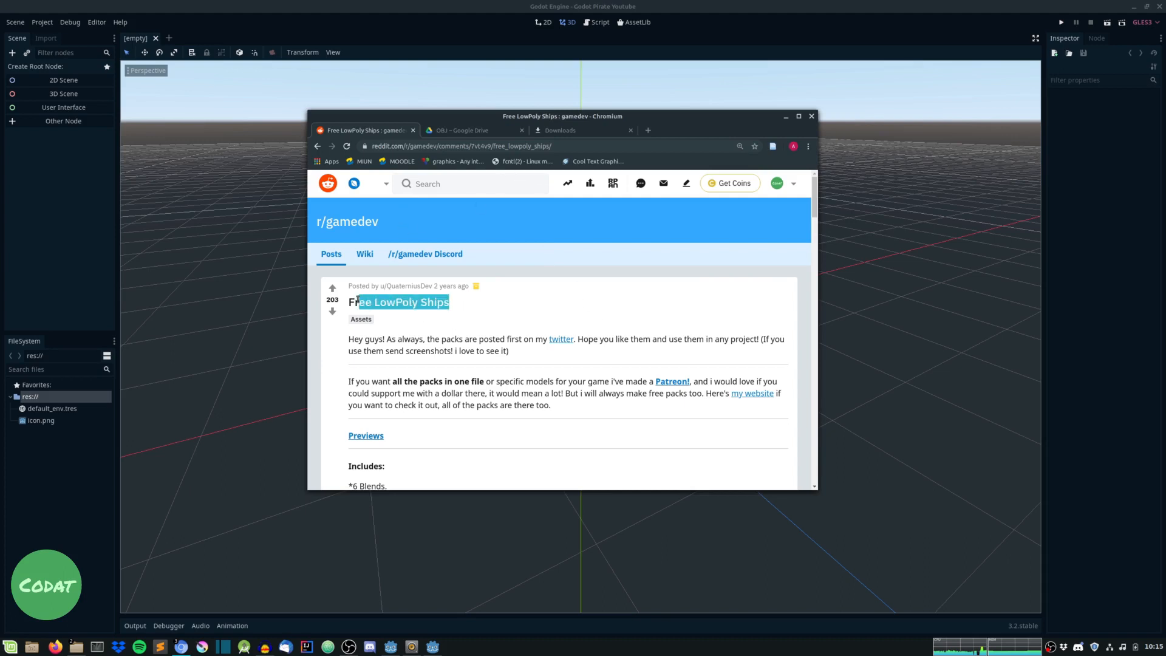
pyautogui.click(458, 305)
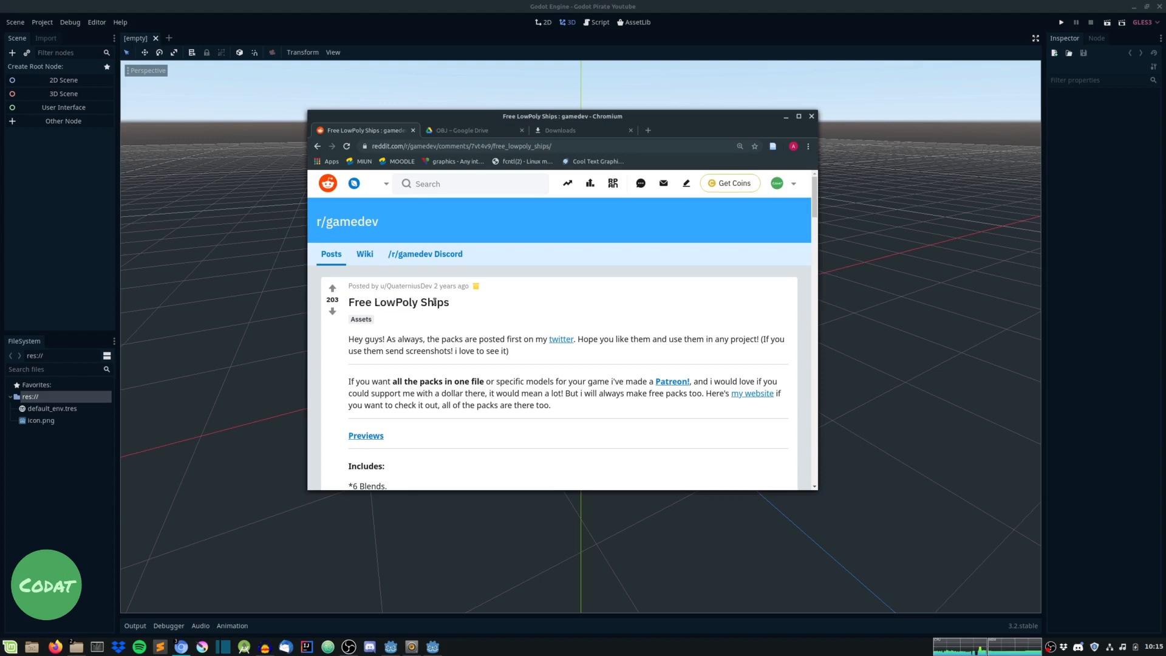
pyautogui.scroll(-3)
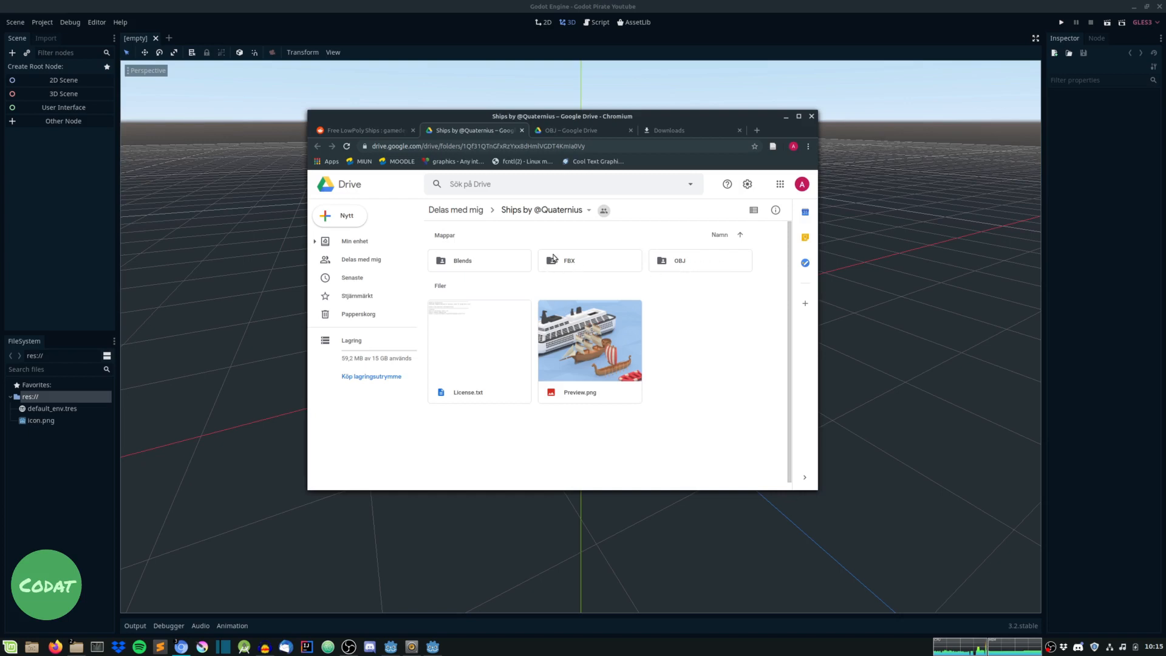
pyautogui.click(699, 260)
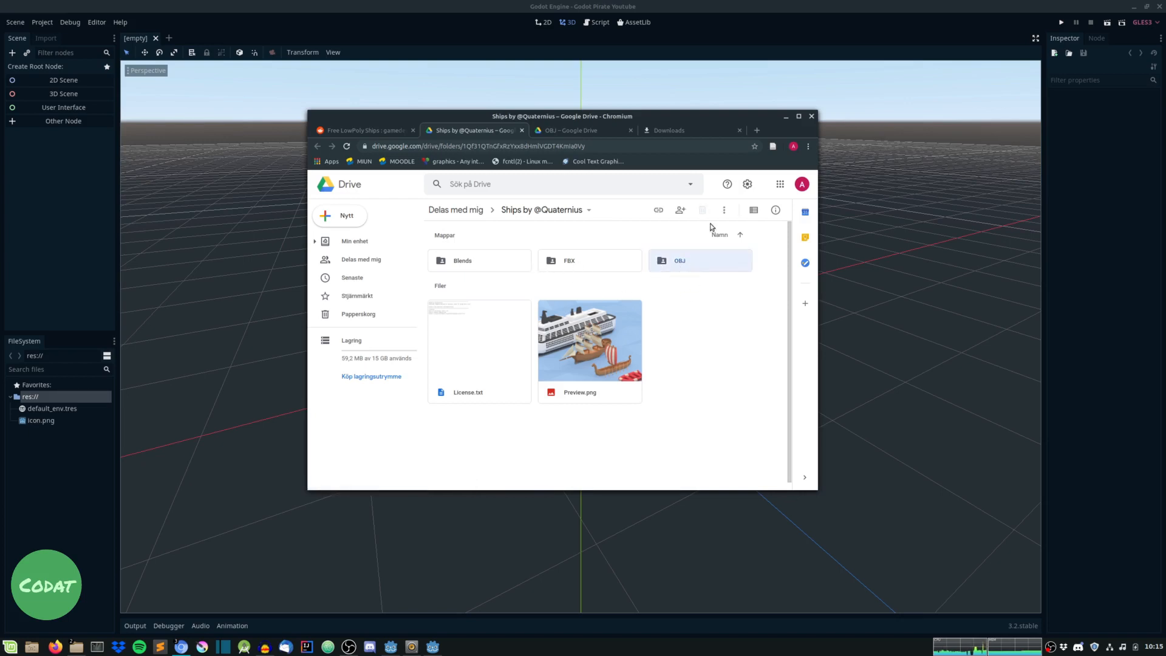
pyautogui.moveTo(665, 258)
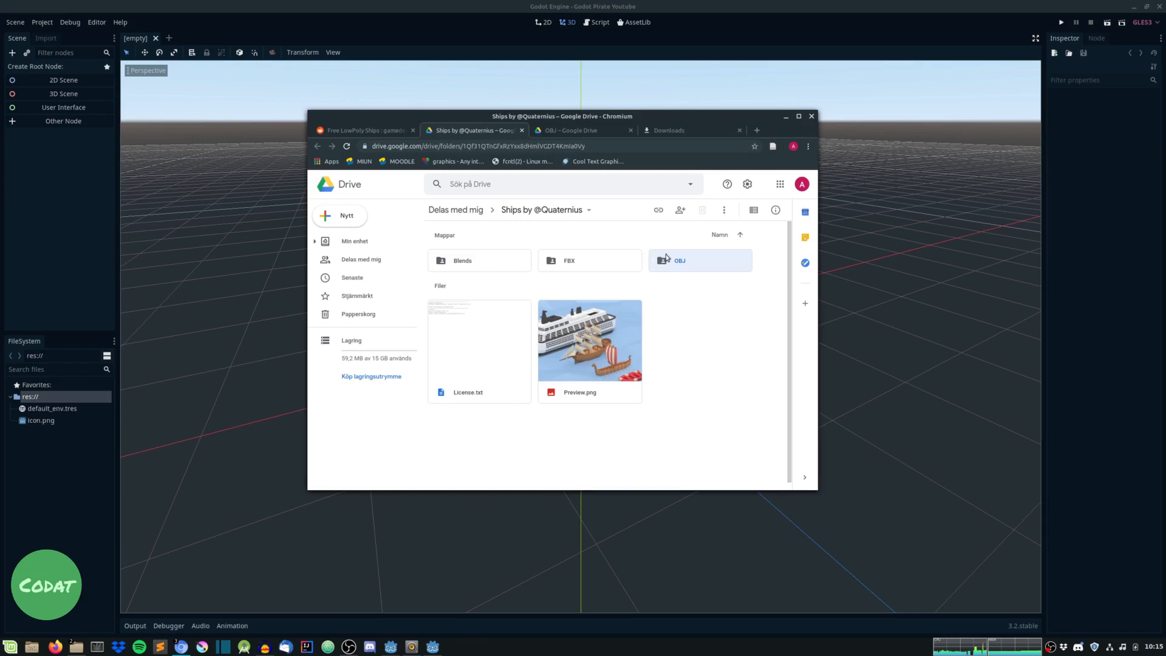
pyautogui.doubleClick(699, 261)
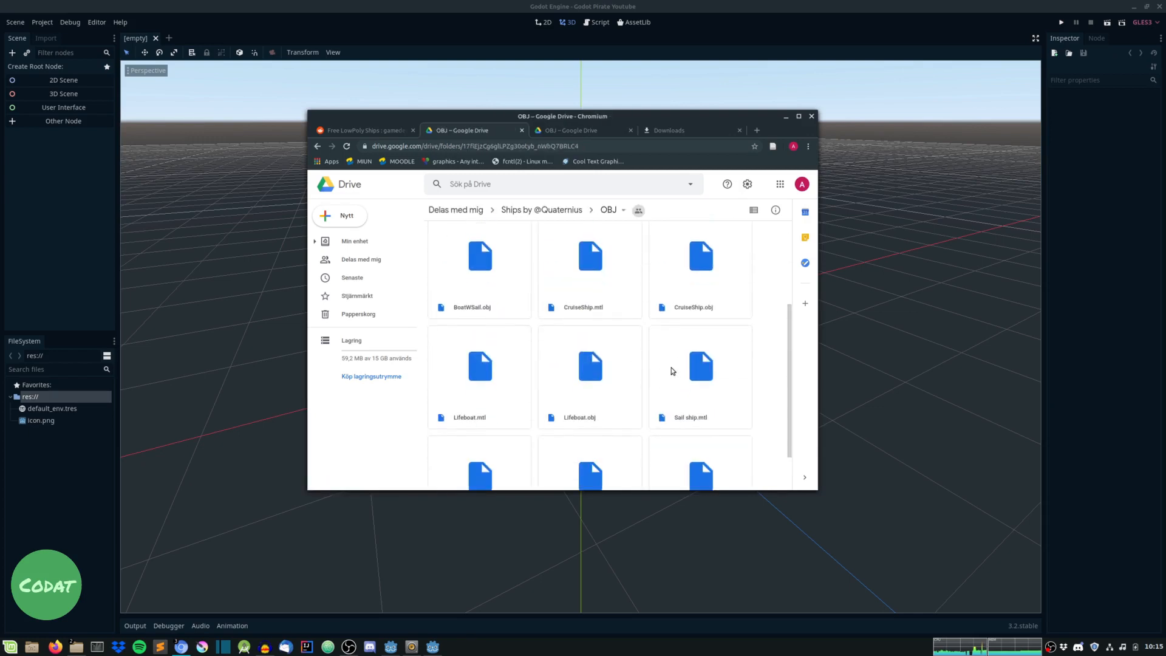
pyautogui.scroll(-3)
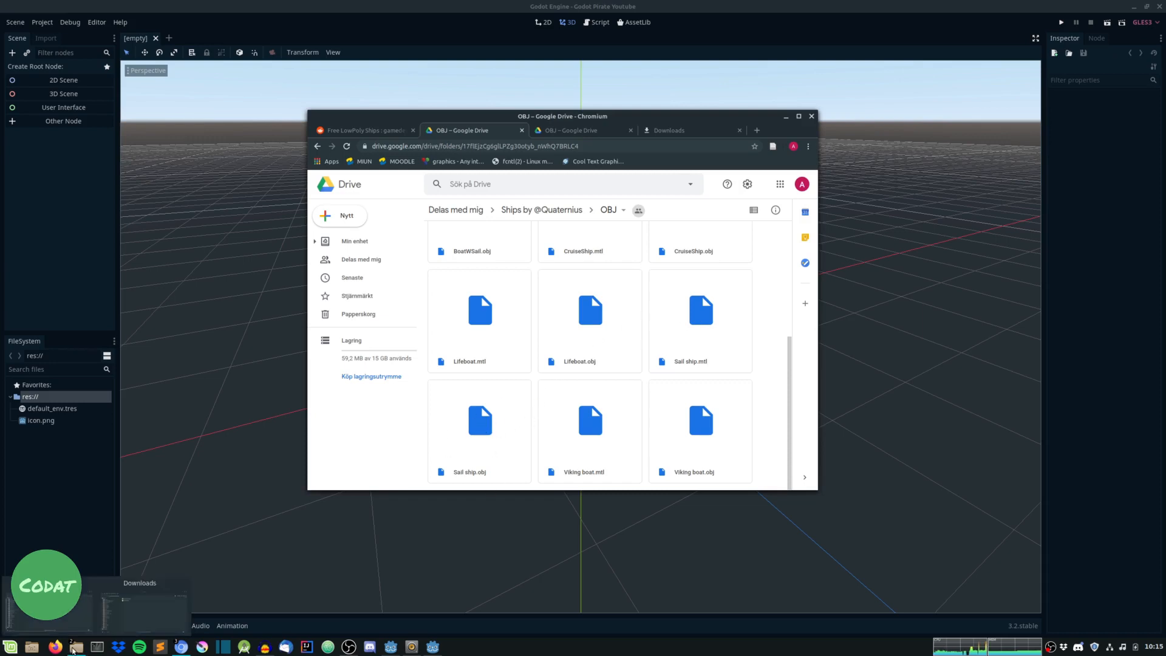
pyautogui.click(97, 646)
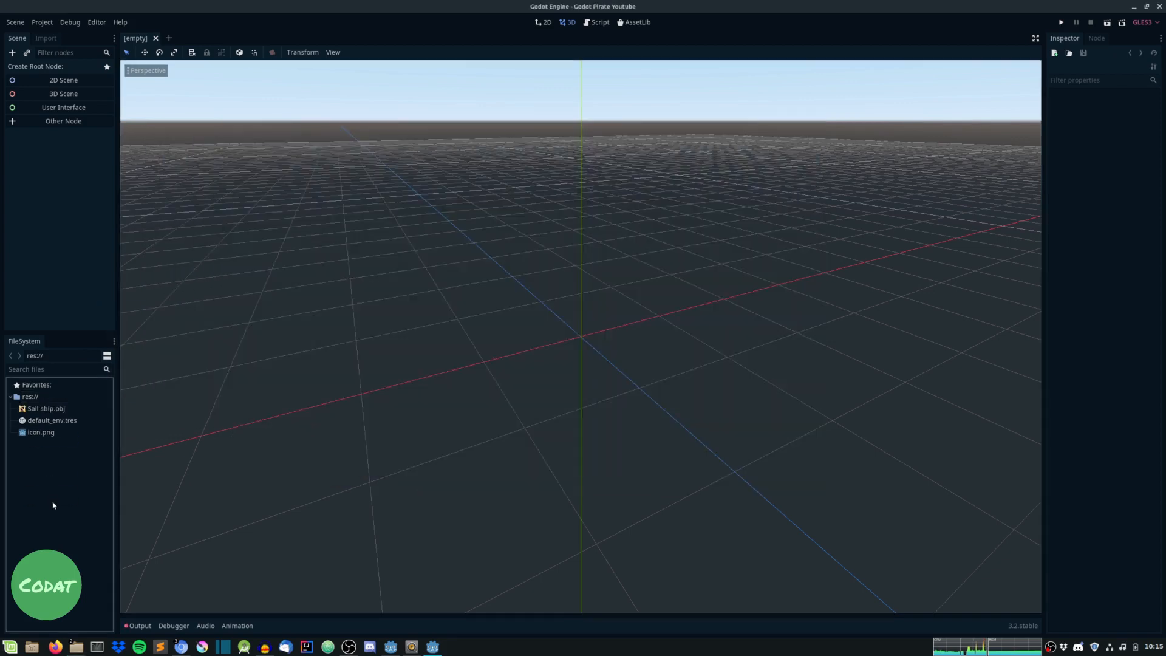
# Right-click res:// in the FileSystem dock to create an 'assets' folder for Sail ship.obj
pyautogui.rightClick(28, 395)
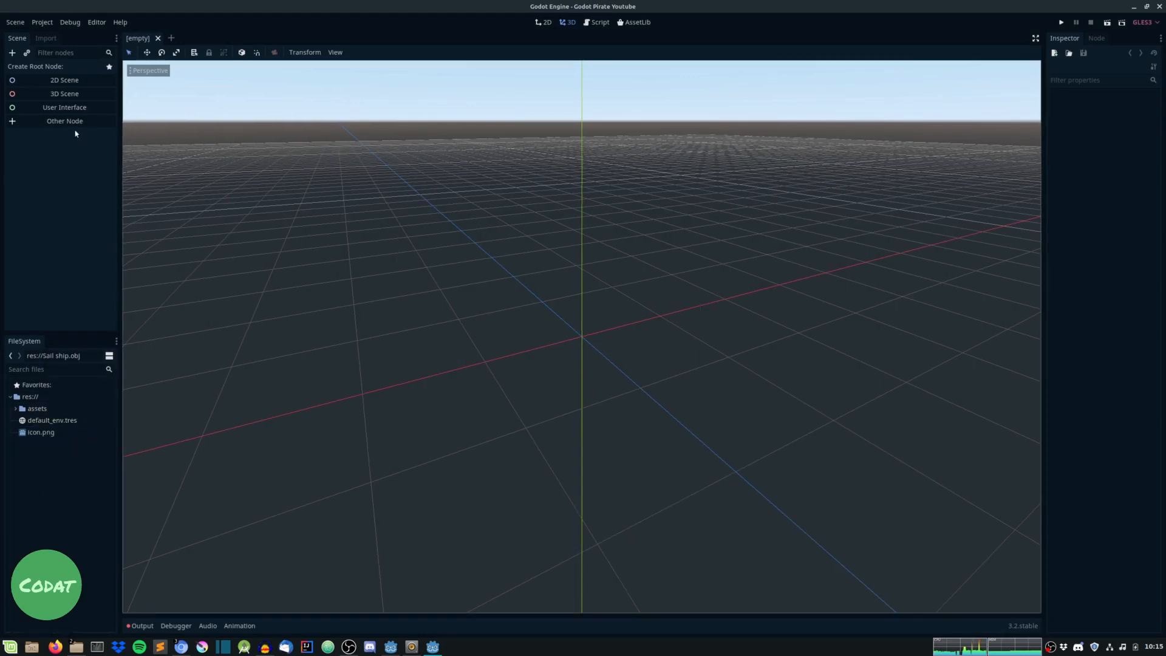
# Create a KinematicBody root named Player with CollisionShape and MeshInstance children
pyautogui.click(64, 120)
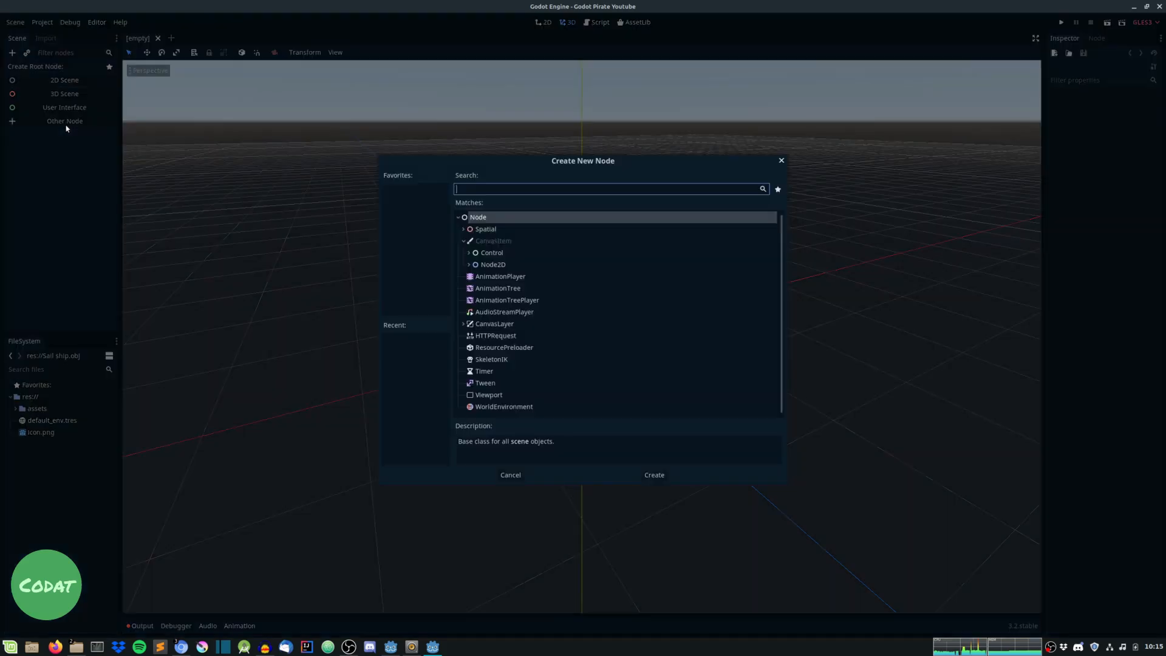
pyautogui.write('Kine')
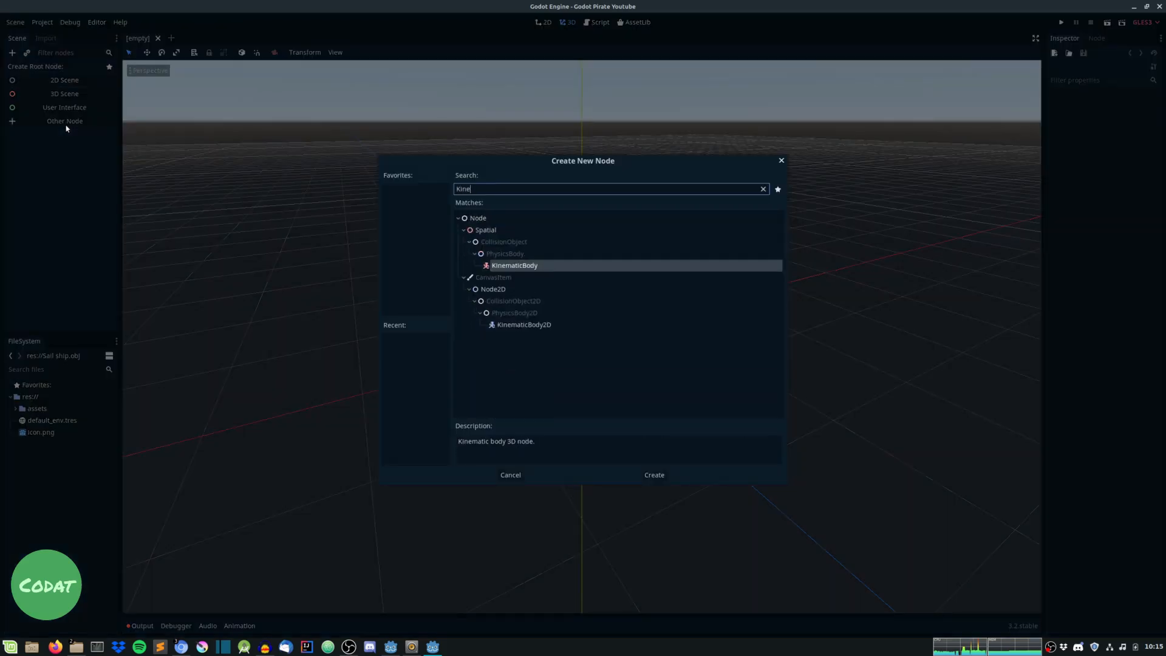
pyautogui.click(652, 474)
pyautogui.write('Collisi')
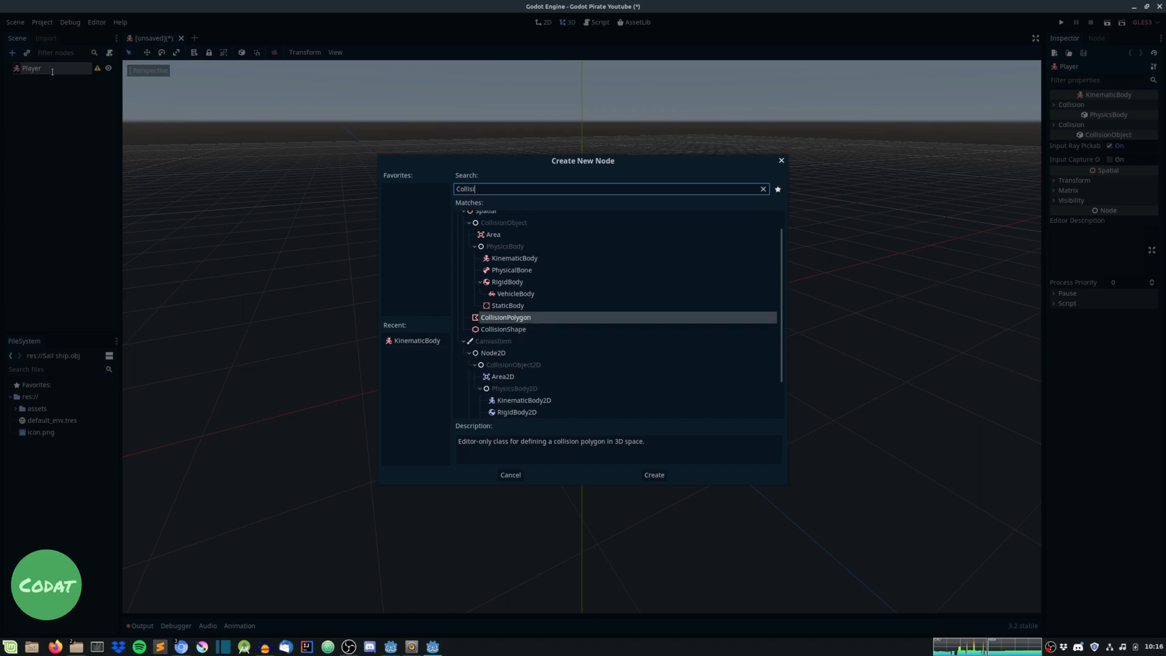
pyautogui.click(652, 474)
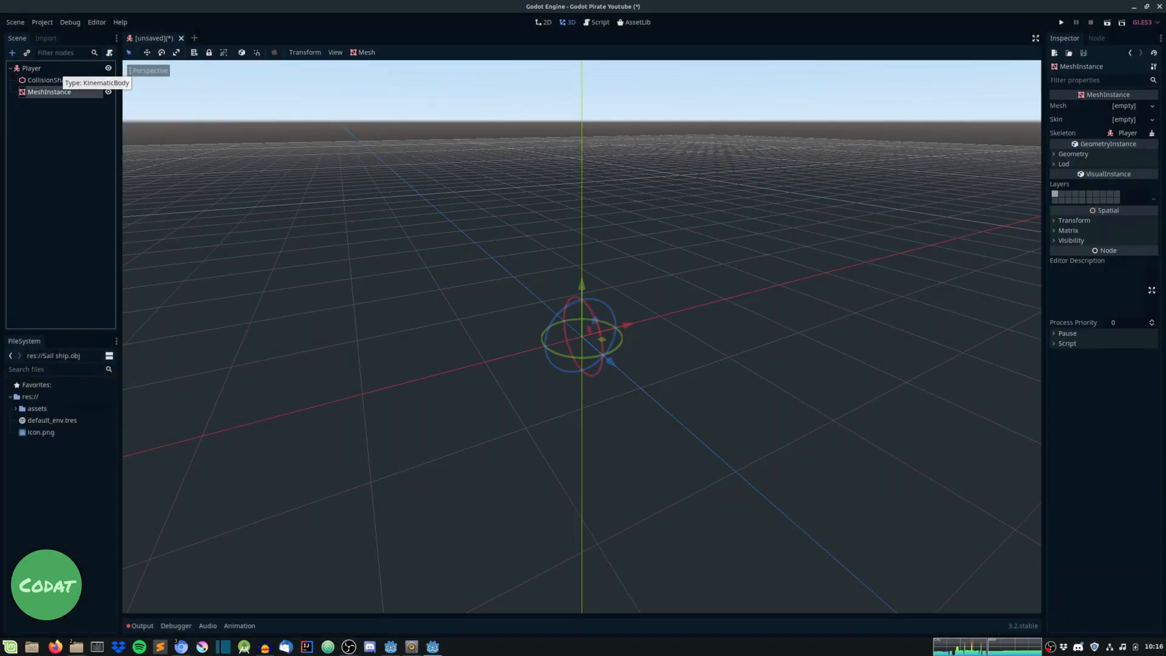
pyautogui.click(36, 408)
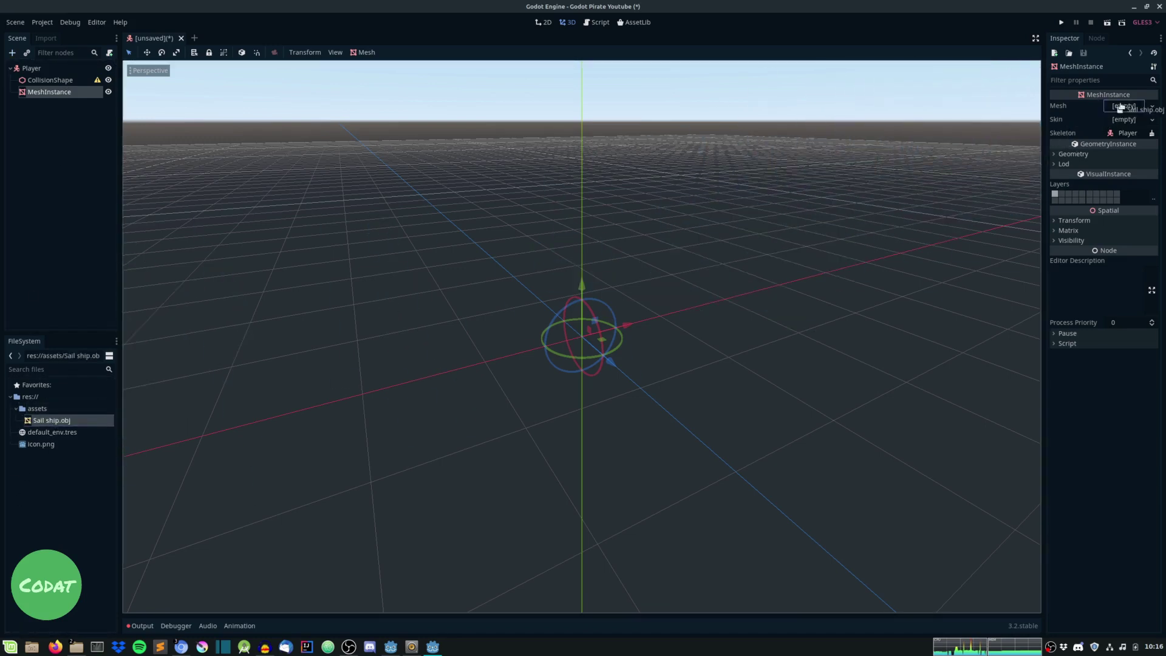
# Assign Sail ship.obj as the MeshInstance mesh and save the scene as src/Player.tscn
pyautogui.click(1129, 109)
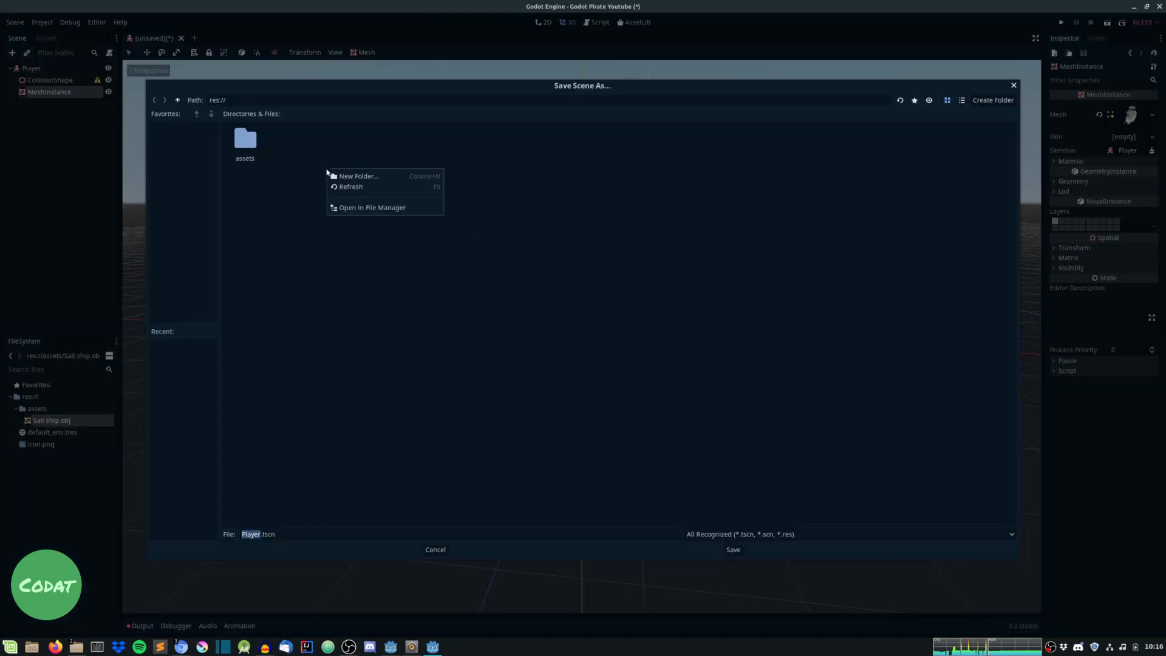
pyautogui.click(358, 177)
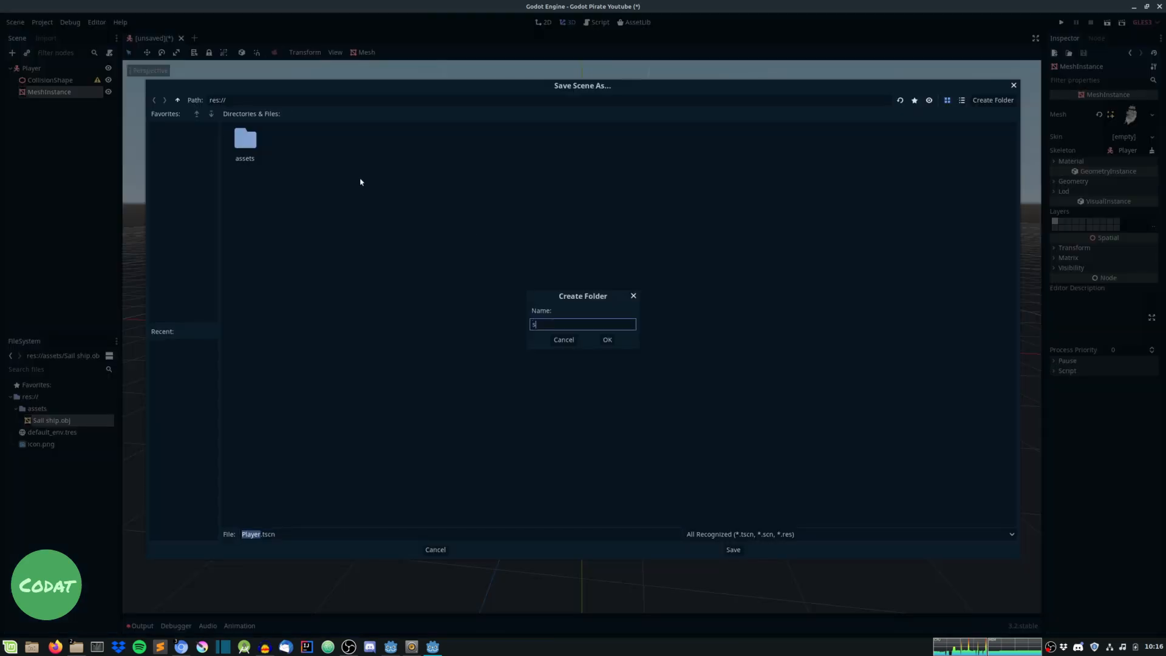
pyautogui.click(607, 340)
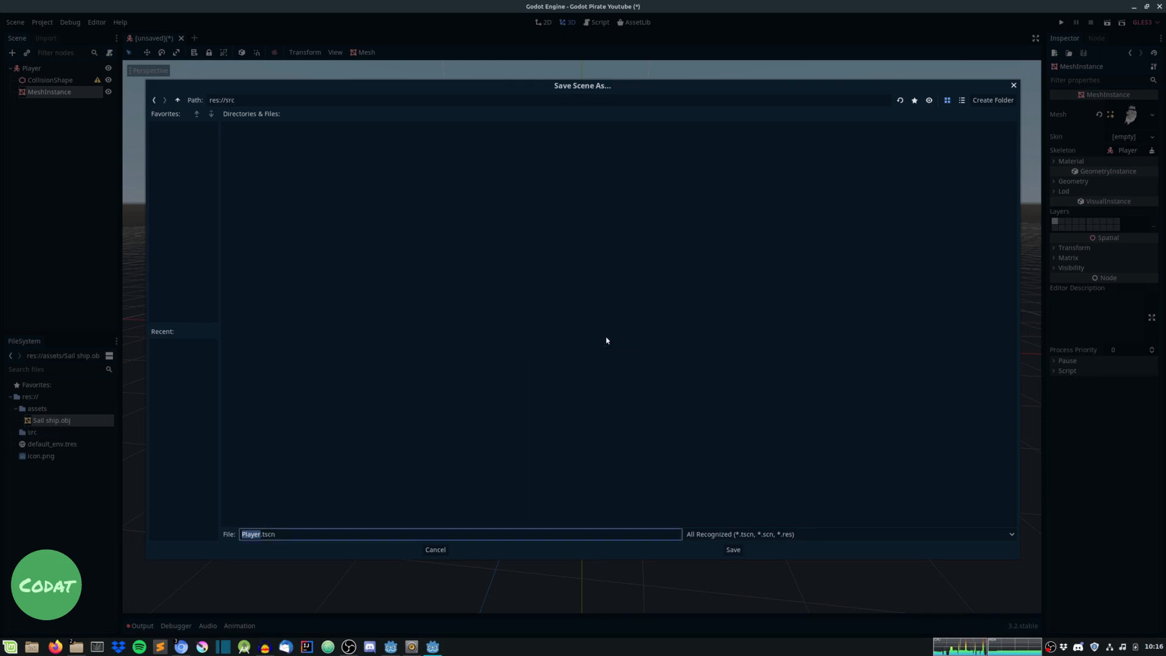
pyautogui.click(732, 550)
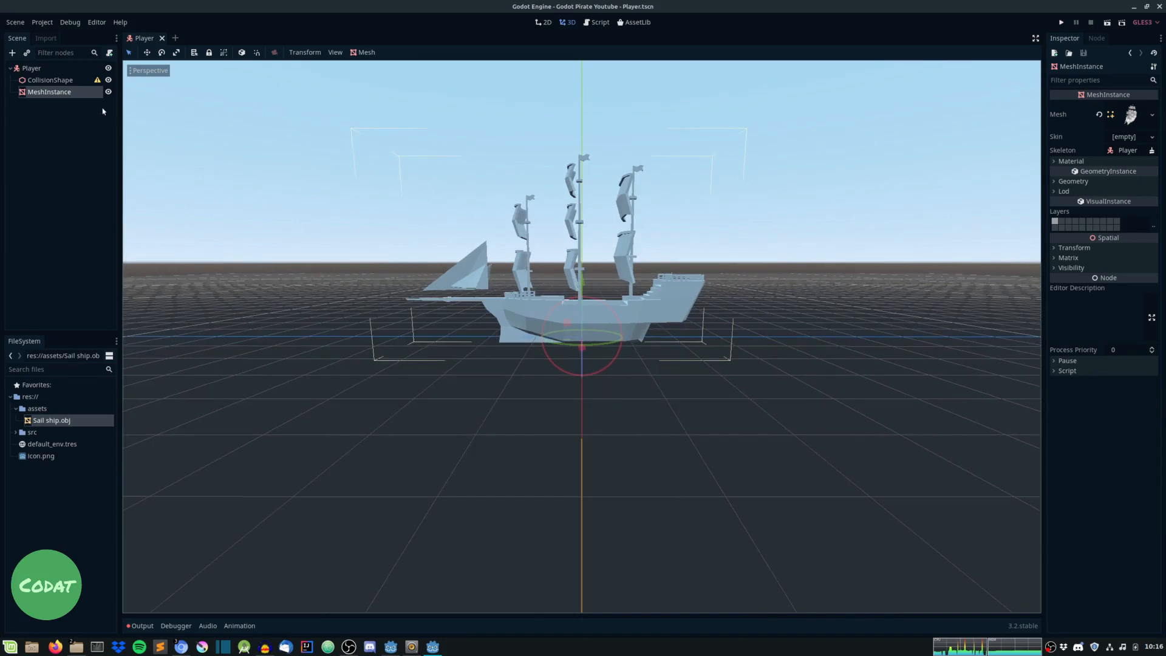
pyautogui.moveTo(24, 440)
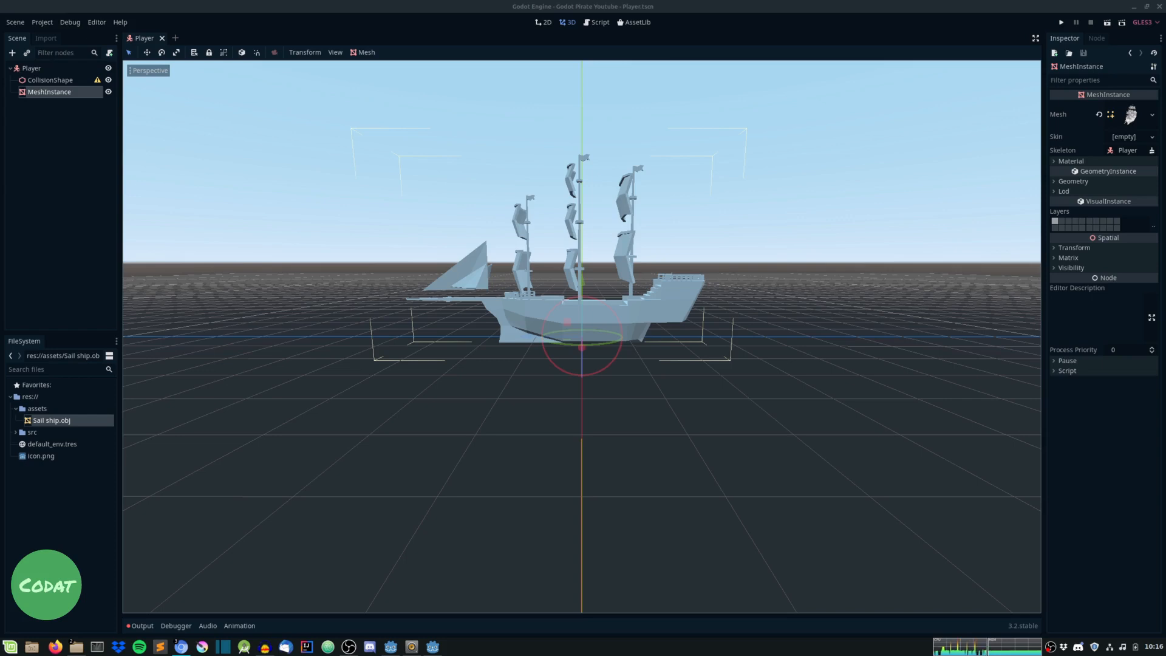
pyautogui.moveTo(179, 646)
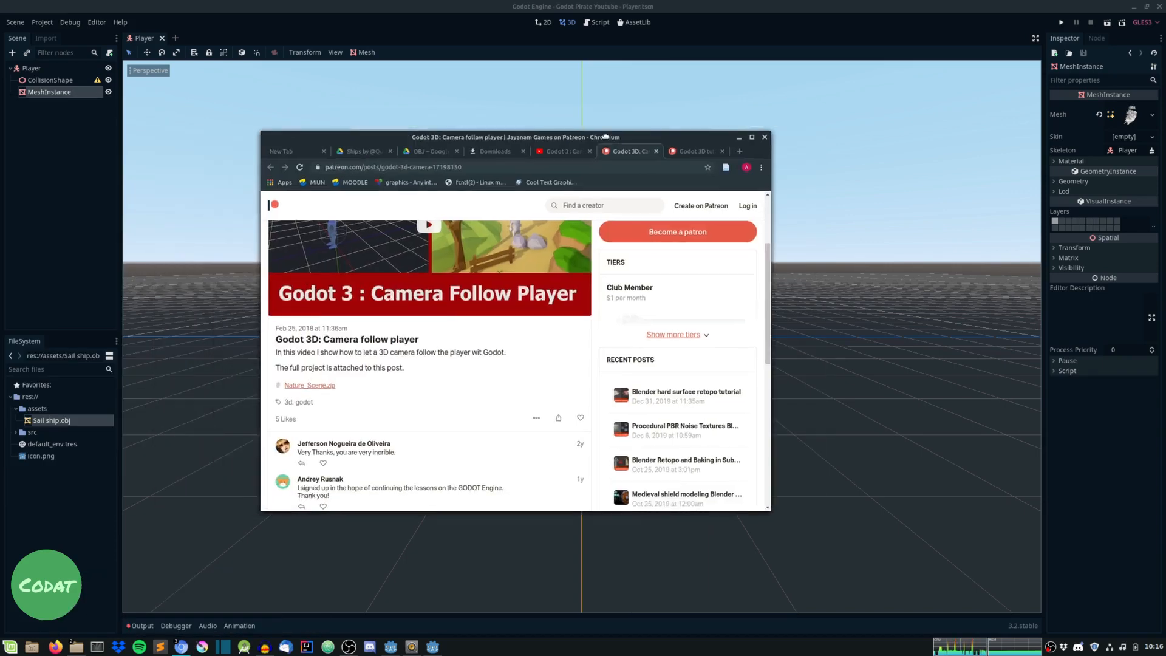
# Scroll the Jayanam Games Patreon post down to the Nature_Scene.zip attachment
pyautogui.scroll(-3)
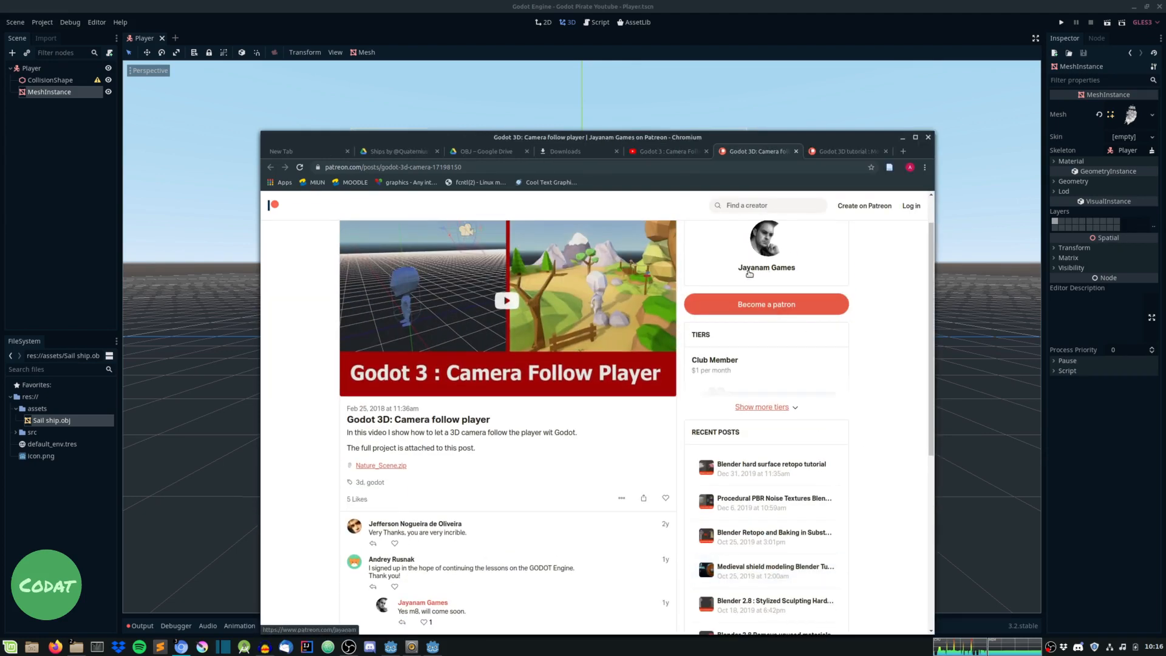
pyautogui.scroll(-3)
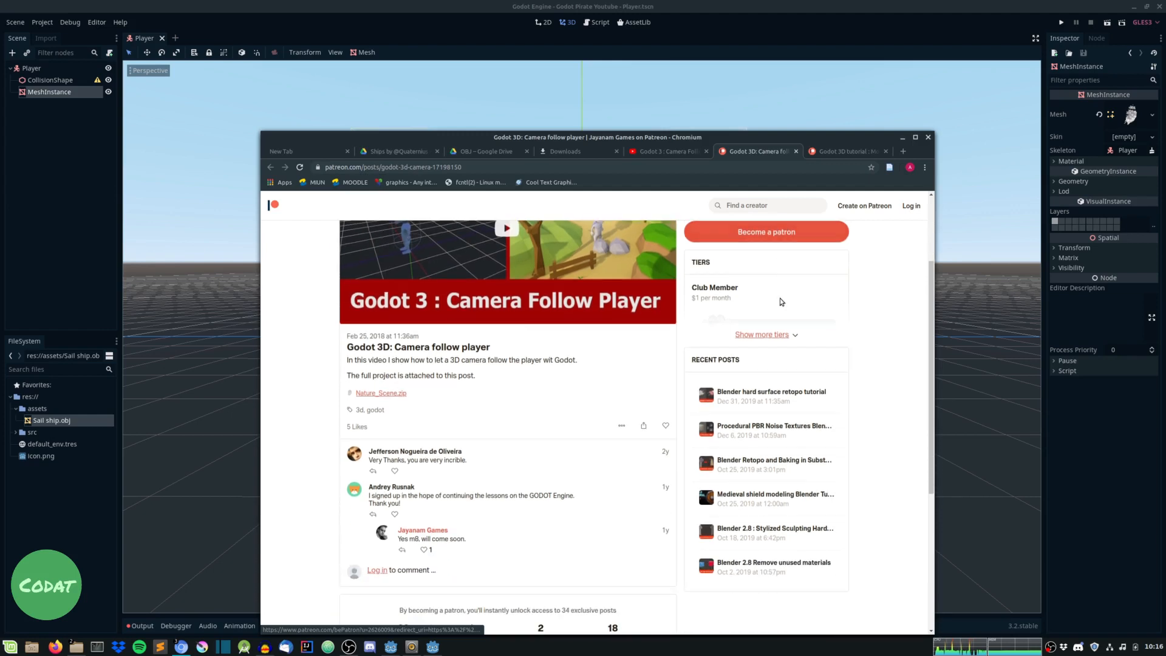
pyautogui.moveTo(417, 400)
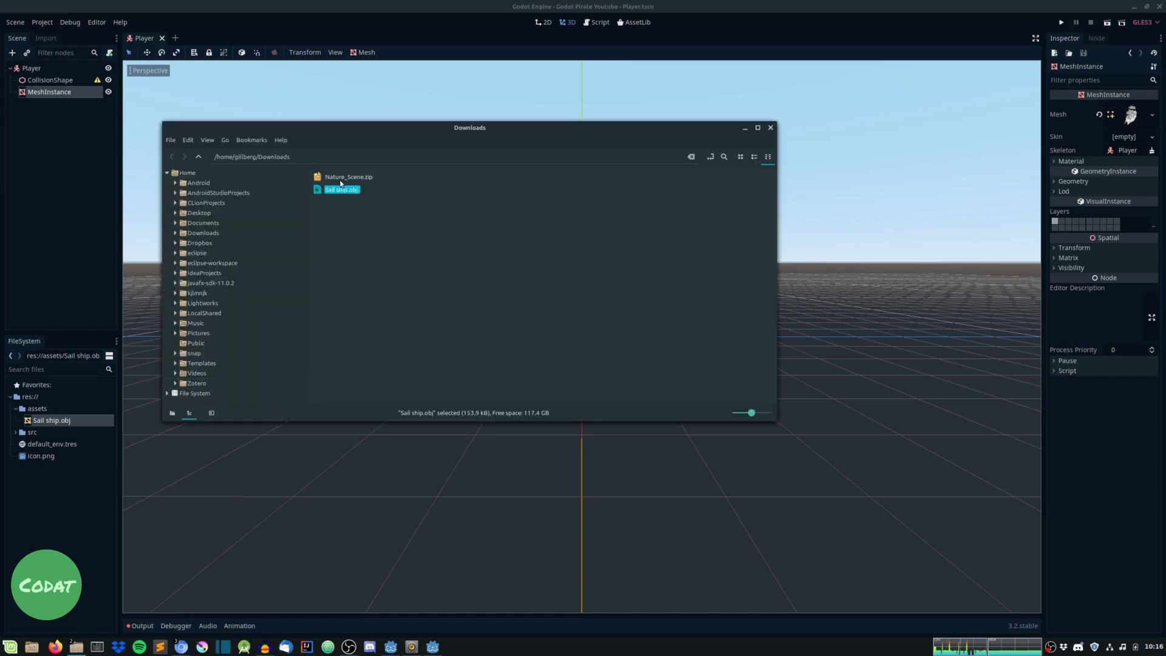
# Open Player.gd from Nature_Scene.zip in the text editor and scroll through its code
pyautogui.doubleClick(348, 176)
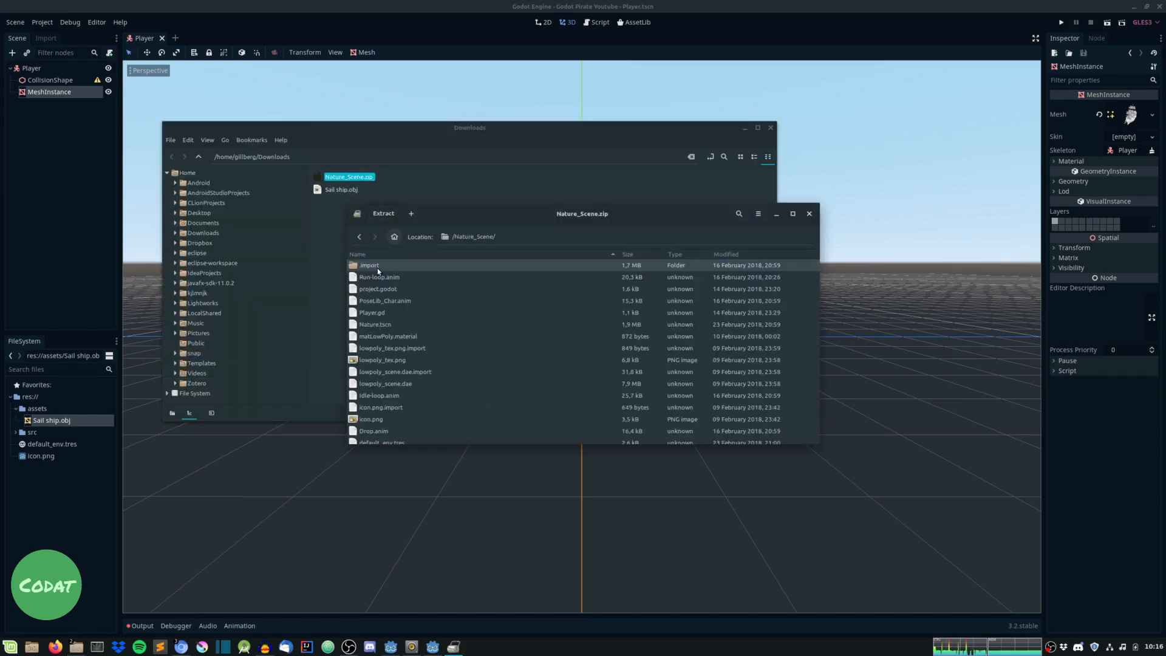
pyautogui.click(371, 312)
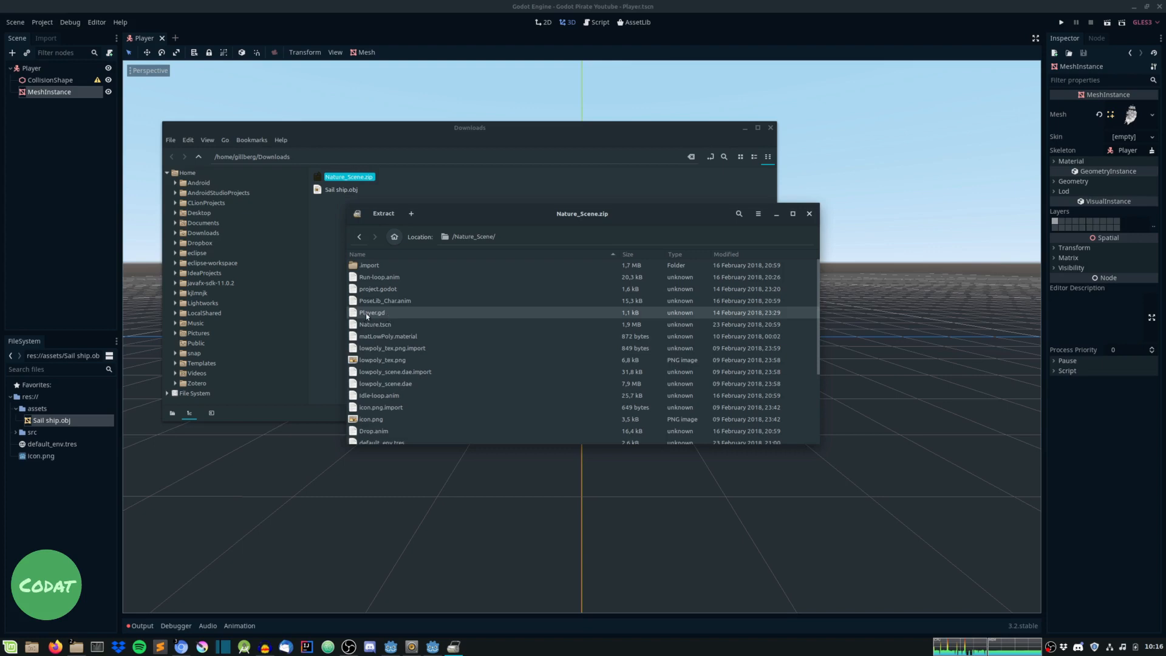
pyautogui.doubleClick(371, 312)
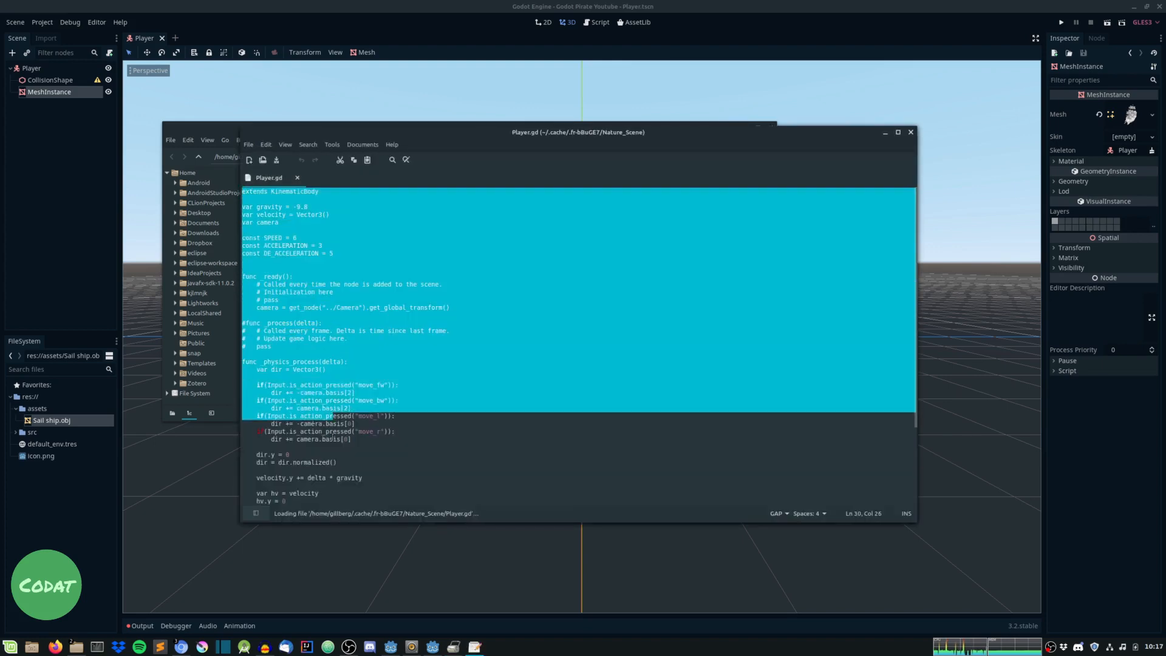
pyautogui.scroll(-3)
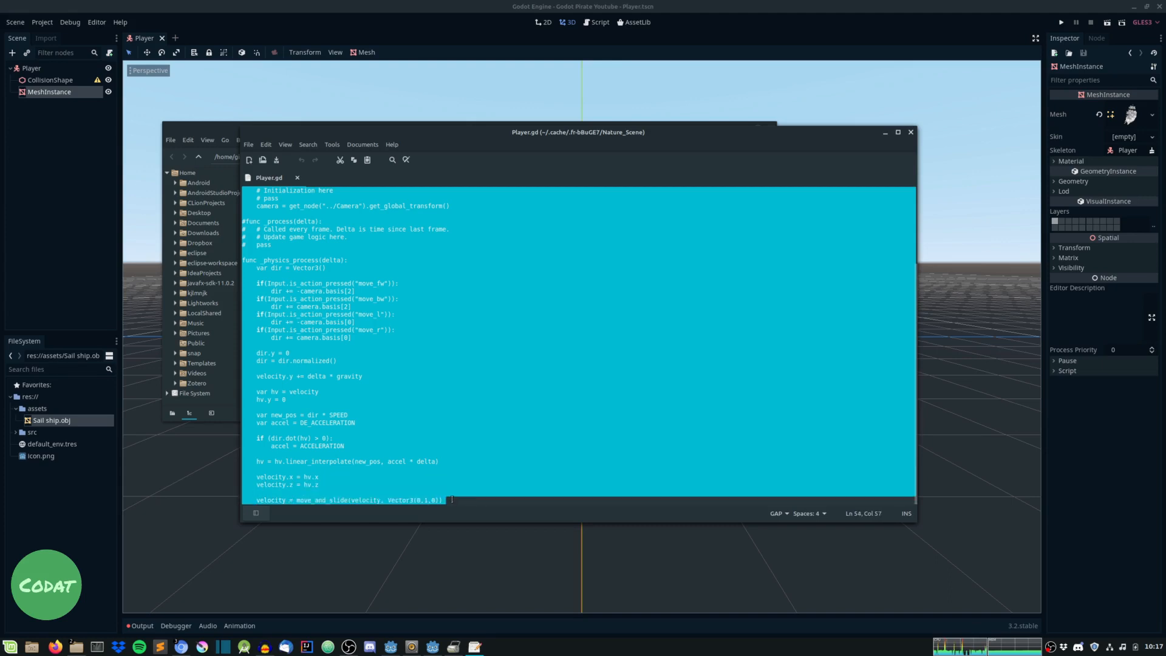
pyautogui.moveTo(47, 169)
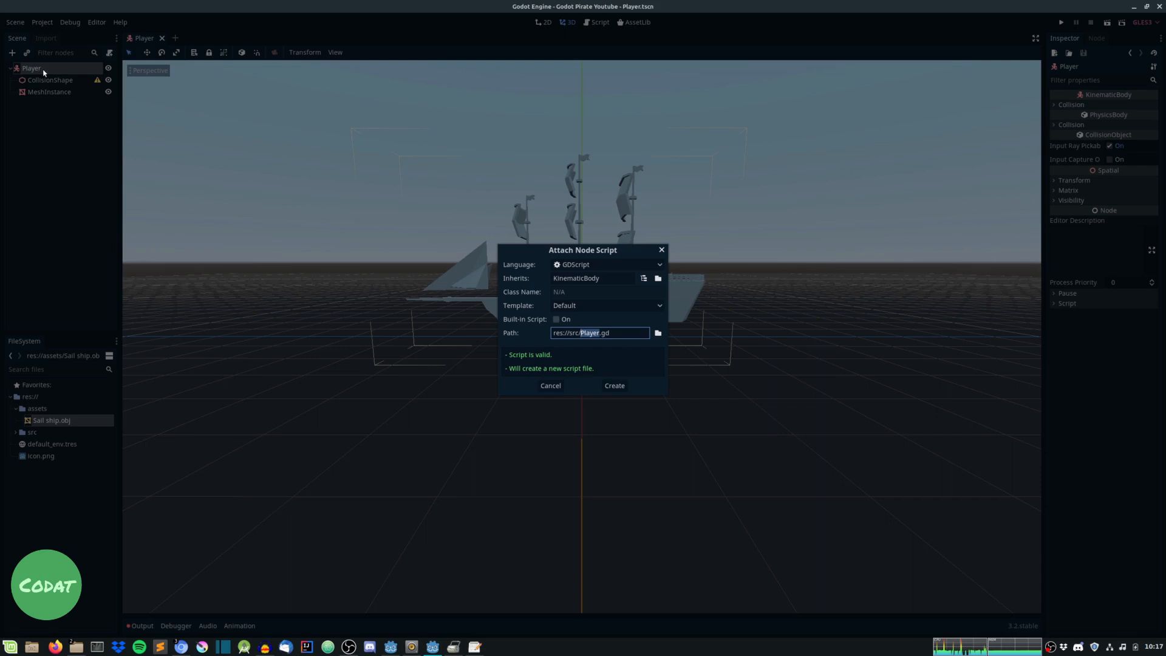
# Create Player.gd on Player, paste the code, and delete the gravity variable and its use
pyautogui.click(614, 385)
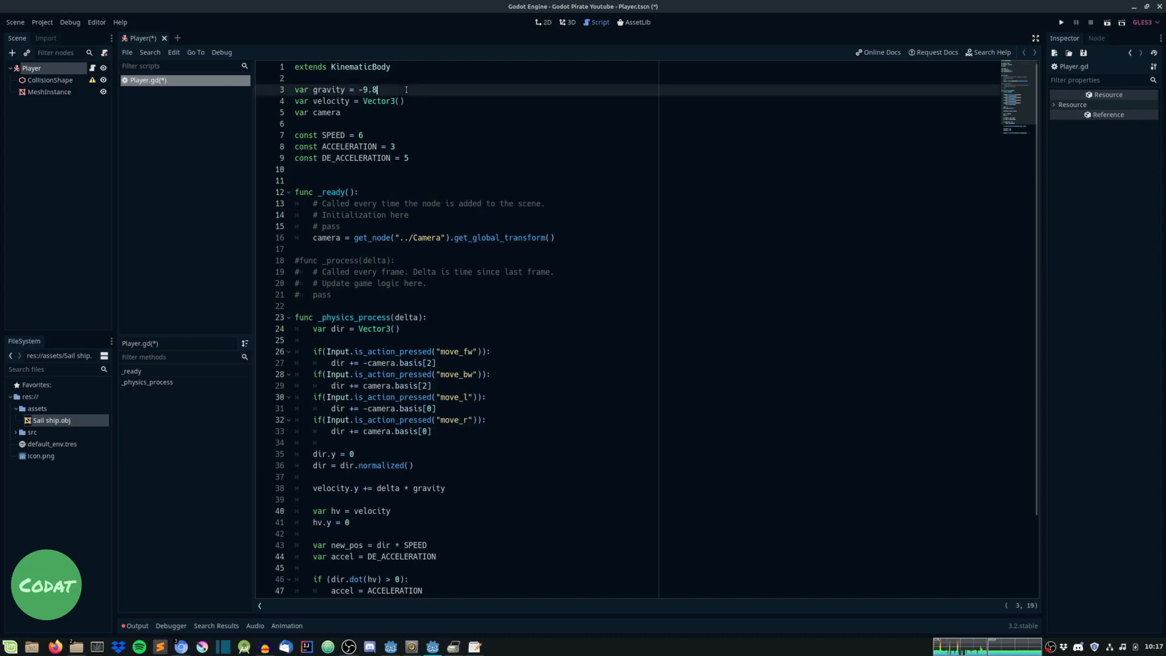
pyautogui.press('ctrl+shift+k')
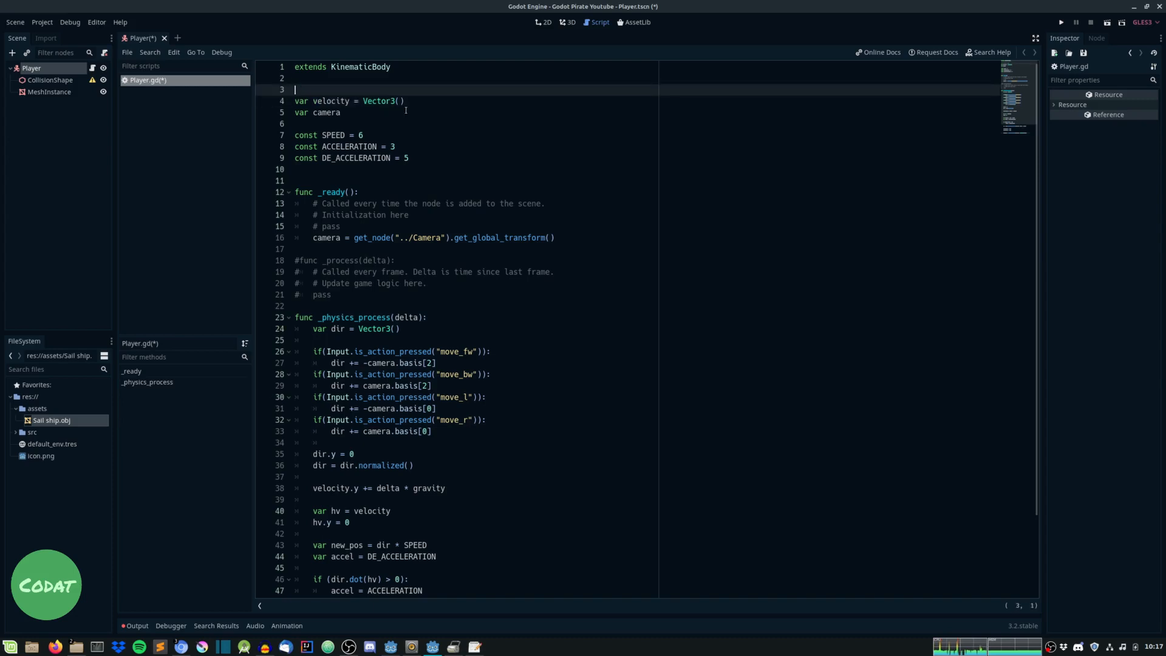
pyautogui.scroll(-3)
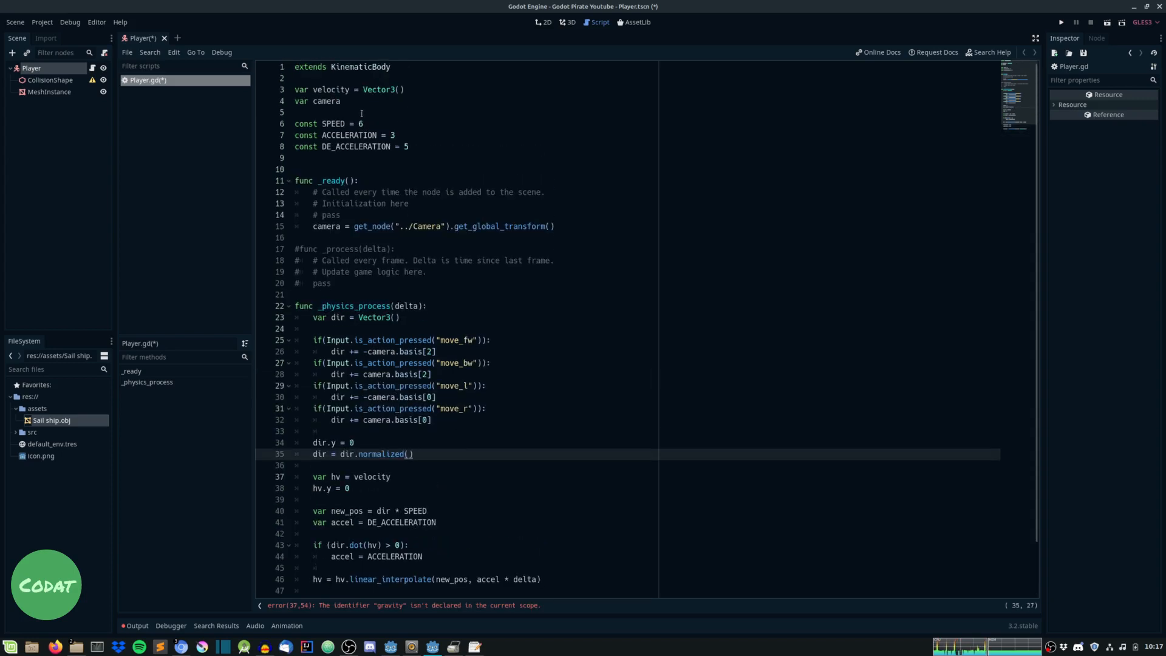
pyautogui.click(342, 101)
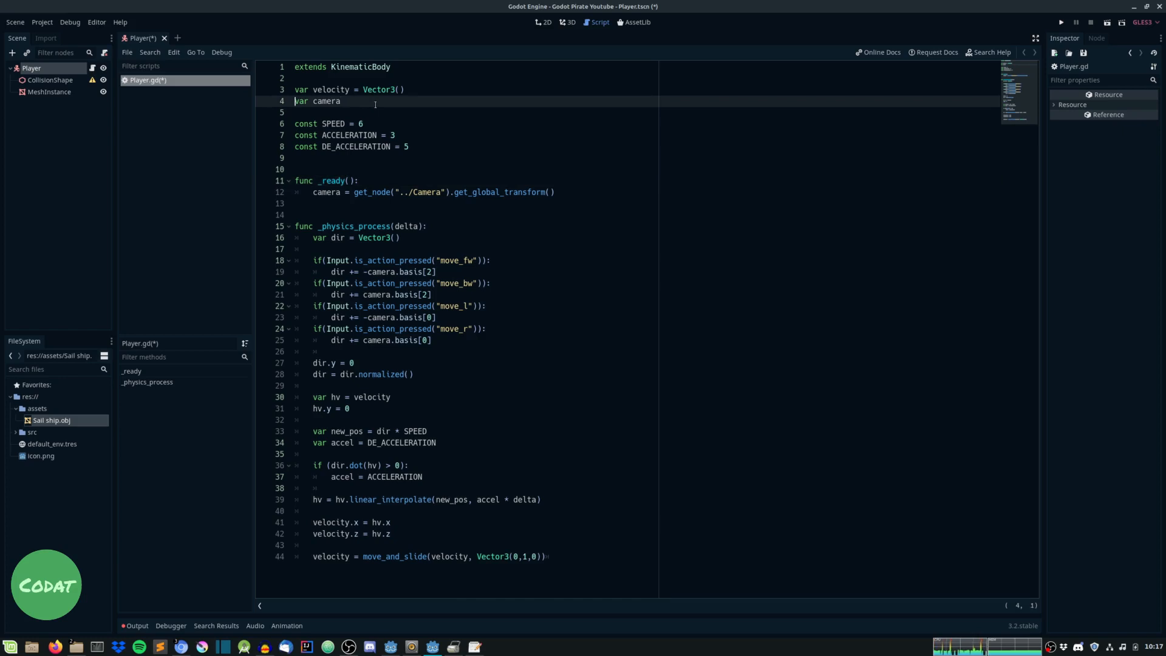
# Move the camera variable declaration up under extends and start retyping it as onready
pyautogui.doubleClick(325, 192)
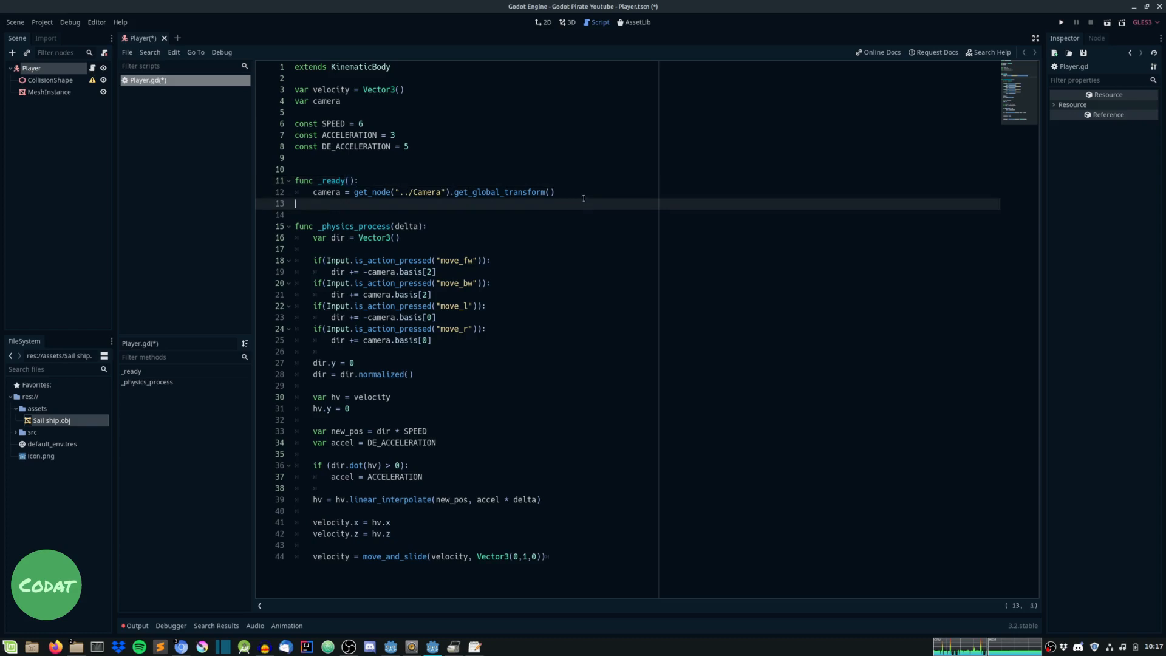
pyautogui.click(340, 102)
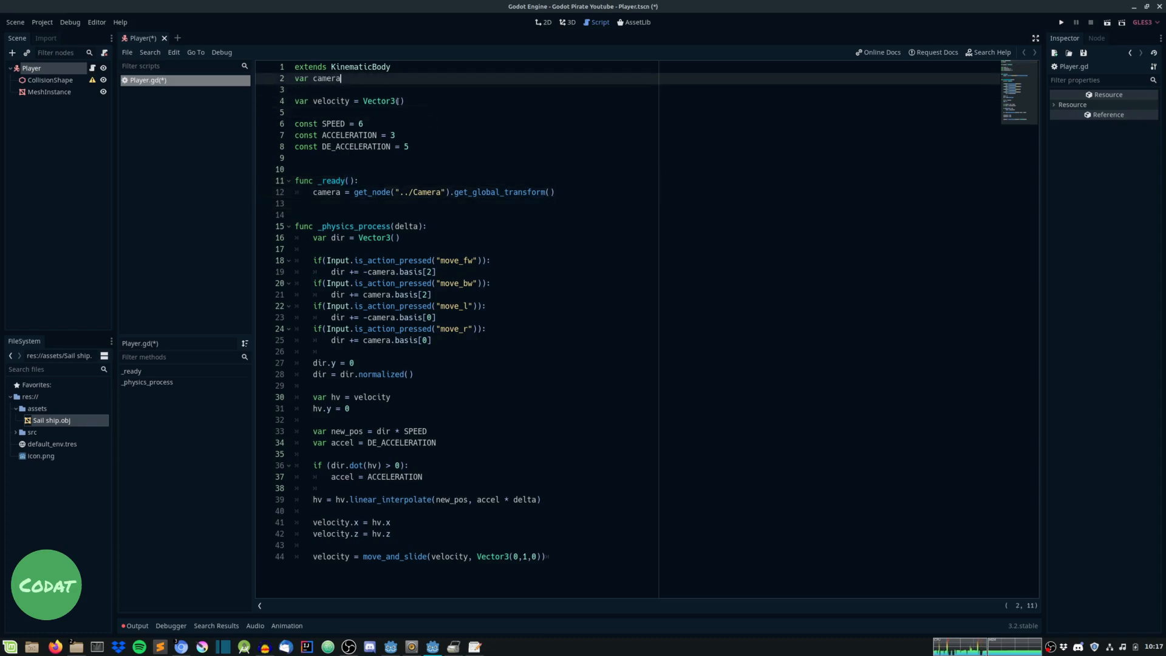
pyautogui.write('onread')
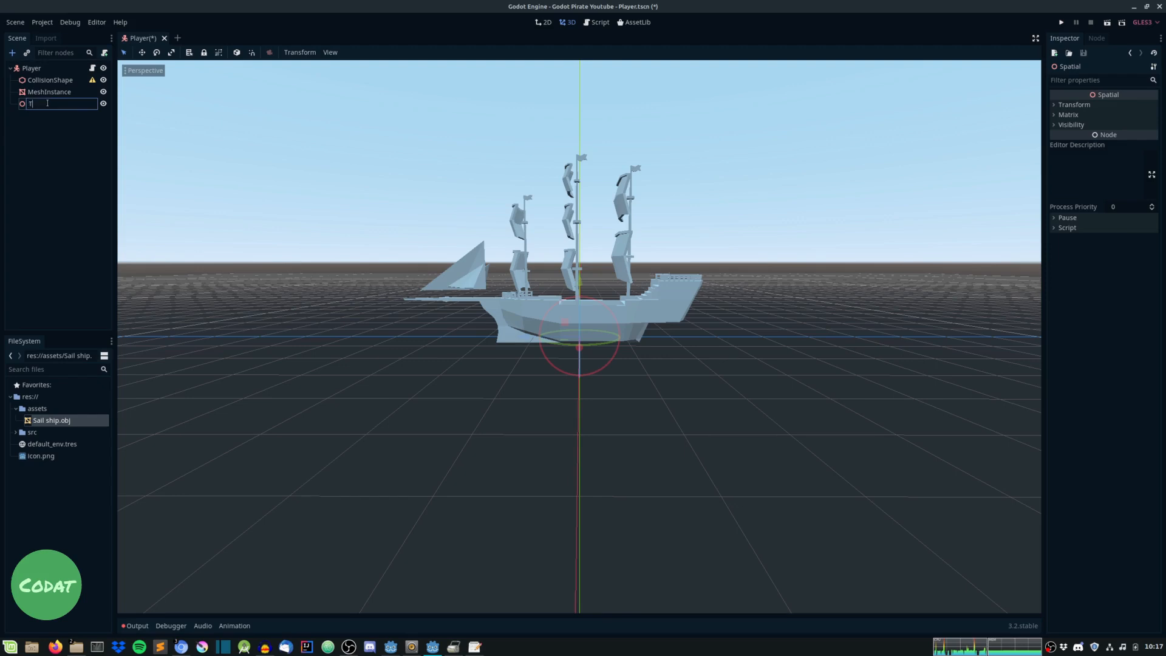
# Name the Spatial child Target and add a Camera node under it
pyautogui.press('Return')
pyautogui.write('Camer')
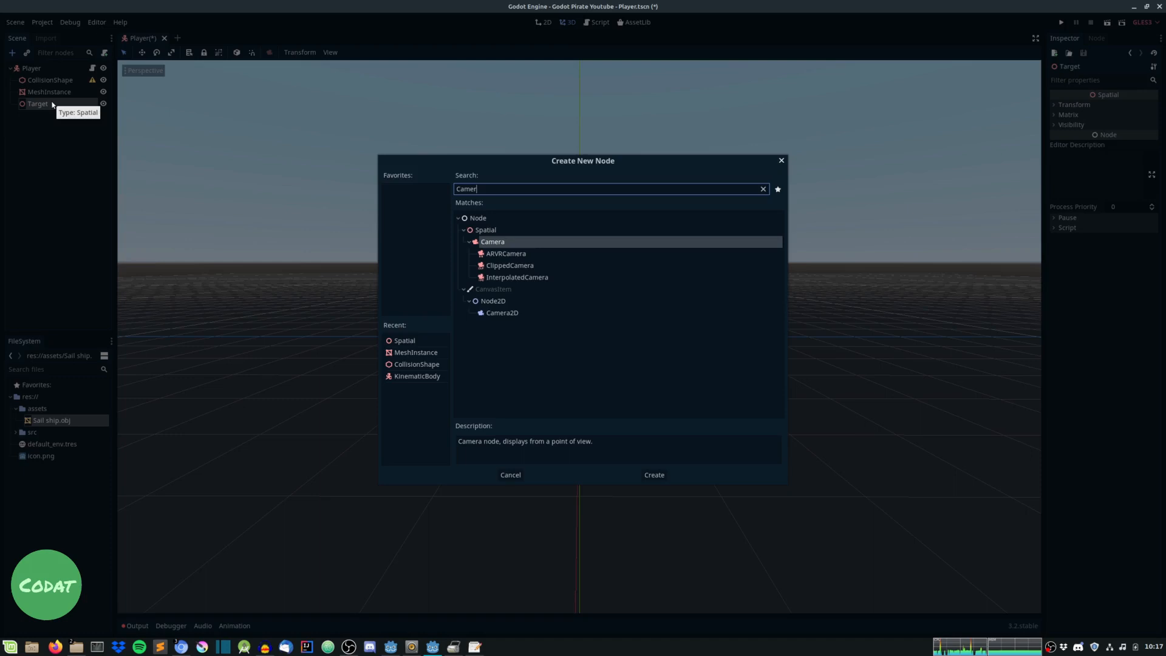
pyautogui.click(652, 474)
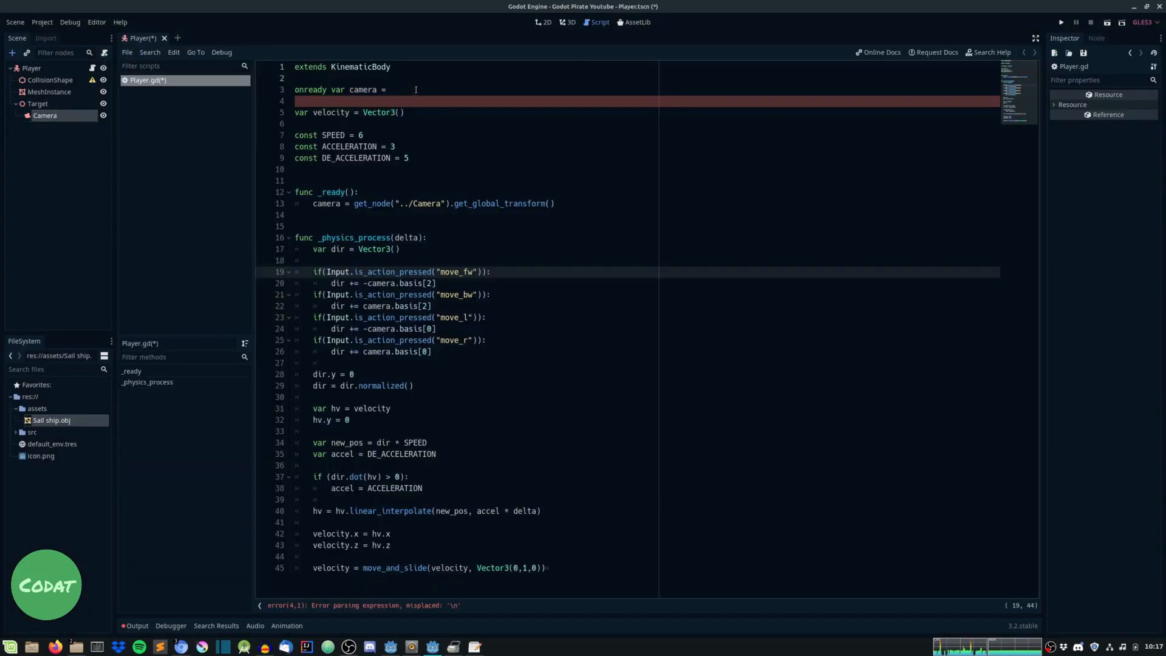
# Set the onready camera variable to $Target/Camera
pyautogui.click(391, 89)
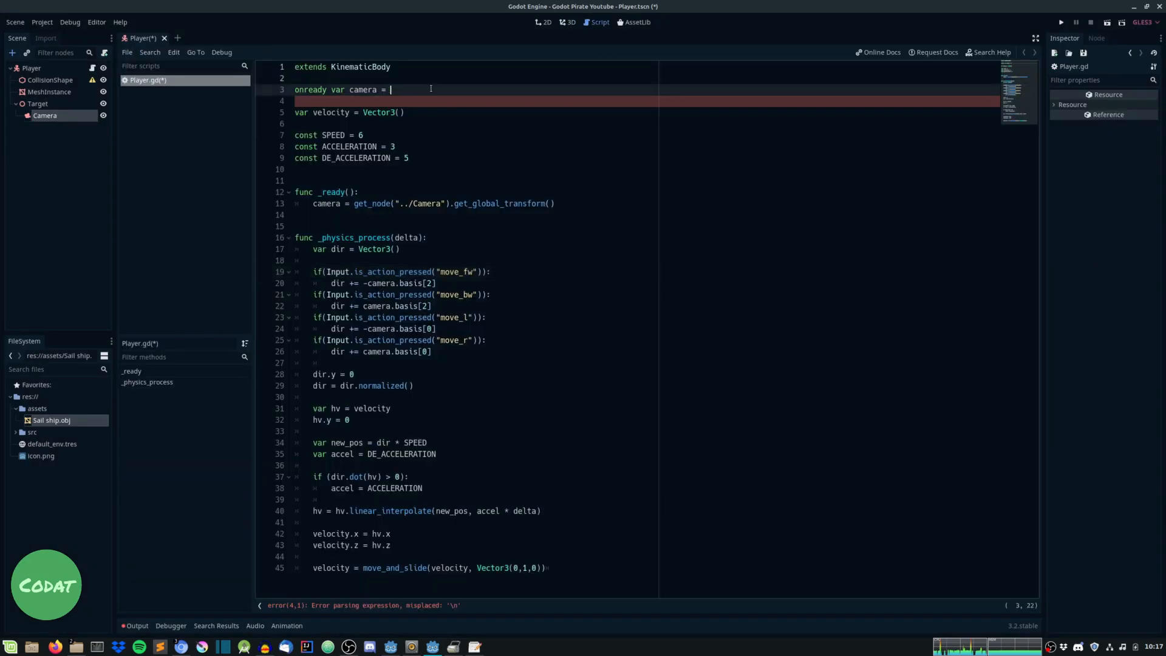
pyautogui.write('(')
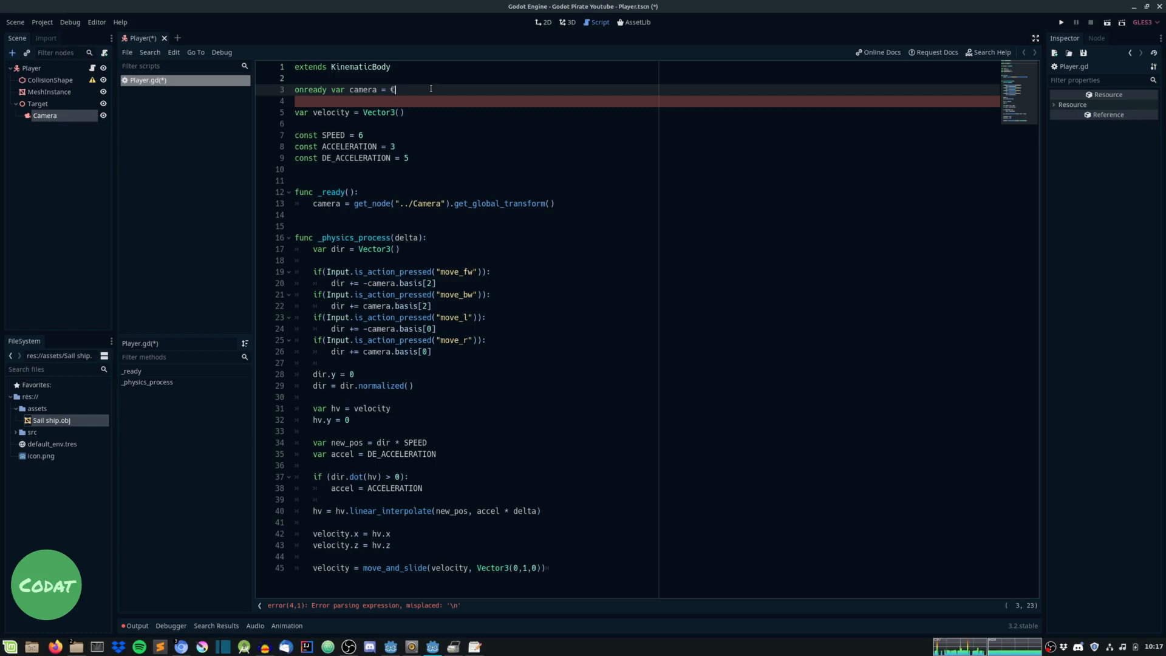
pyautogui.write('$Target/Camera')
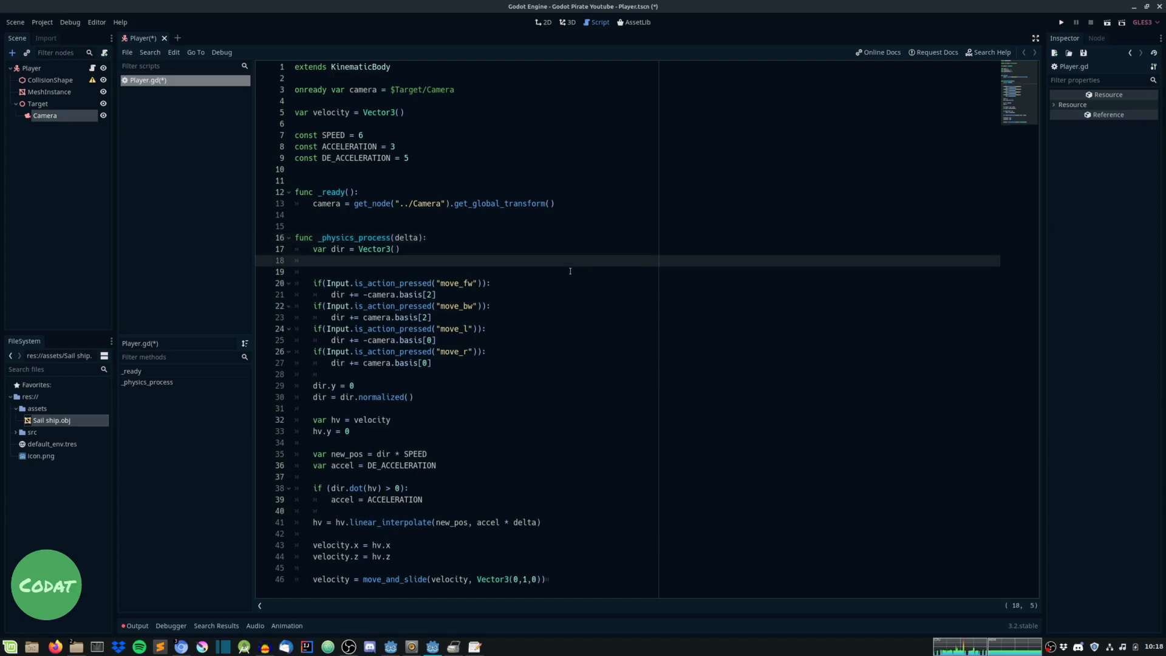
# Add camera_transform = camera.global_transform to steer movement, and save Player.gd
pyautogui.write('camera')
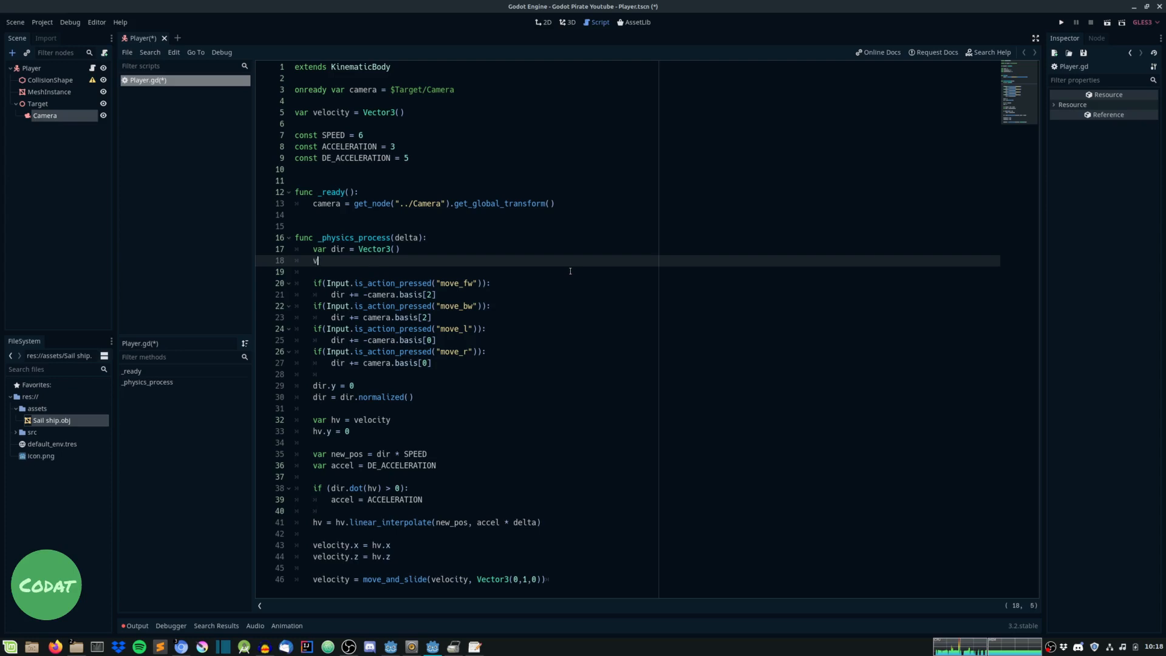
pyautogui.write('ar camera_transform =')
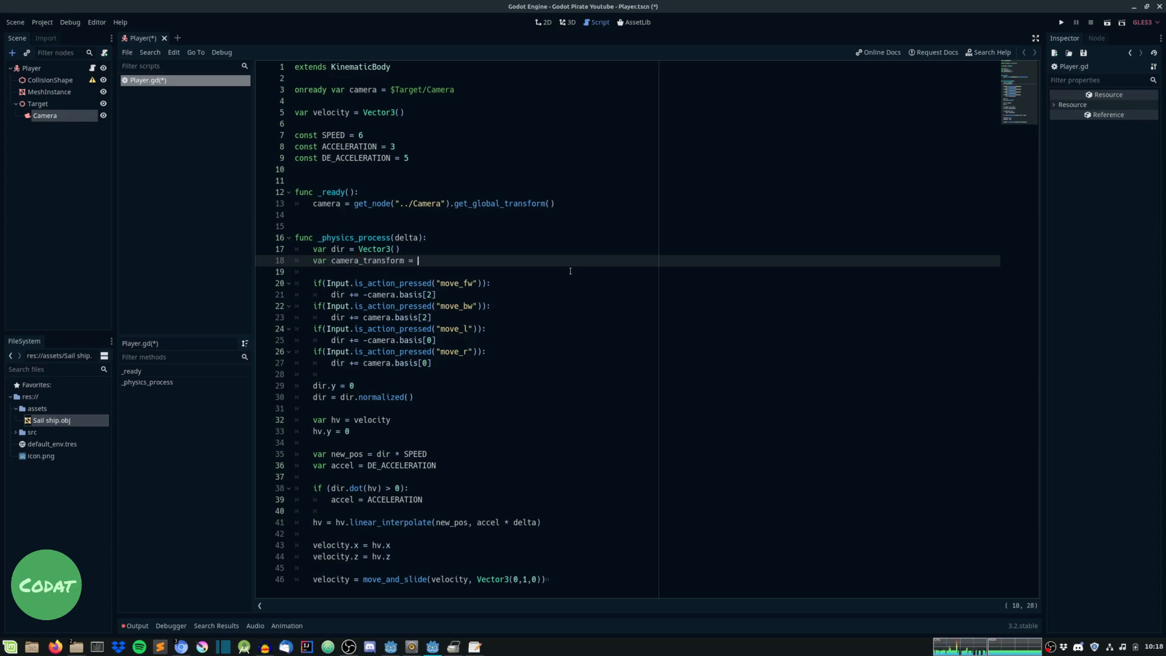
pyautogui.write('camee')
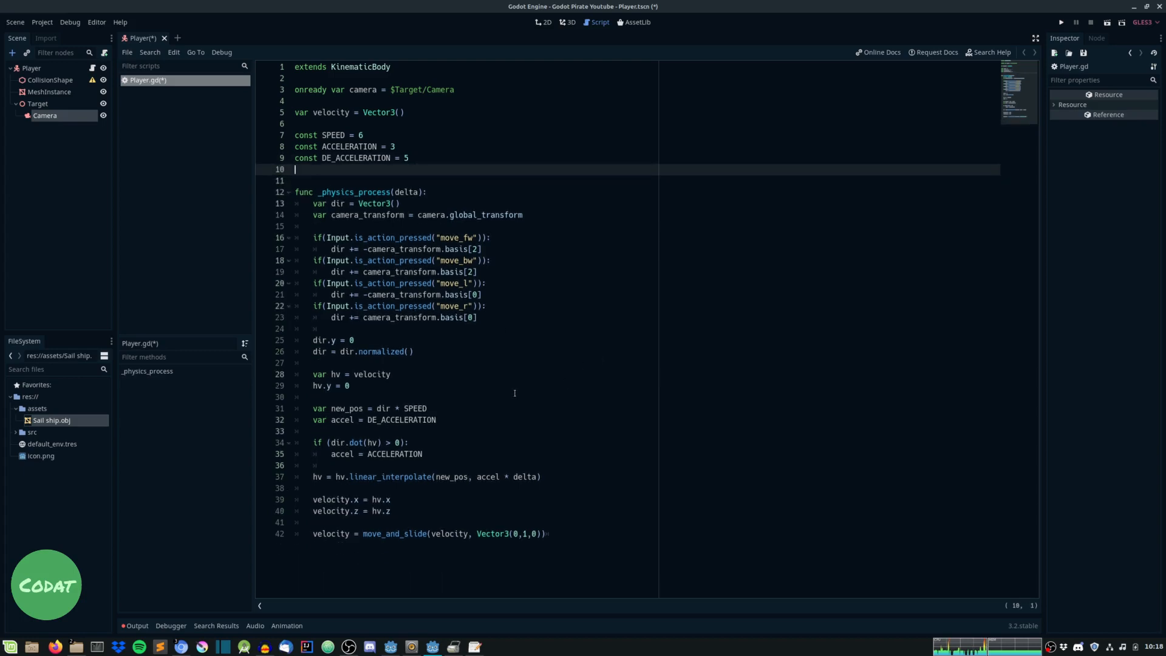
pyautogui.press('ctrl+s')
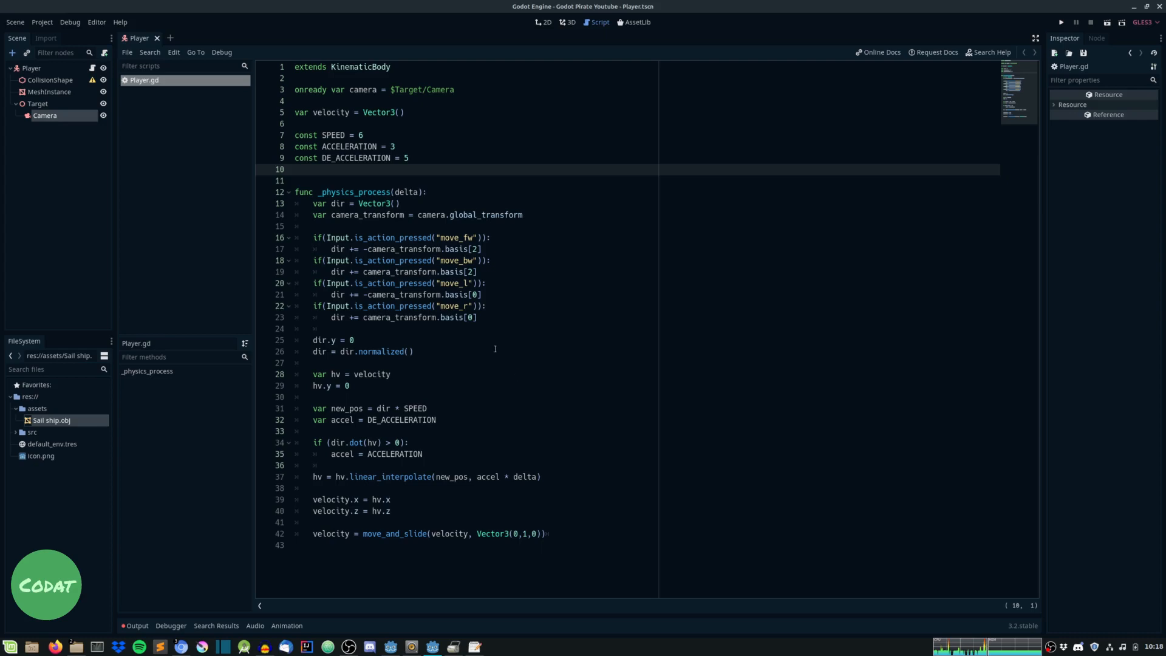
pyautogui.press('ctrl+a')
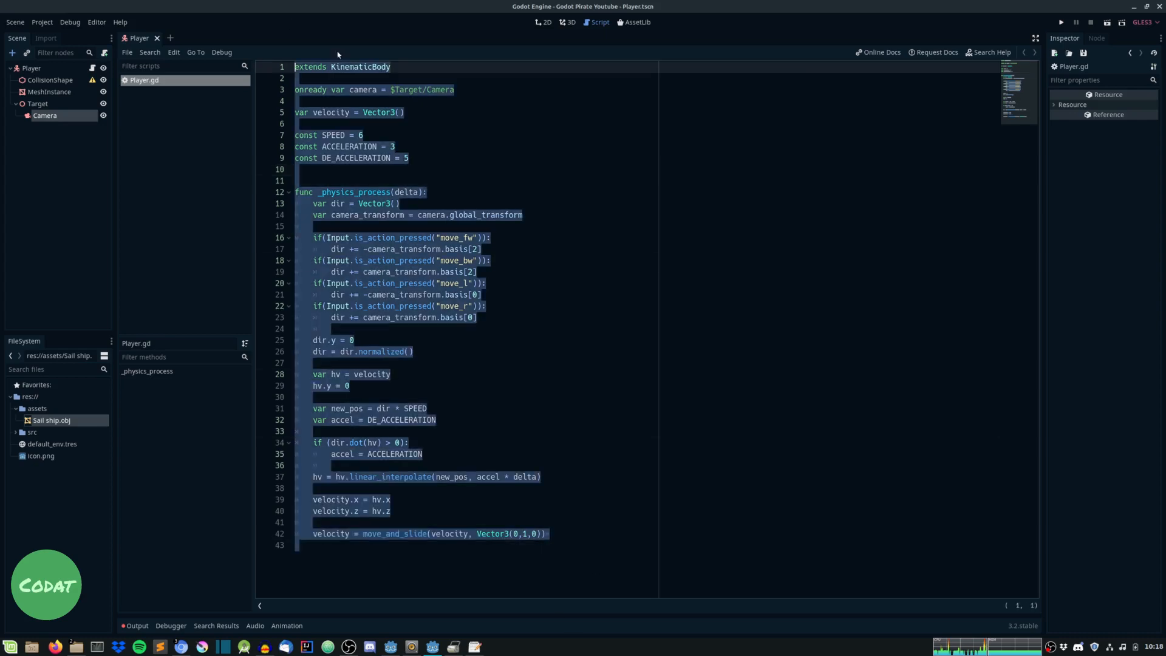
# Attach a new res://src/Camera.gd script to the Camera node from the 3D view
pyautogui.click(394, 282)
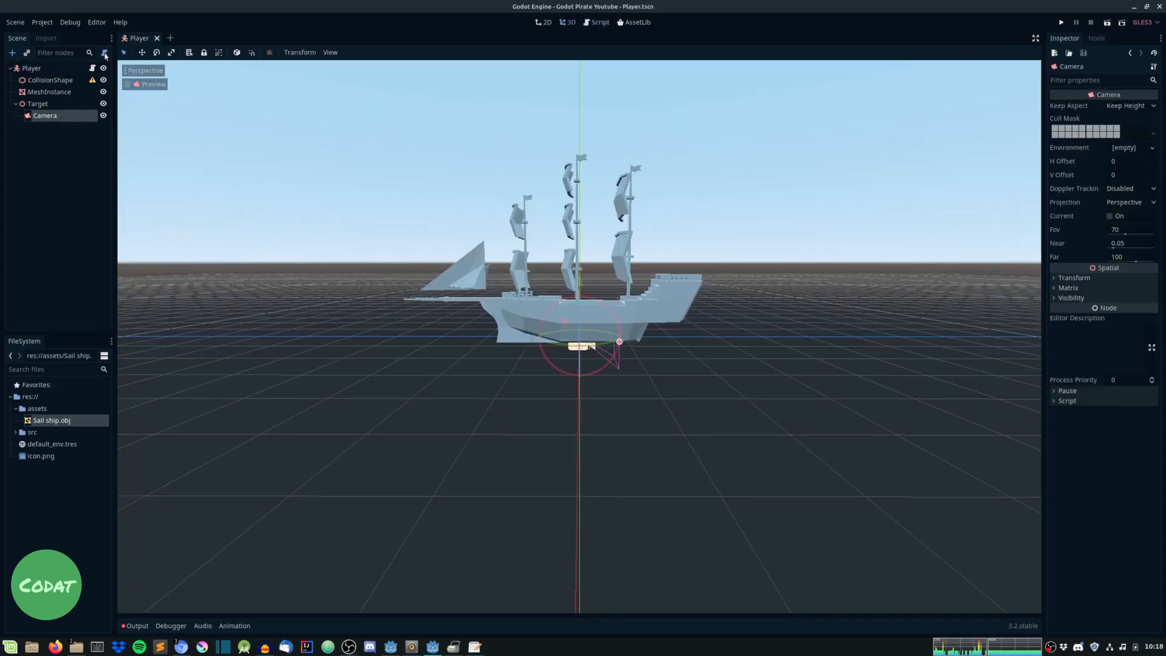
pyautogui.click(105, 52)
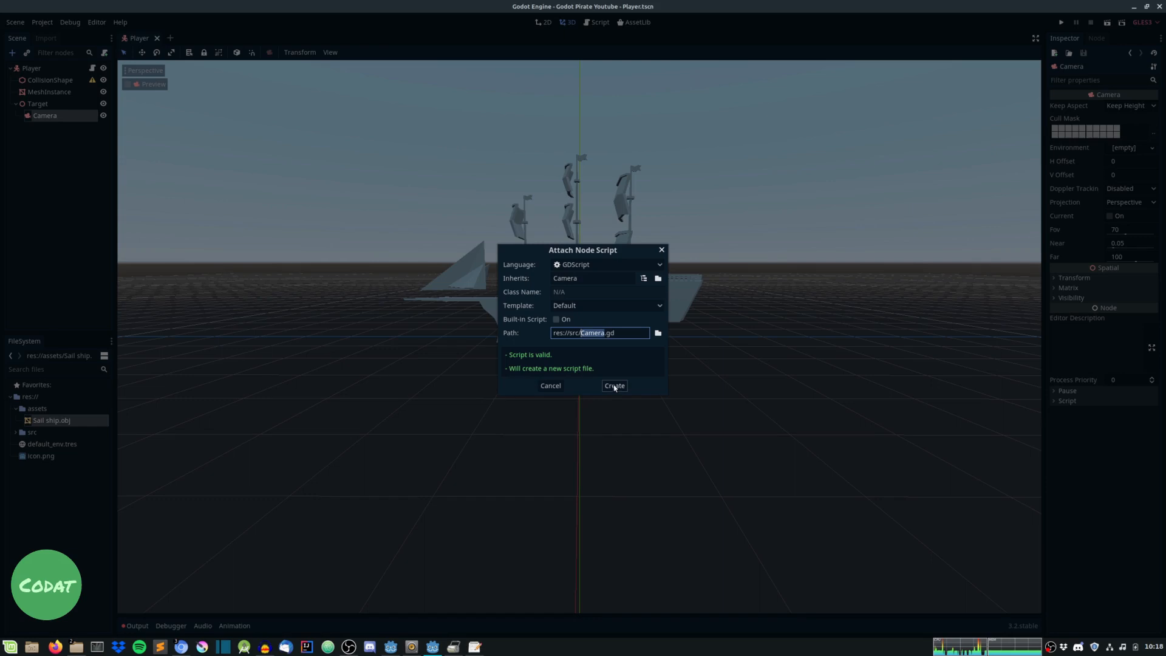
pyautogui.click(613, 385)
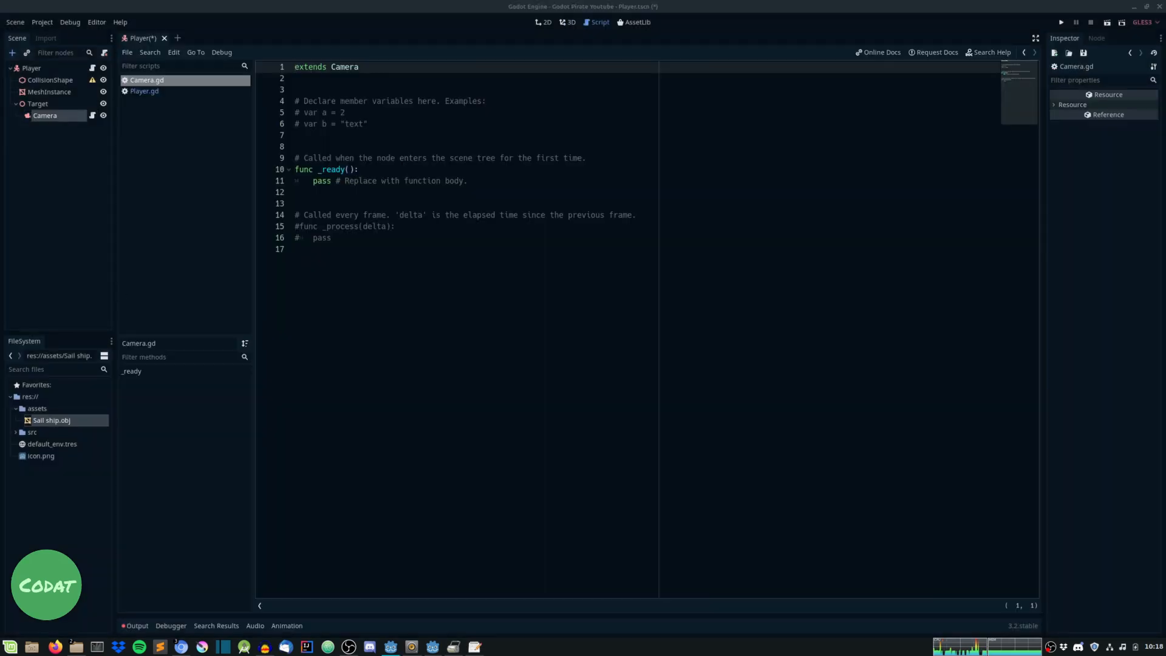
# Replace the Camera.gd template with a _ready function calling set_as_toplevel(true)
pyautogui.press('ctrl+a')
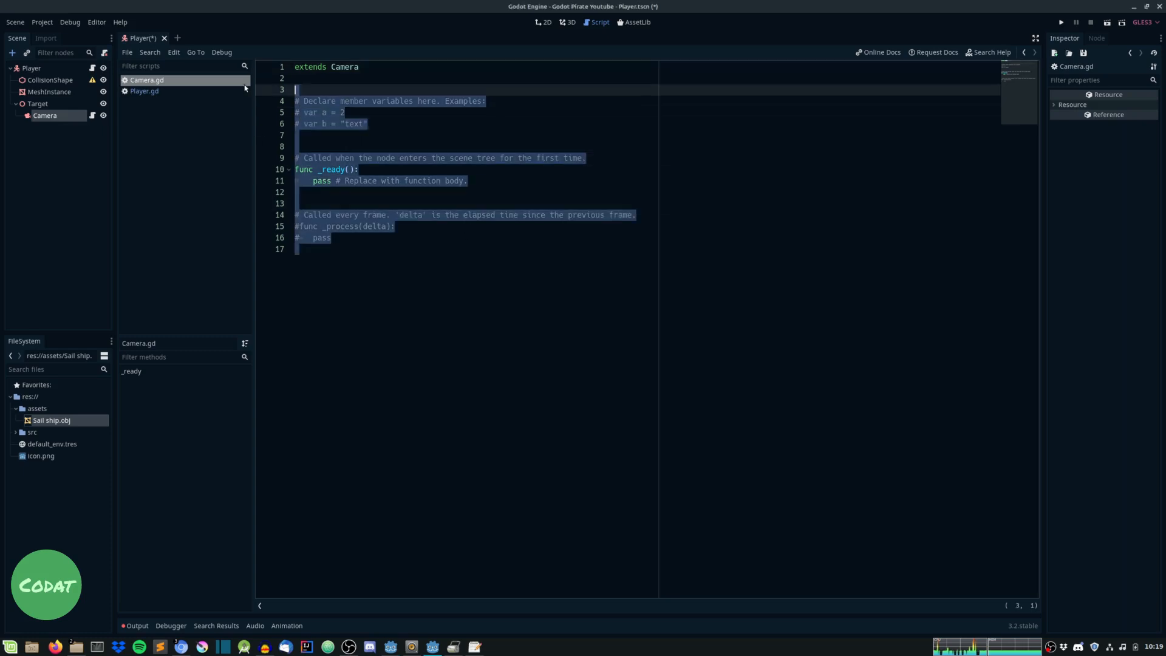
pyautogui.write('func _ready():')
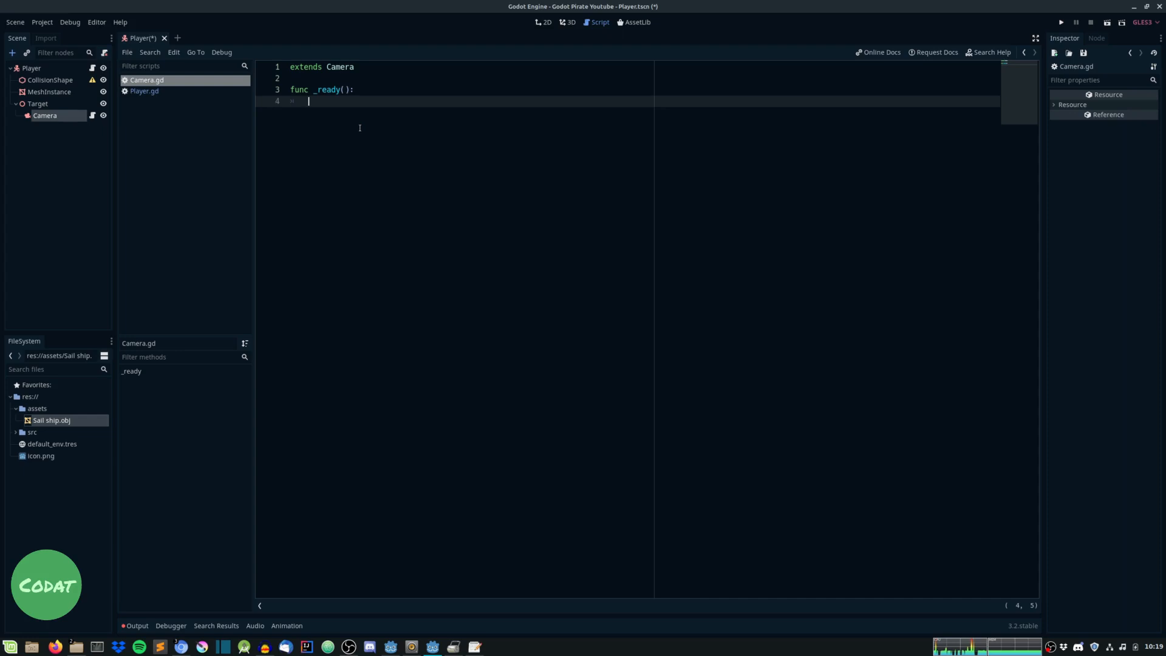
pyautogui.write('set')
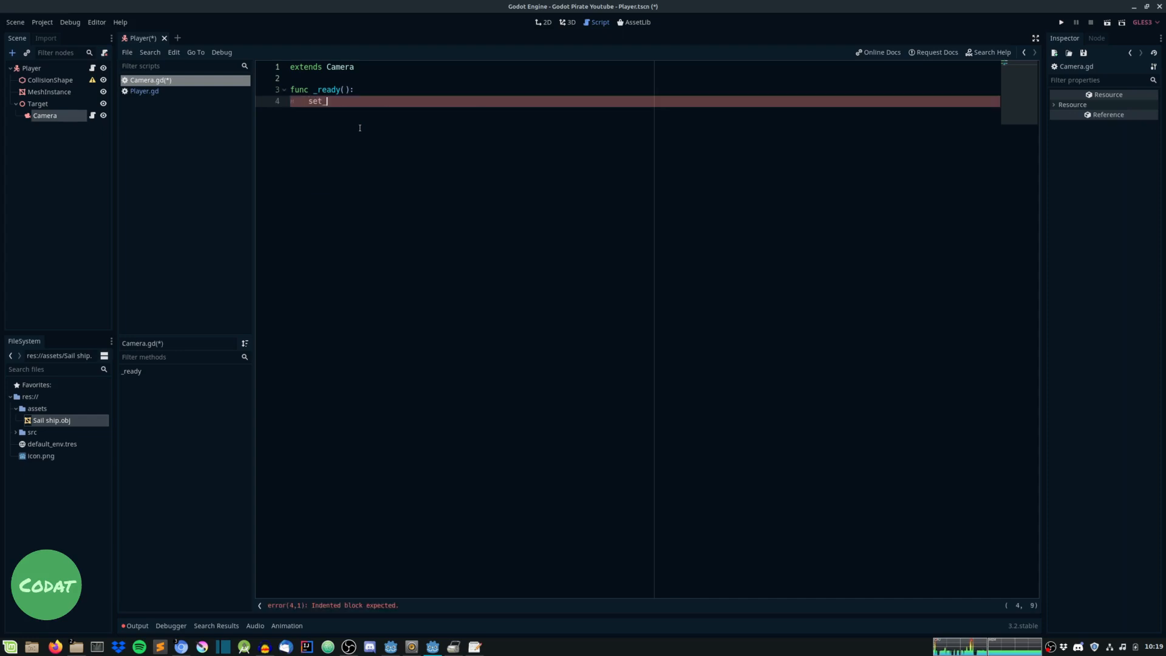
pyautogui.write('_as_toplevel(true)')
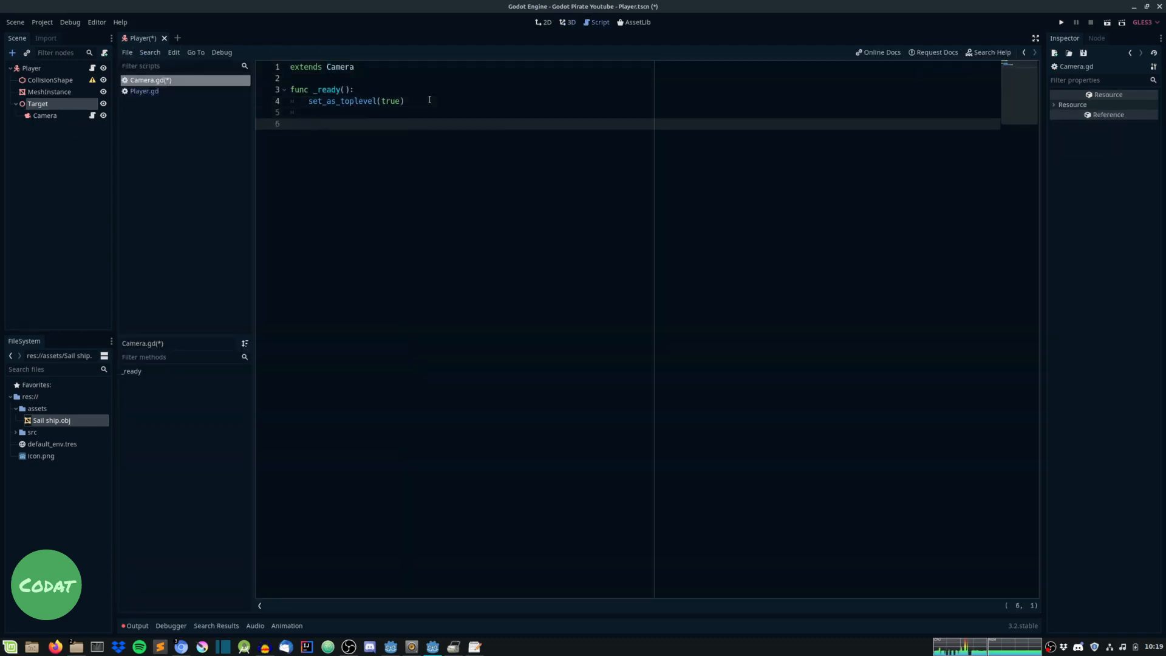
# Add _process with var target = get_parent().get_global_transform().origin
pyautogui.write('func _process(delta):')
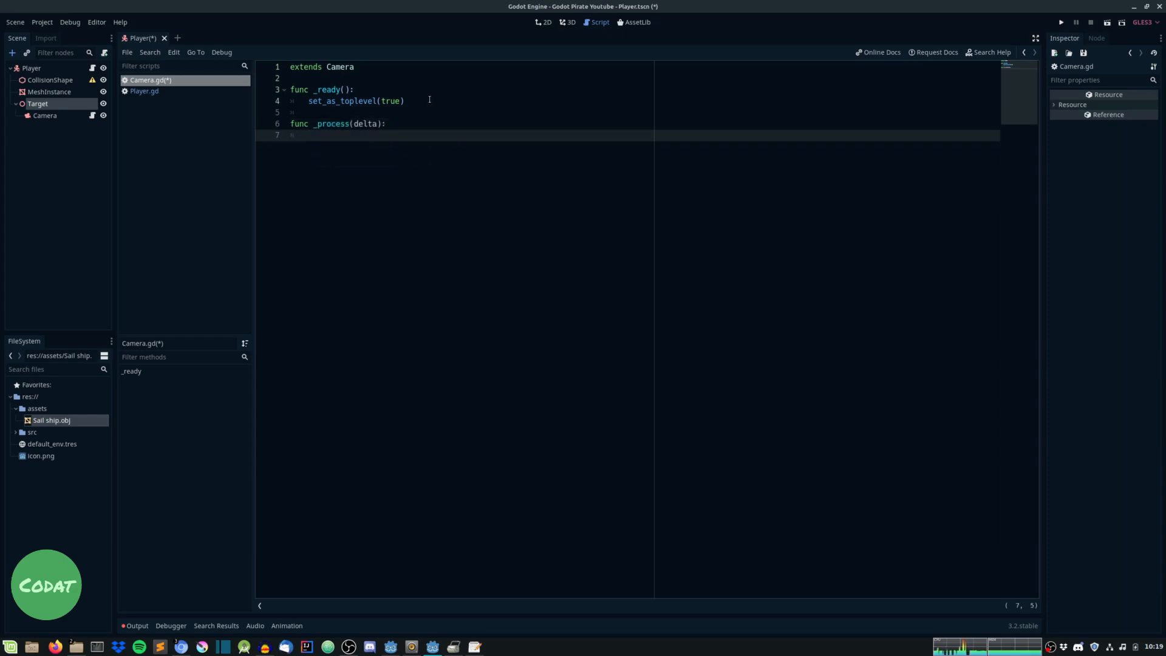
pyautogui.write('va')
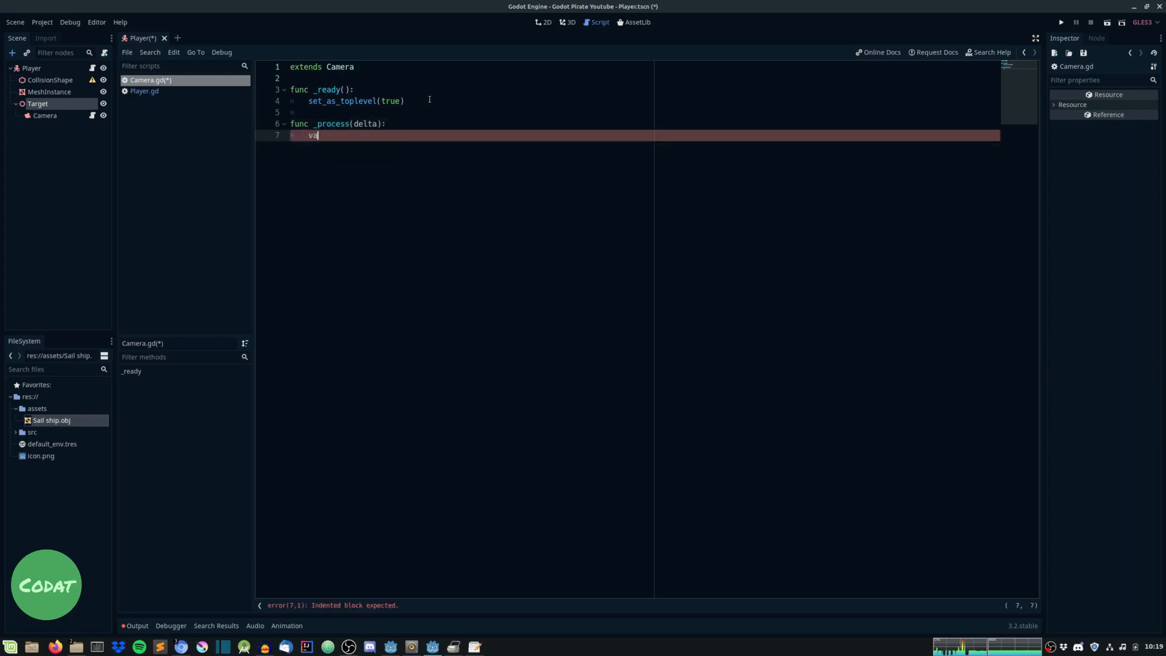
pyautogui.write('r target =')
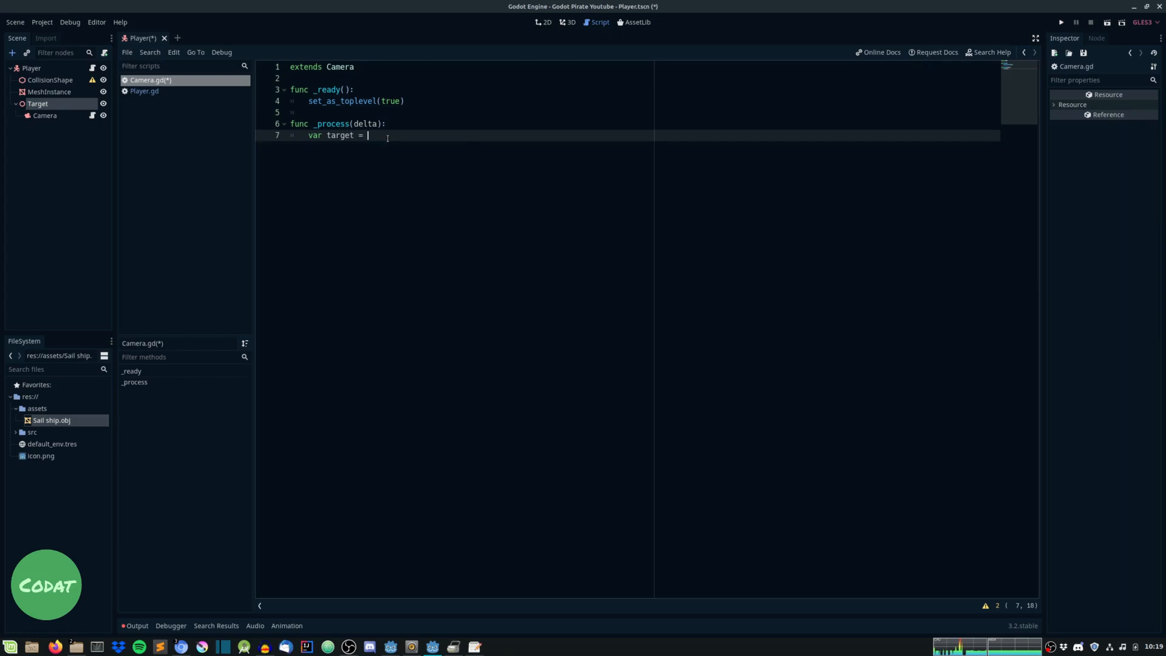
pyautogui.write('get_parent().')
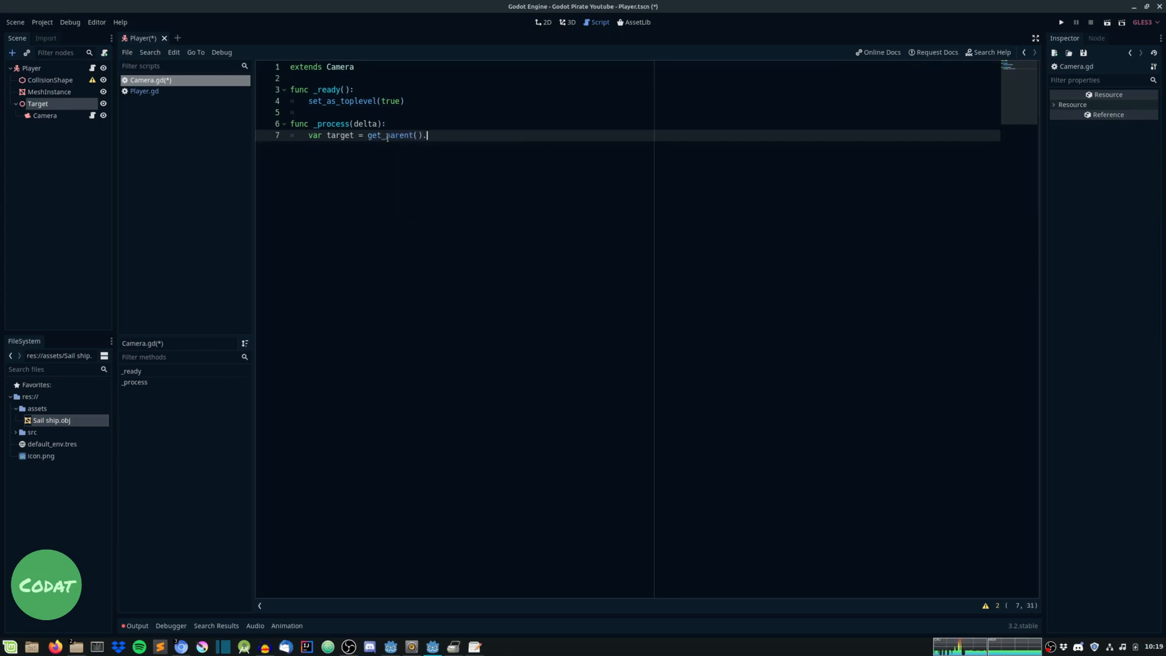
pyautogui.write('get_globa')
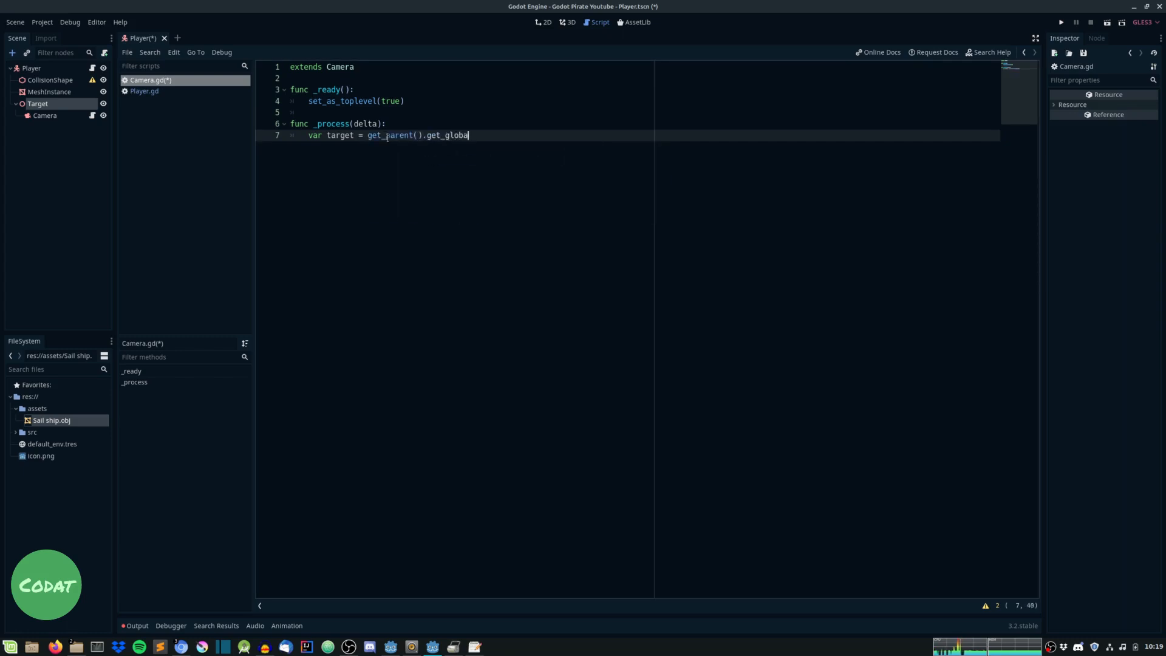
pyautogui.write('_transform().r')
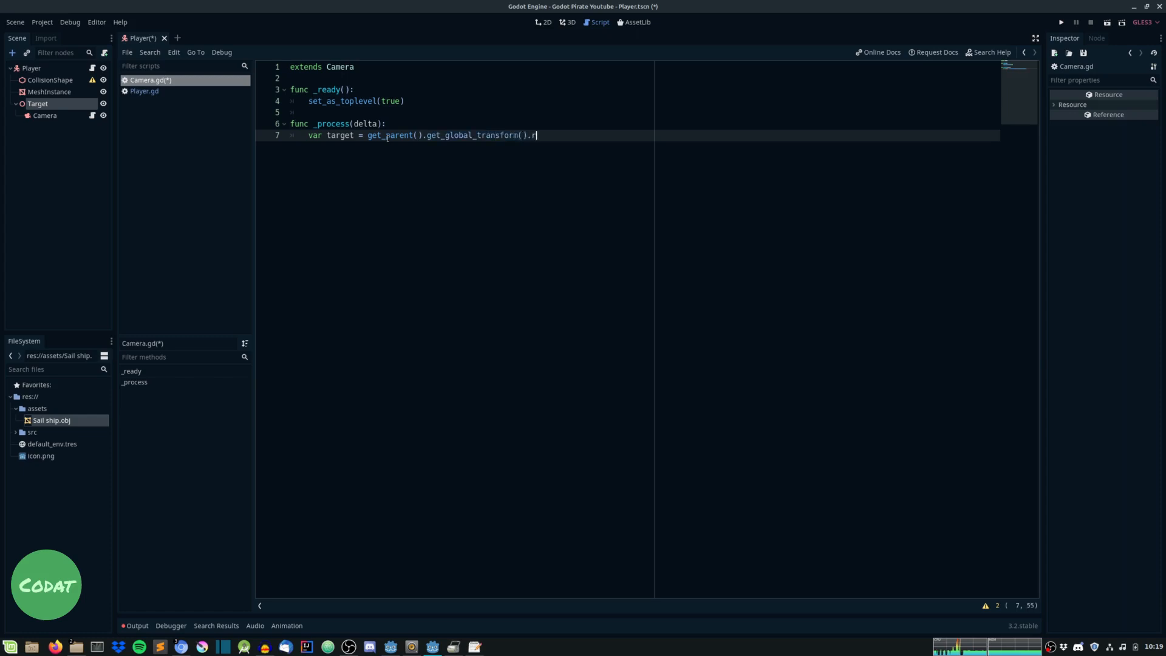
pyautogui.press('Backspace')
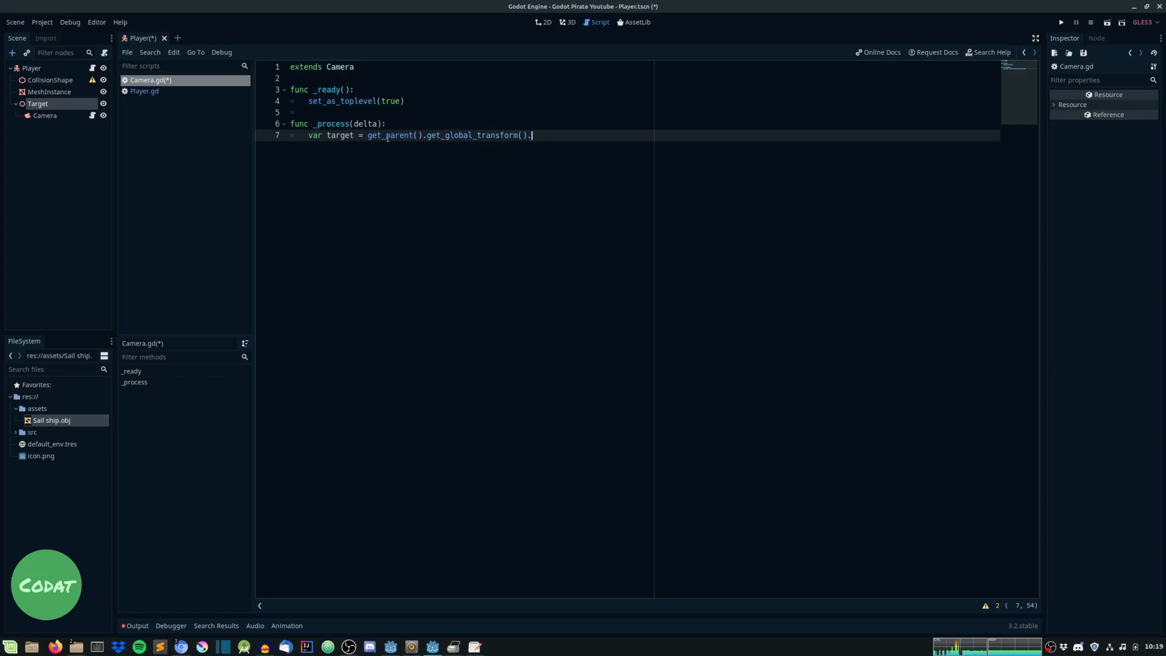
pyautogui.write('origin')
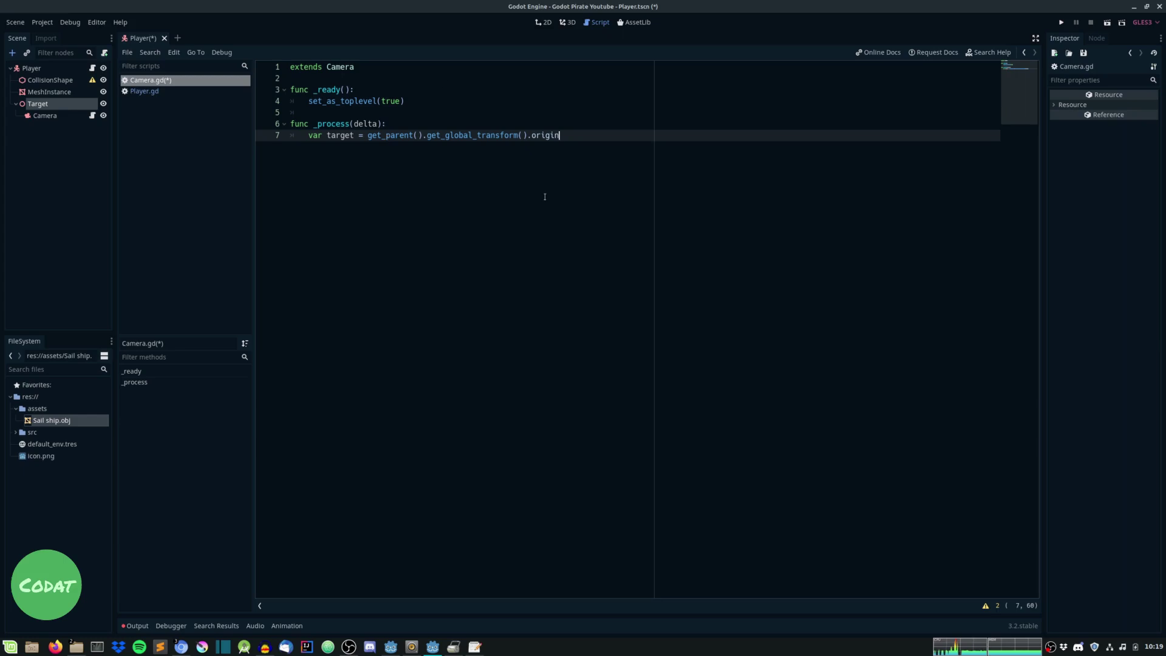
pyautogui.moveTo(608, 142)
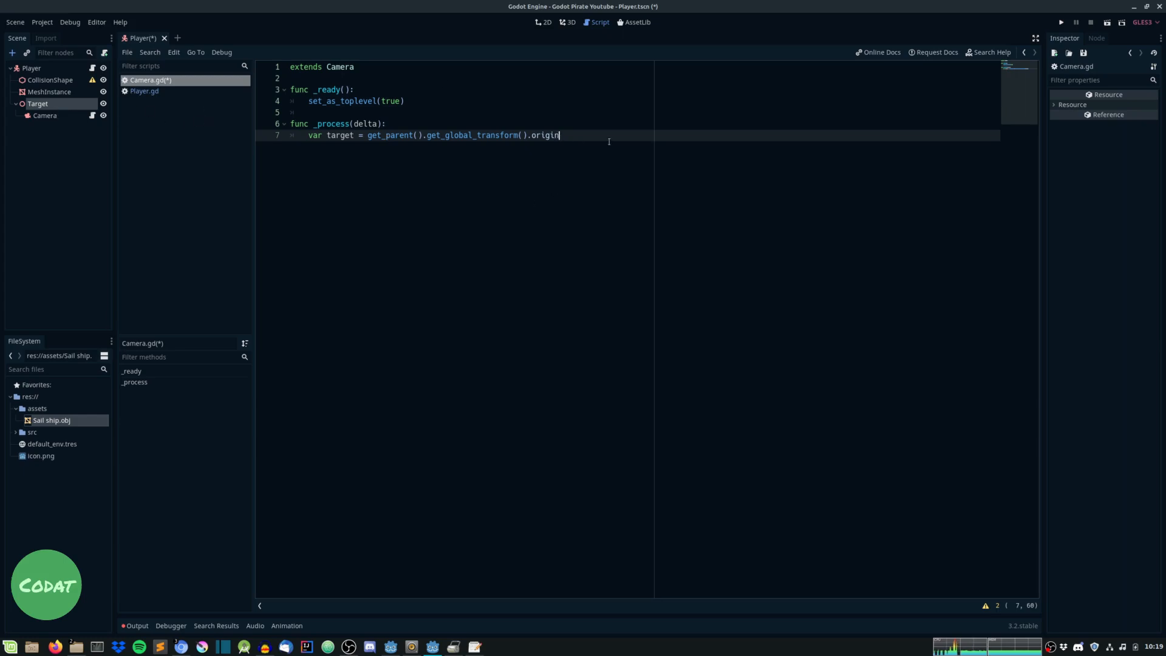
# Add a current_position variable from the camera's own global transform
pyautogui.press('Return')
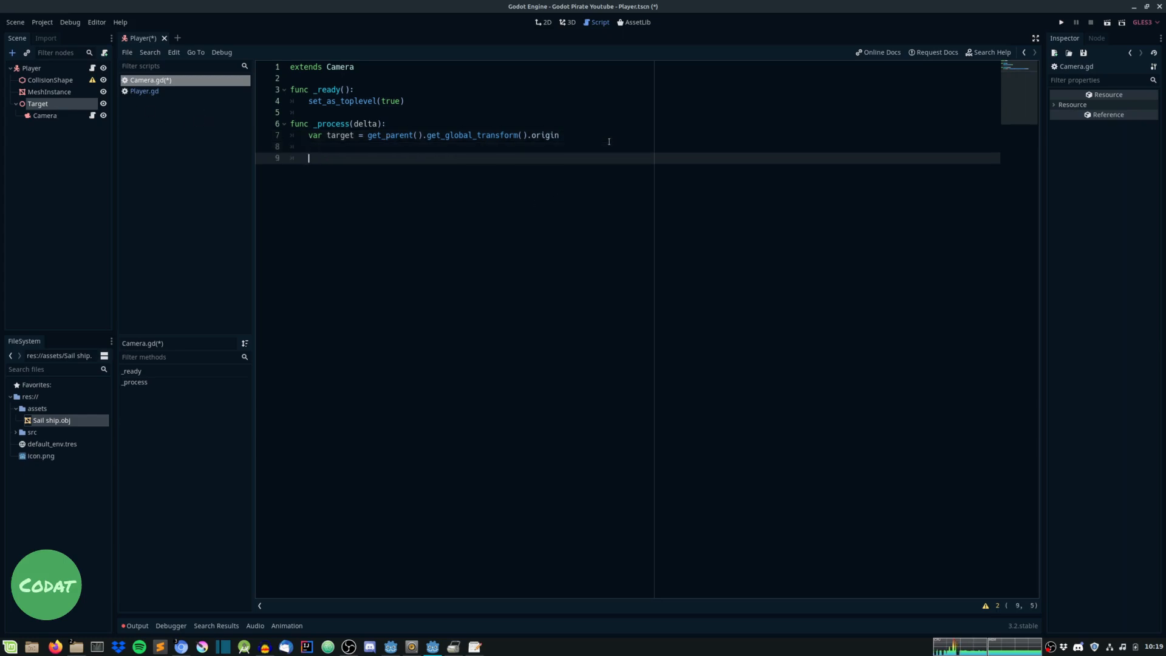
pyautogui.write('var cur')
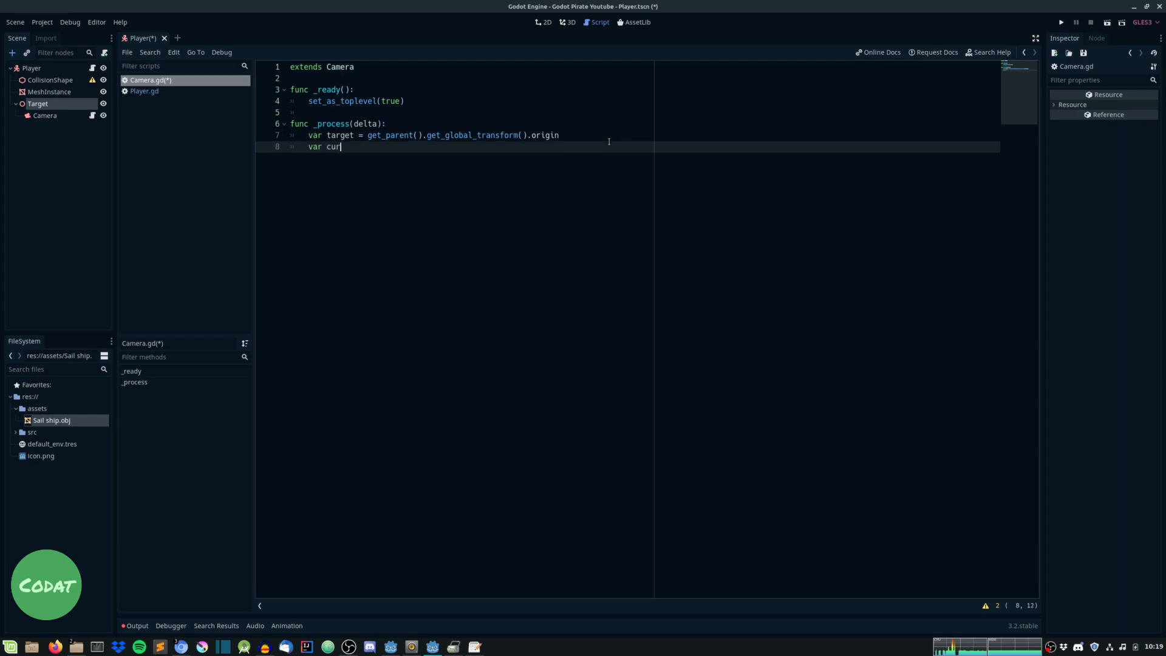
pyautogui.write('rent_porition = ge')
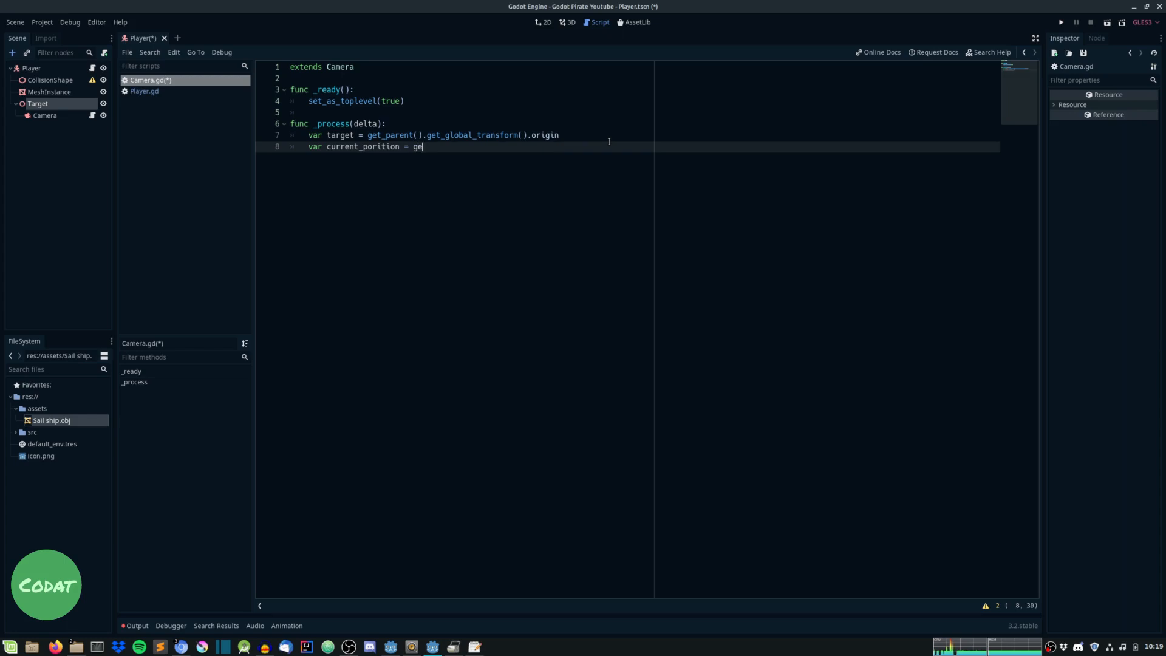
pyautogui.write('t_global_transform().origin')
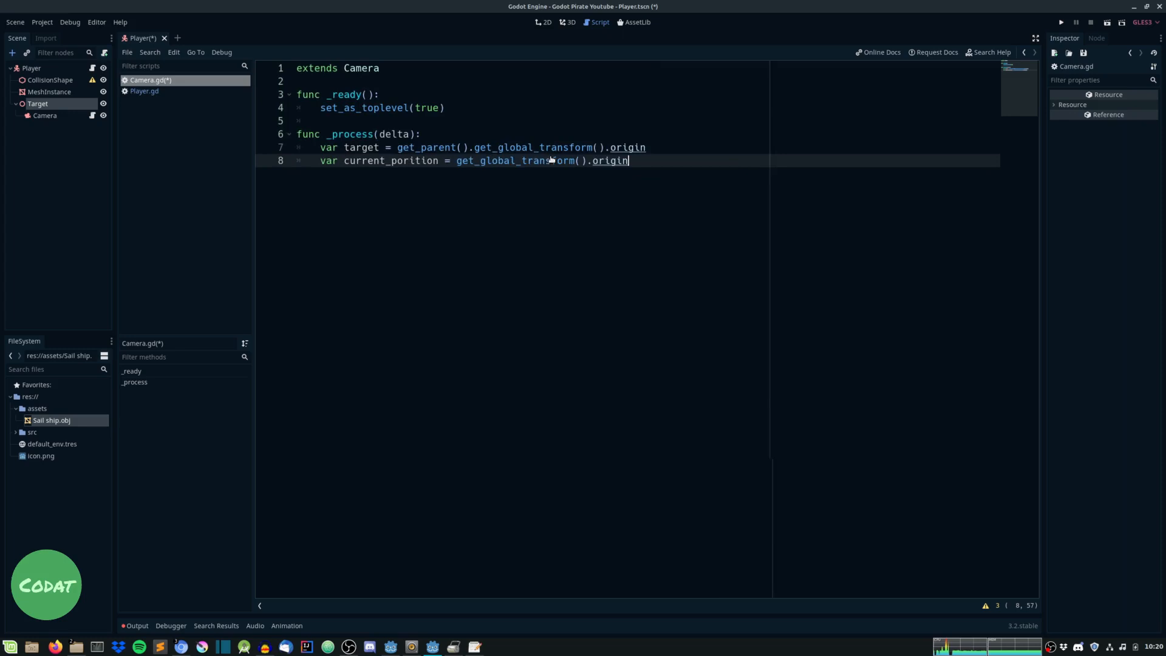
pyautogui.click(145, 91)
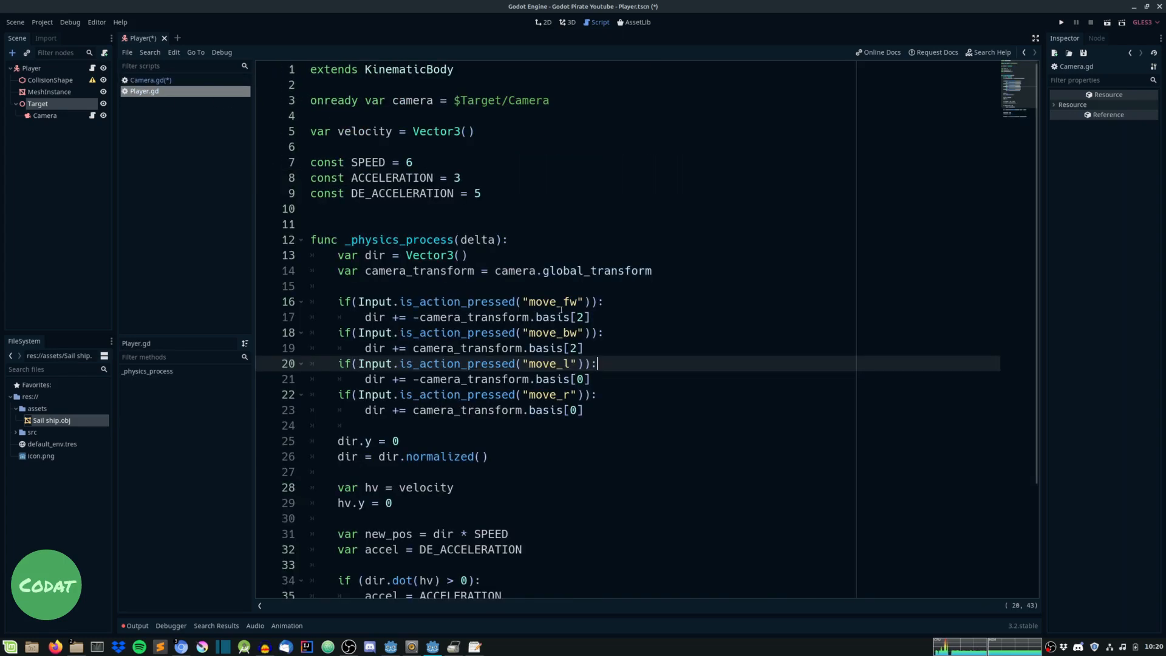
# Scroll through Player.gd, then return to Camera.gd
pyautogui.scroll(-3)
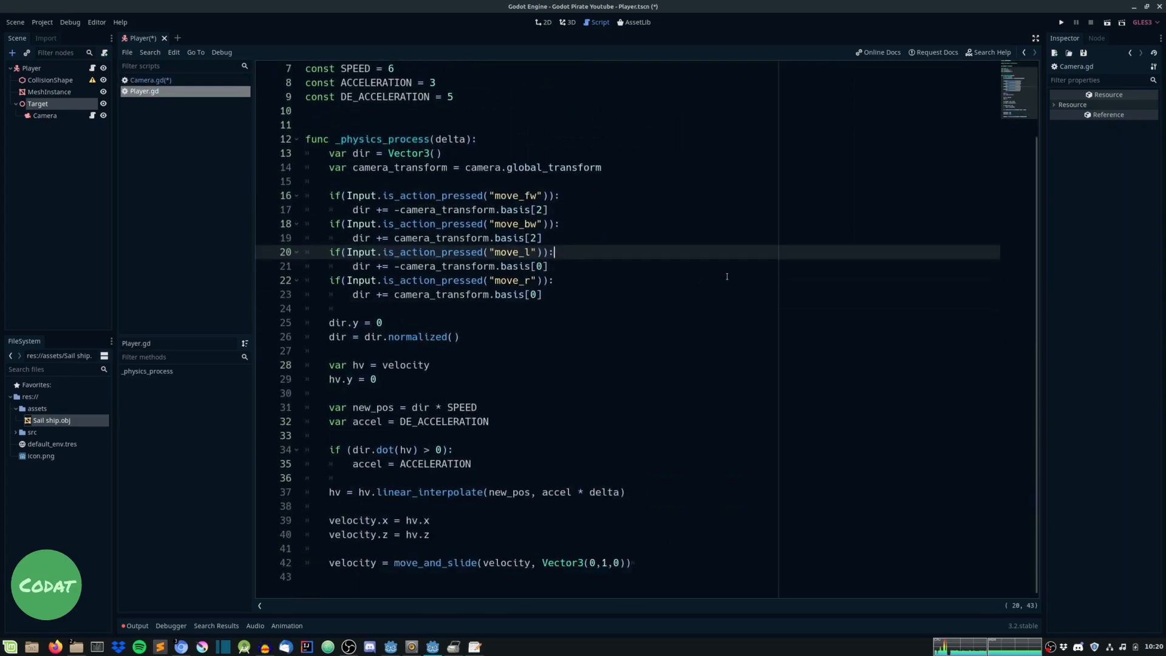
pyautogui.scroll(3)
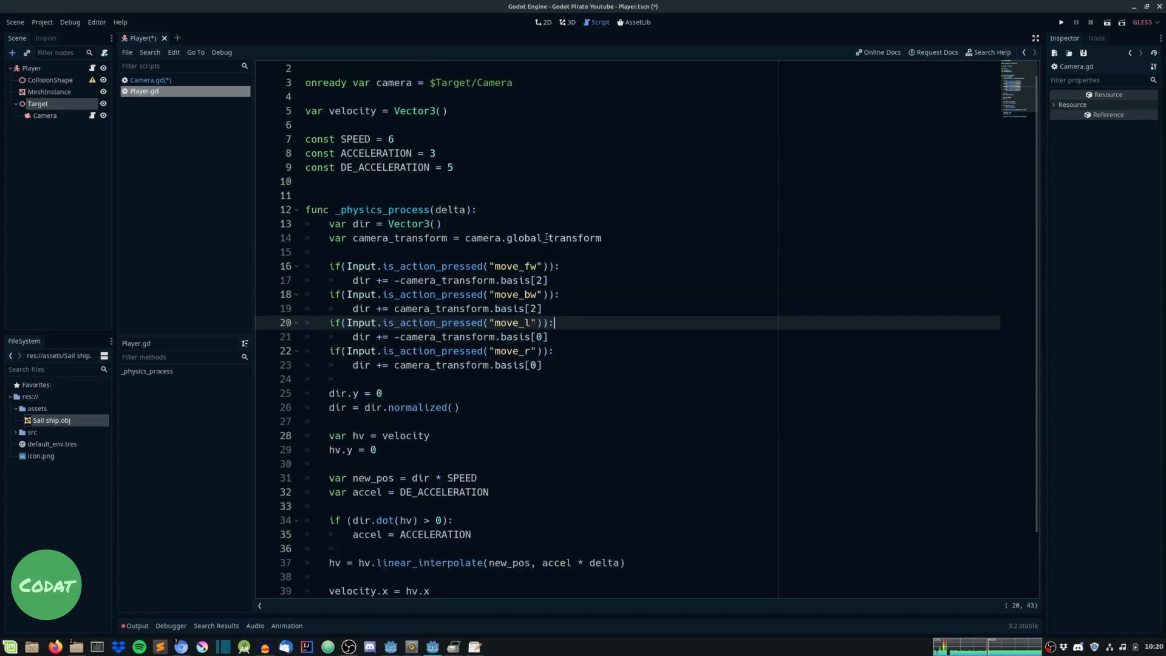
pyautogui.click(149, 79)
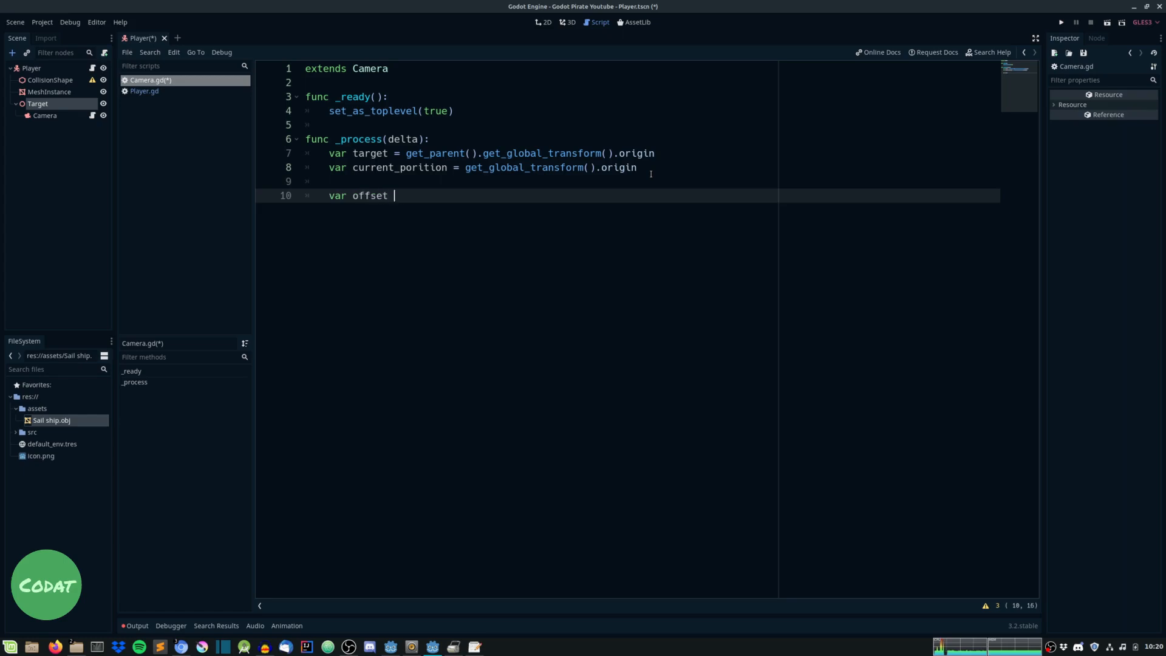
# Derive offset from current_position and normalize it with offset.normalized()
pyautogui.write('= current_porition - tar')
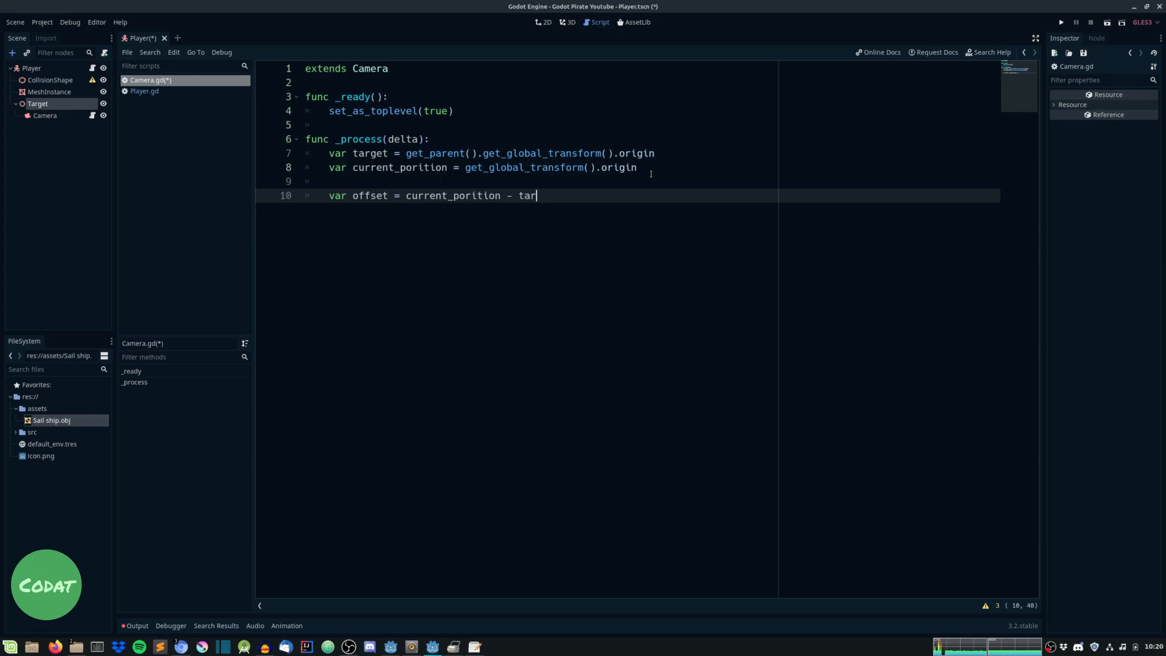
pyautogui.press('Return')
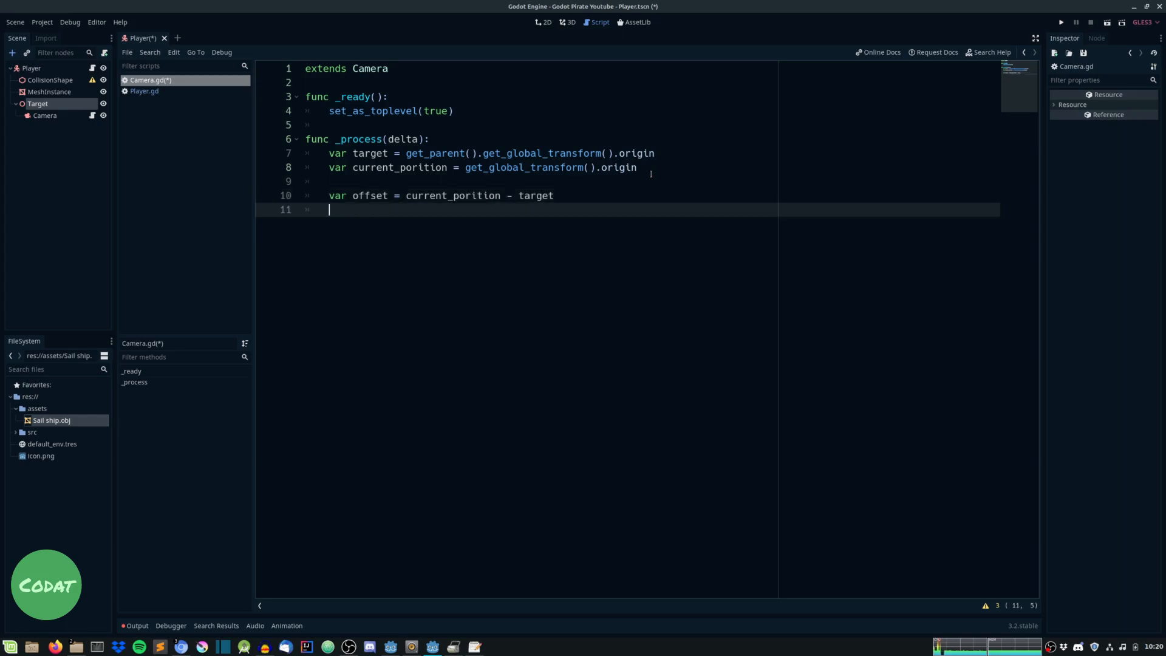
pyautogui.write('offset = o')
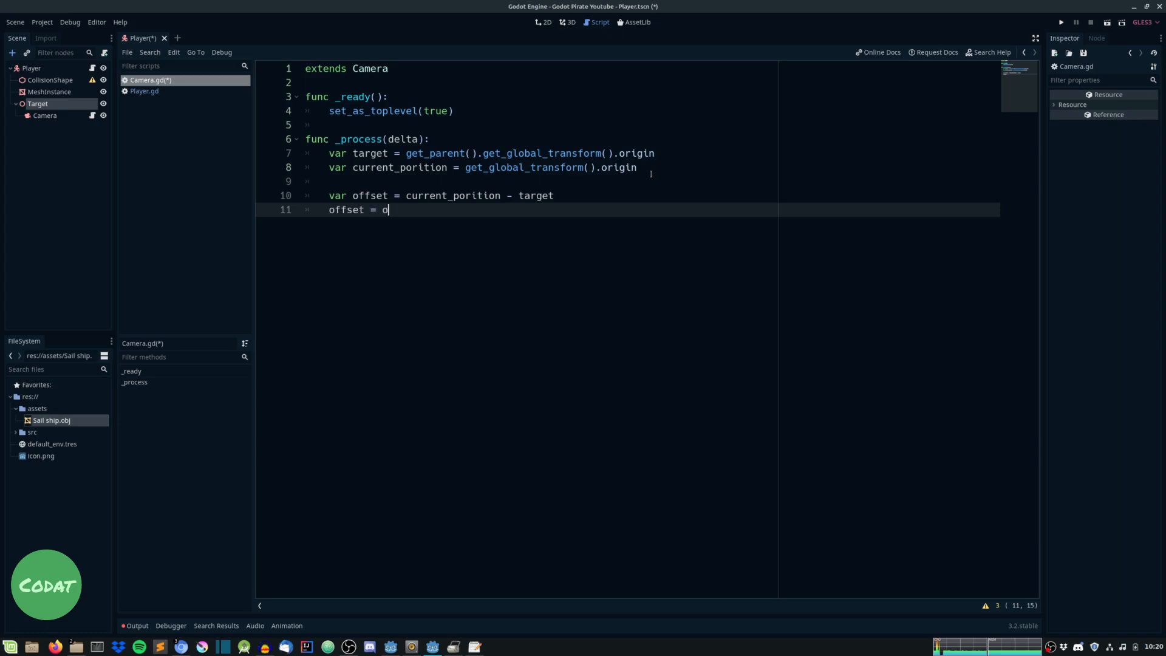
pyautogui.write('ffset.no')
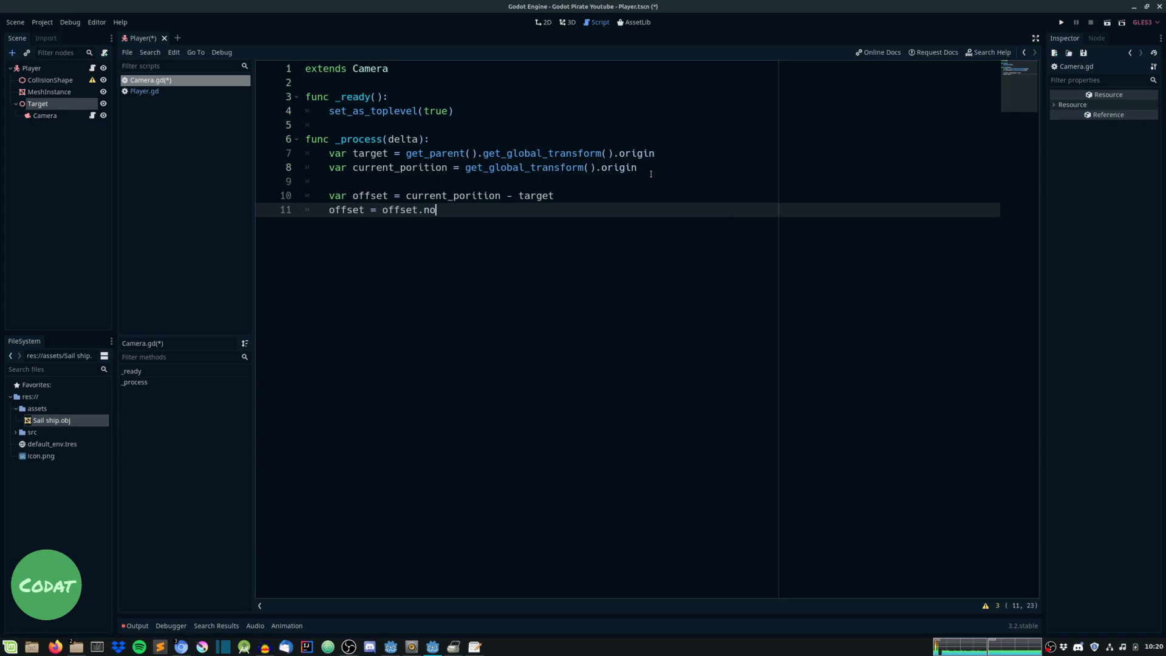
pyautogui.write('rmalize')
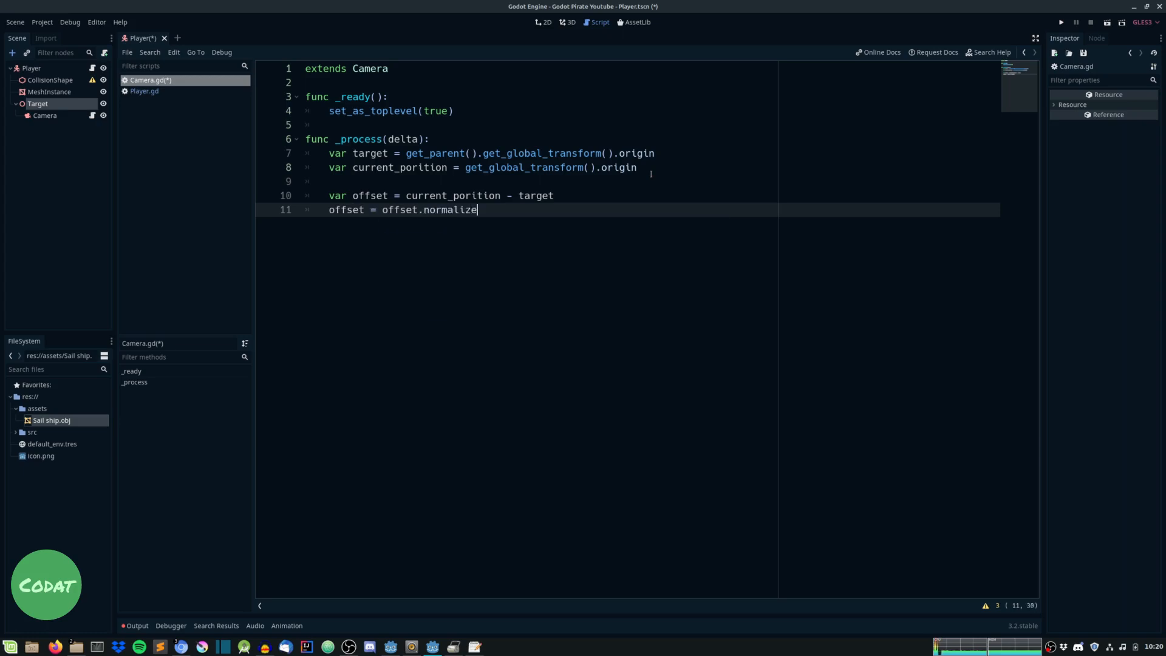
pyautogui.write('d() *')
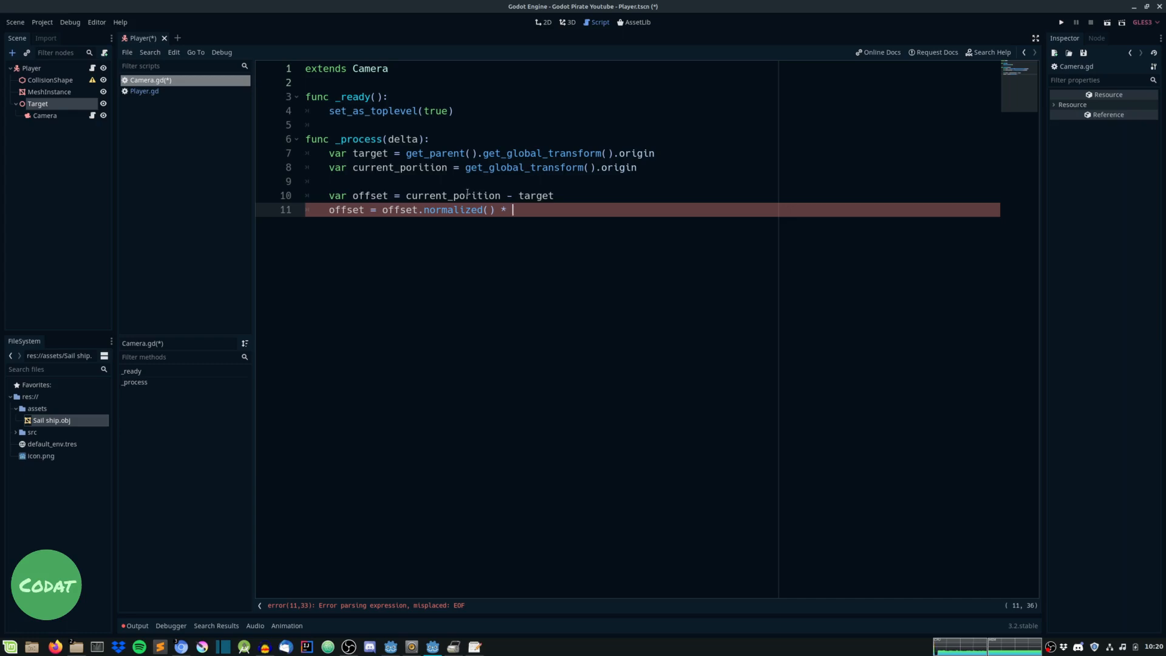
# Define const DISTANCE = 8.0 and HEIGHT = 4.0, scaling offset by DISTANCE
pyautogui.write('const')
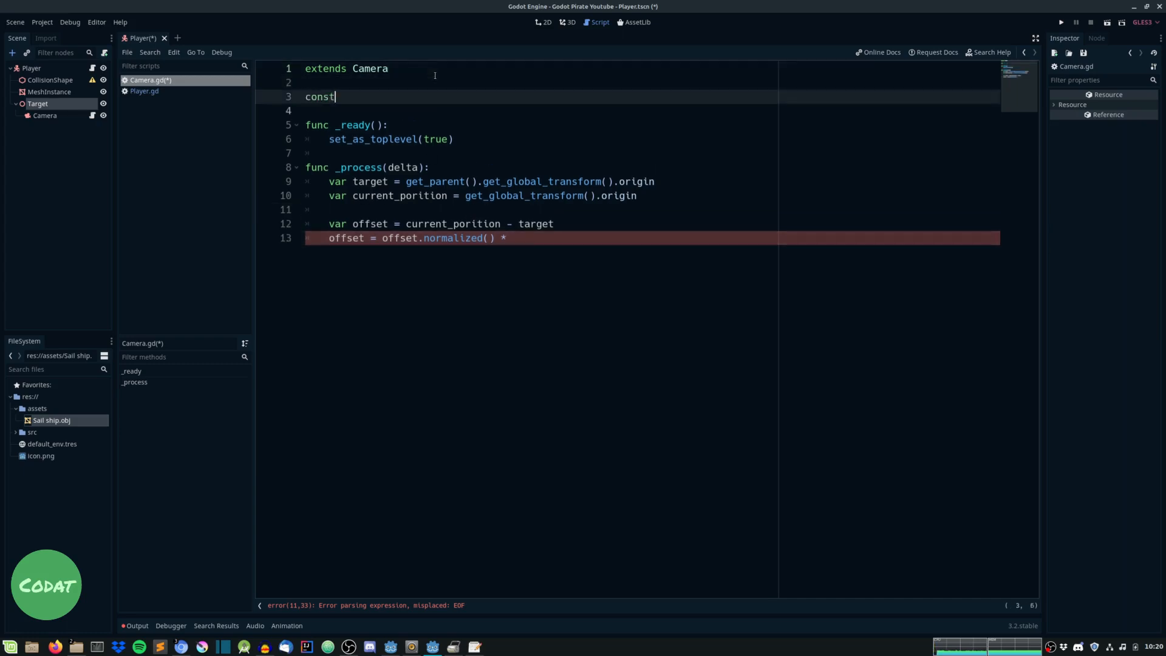
pyautogui.write('DISTANCE =')
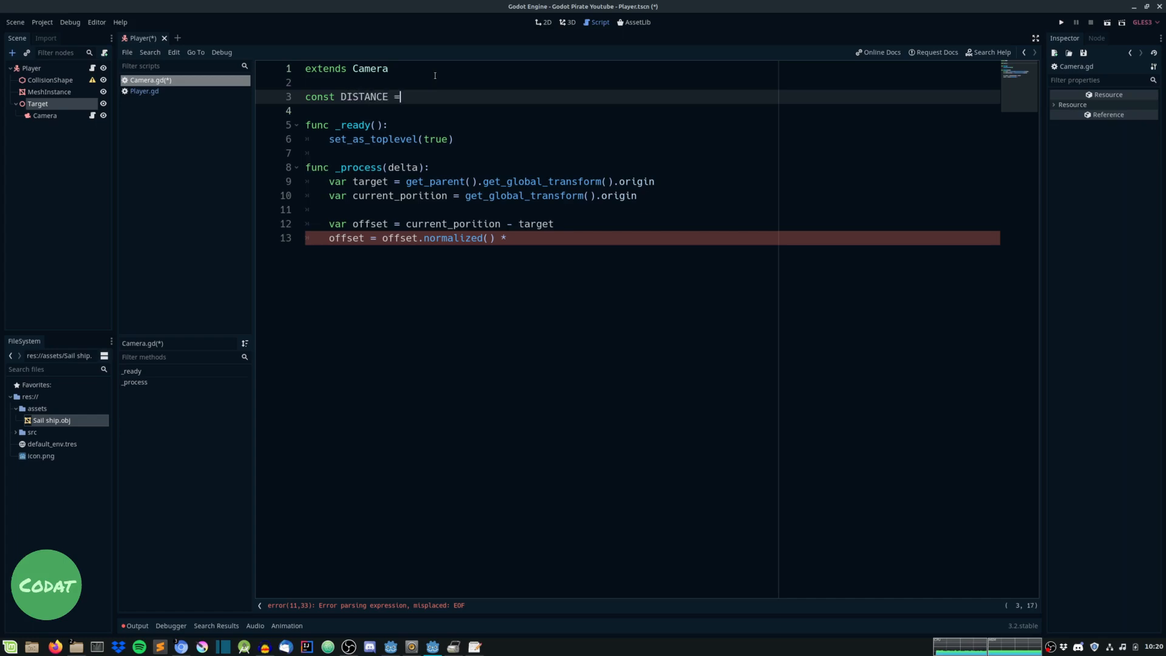
pyautogui.write('8.0')
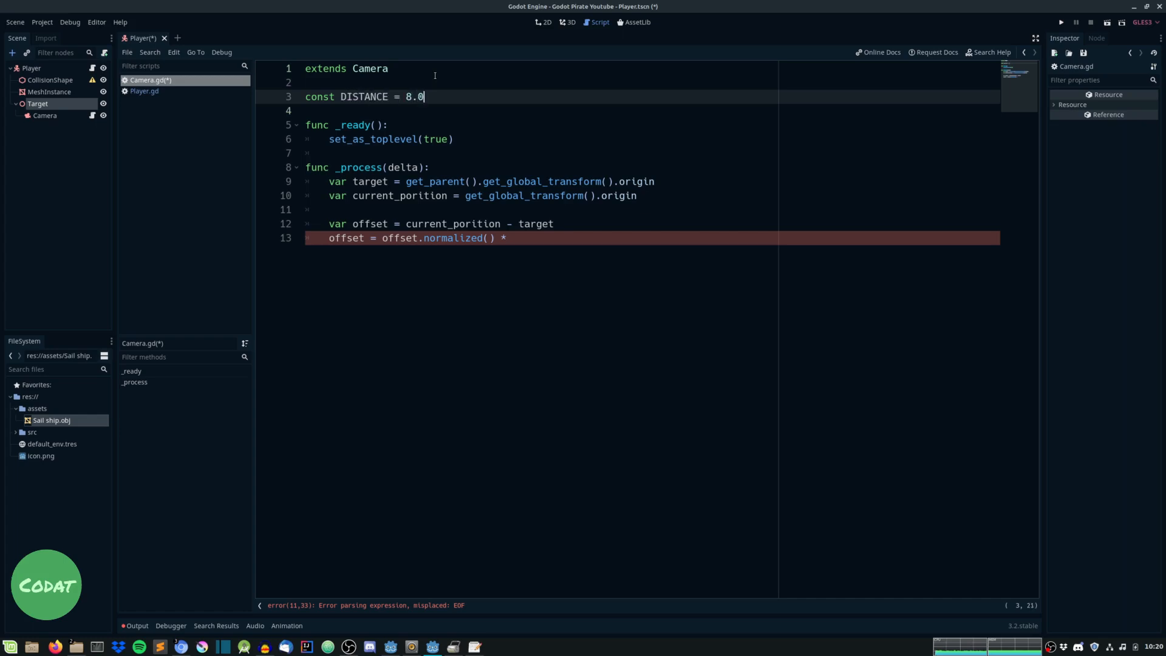
pyautogui.write('const')
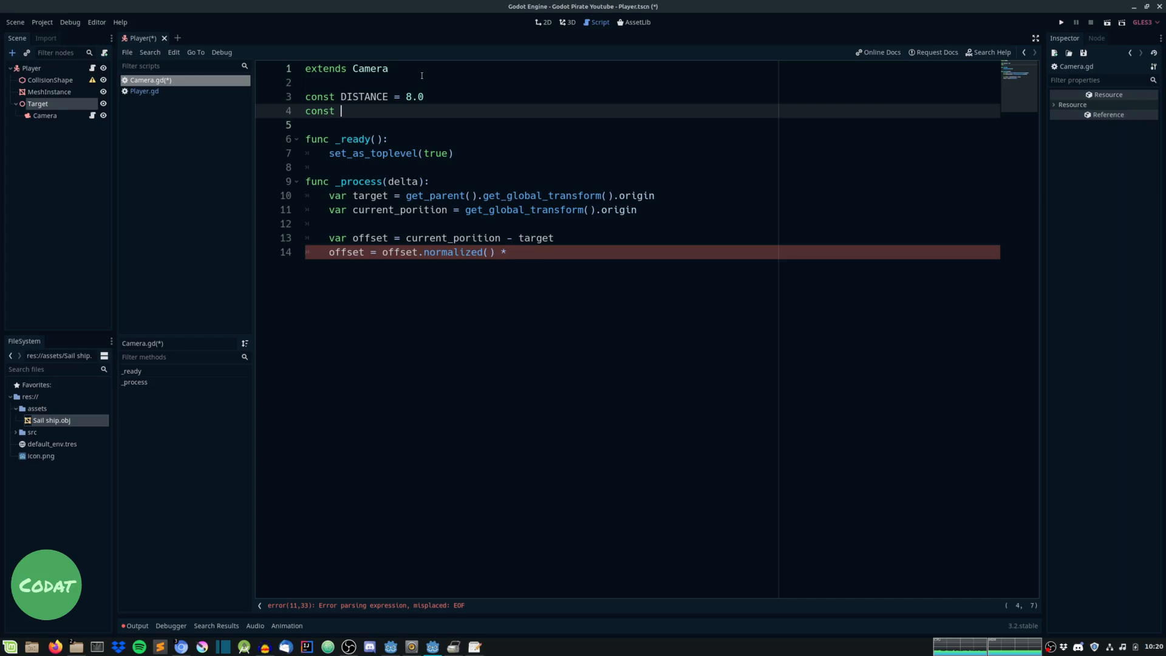
pyautogui.write('HEIGHT = 4.0')
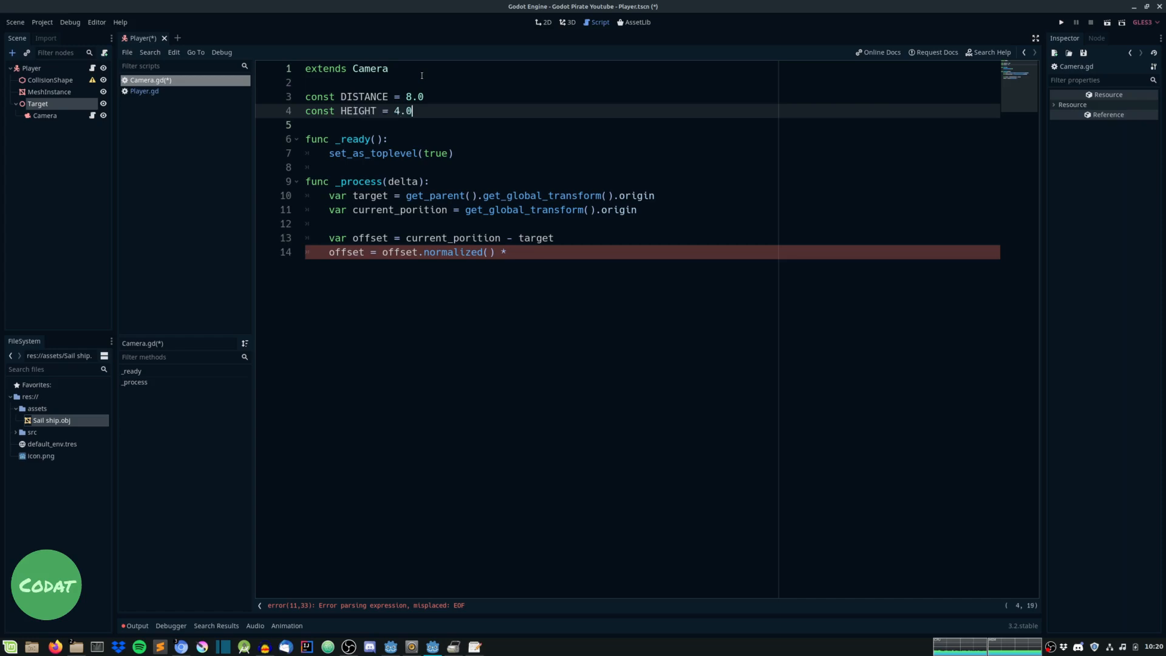
pyautogui.write('D')
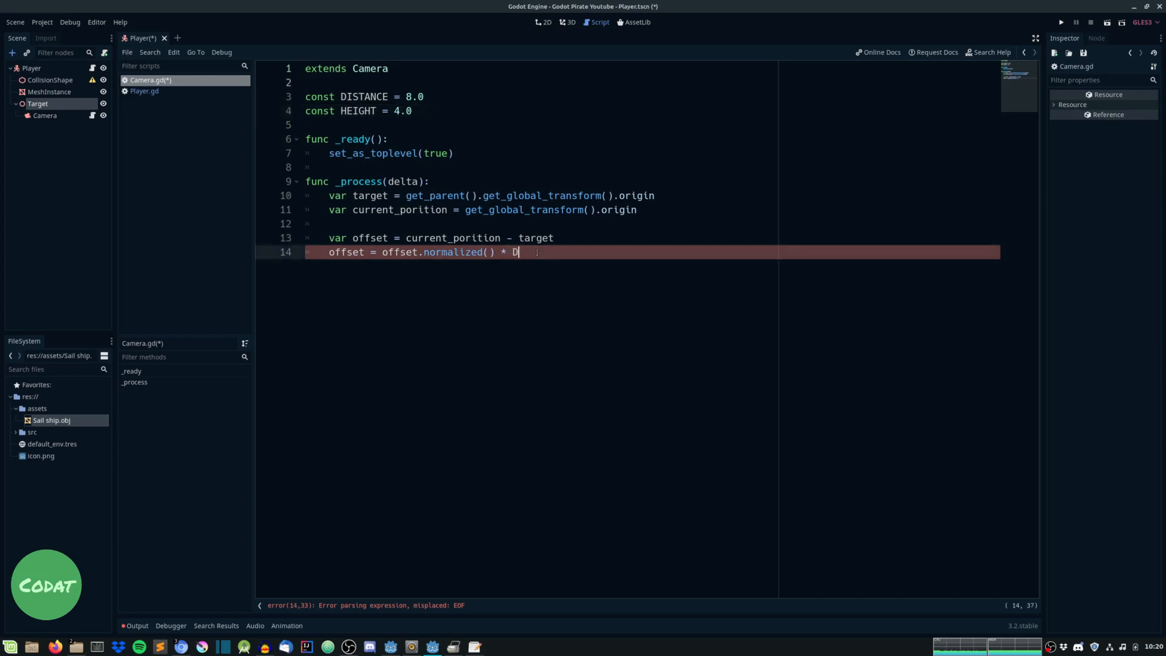
pyautogui.write('ISTANCE')
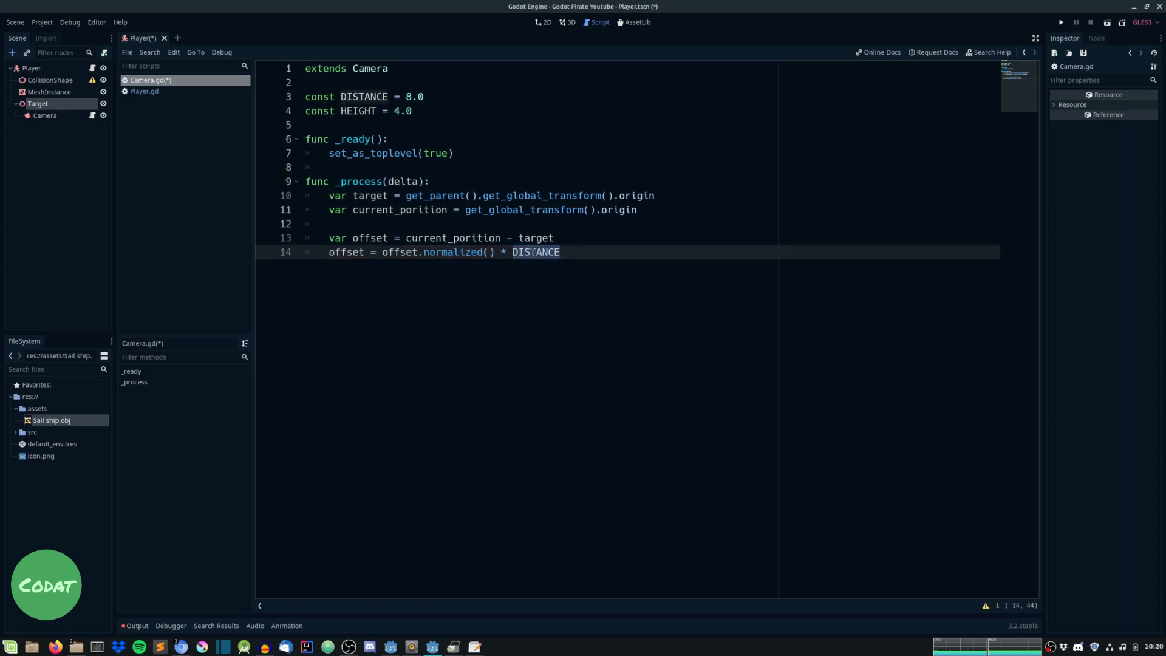
pyautogui.click(570, 21)
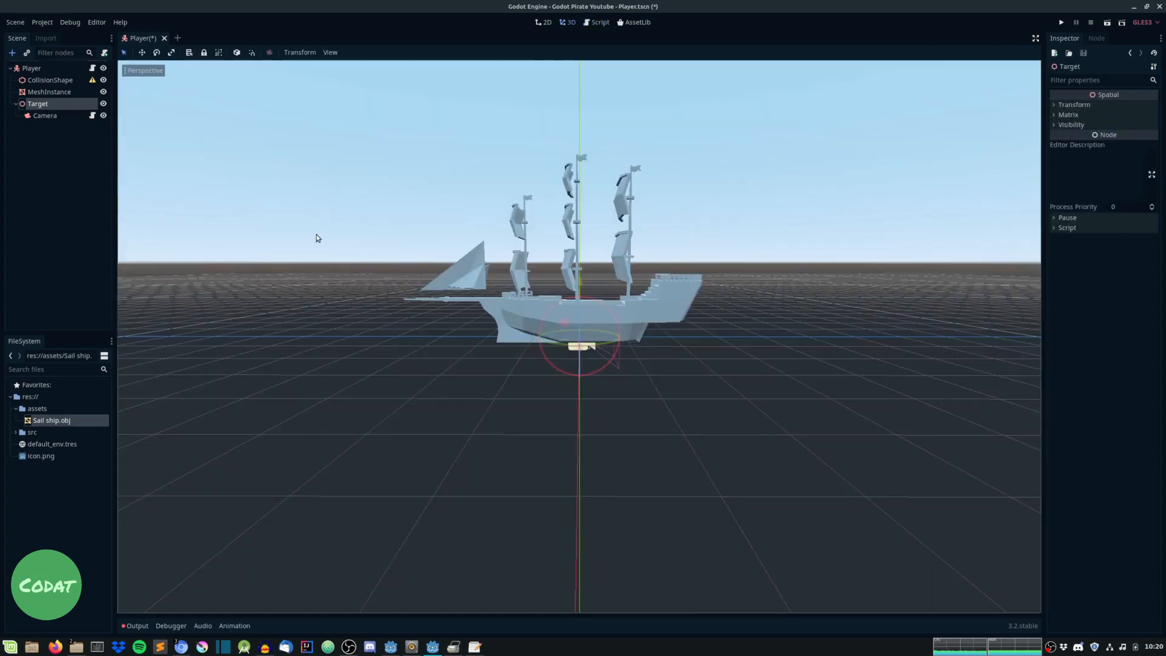
pyautogui.click(598, 22)
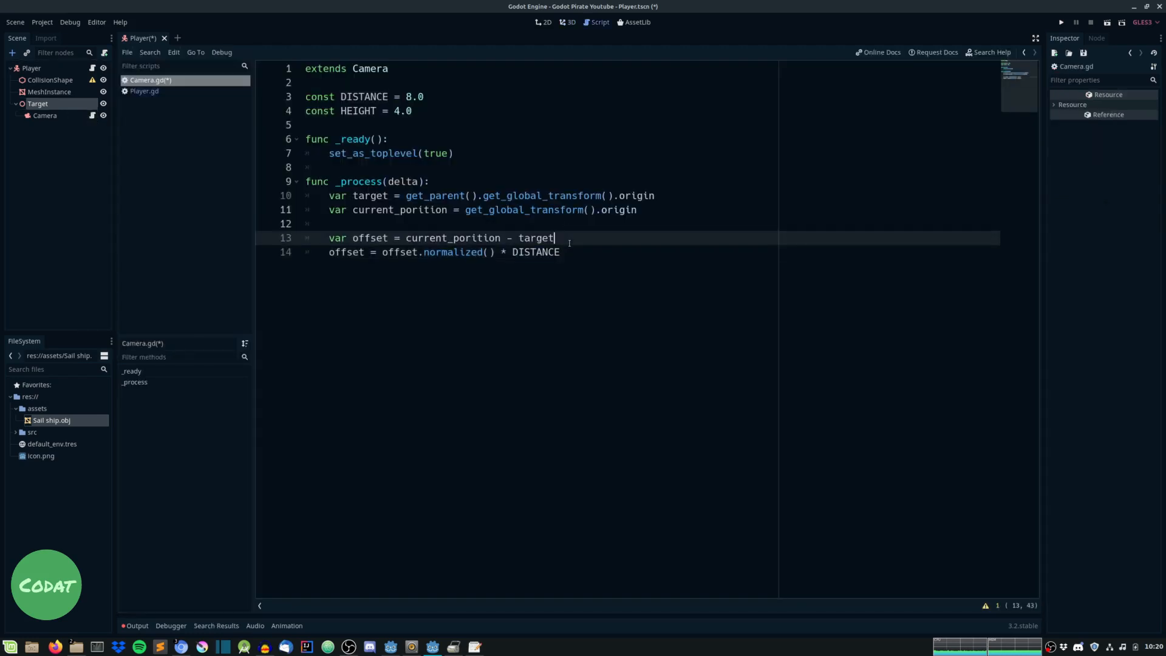
# Set offset.y = HEIGHT and compute the camera position from target plus offset
pyautogui.write('o')
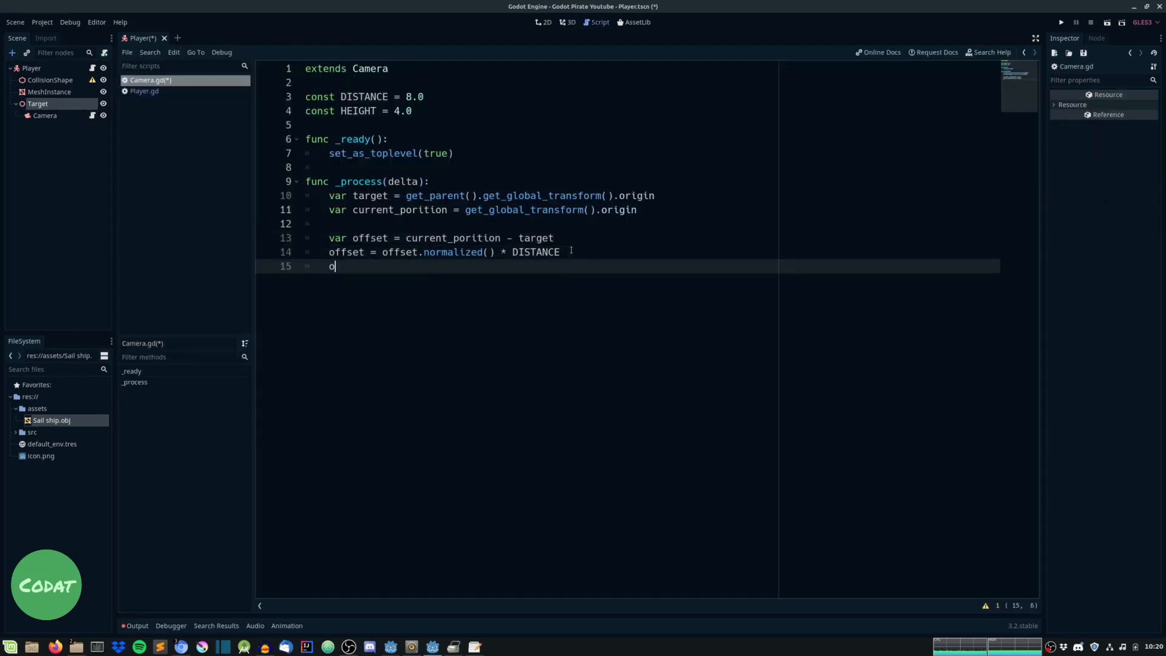
pyautogui.write('ffset.y')
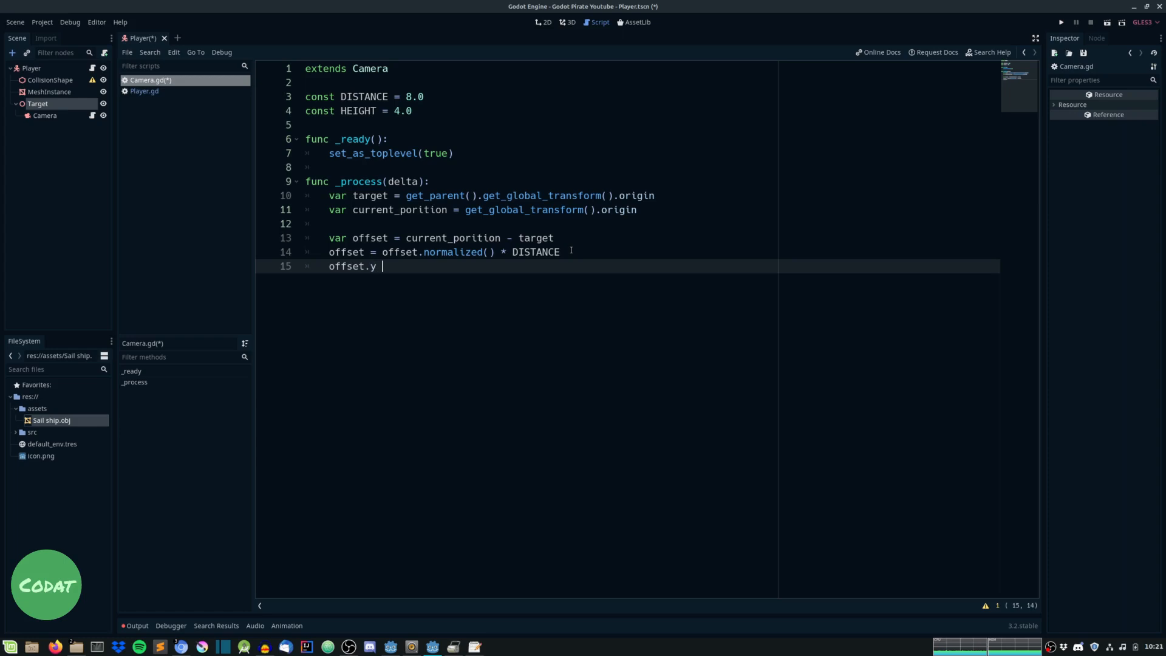
pyautogui.write('= HEIGHT')
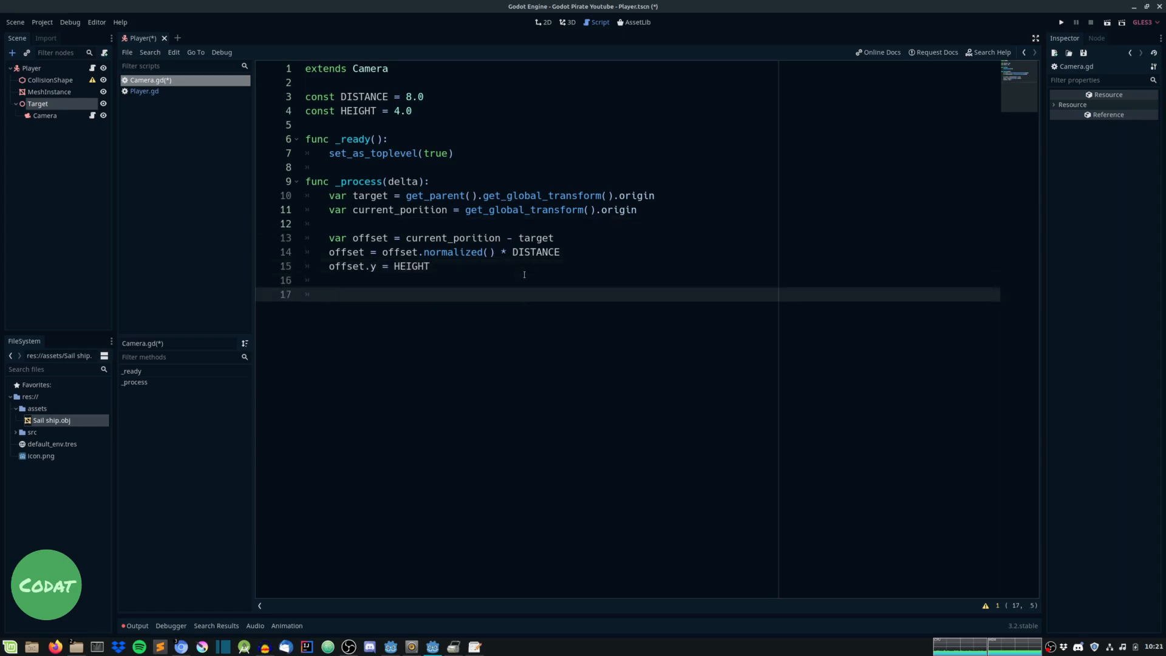
pyautogui.write('current_porition.')
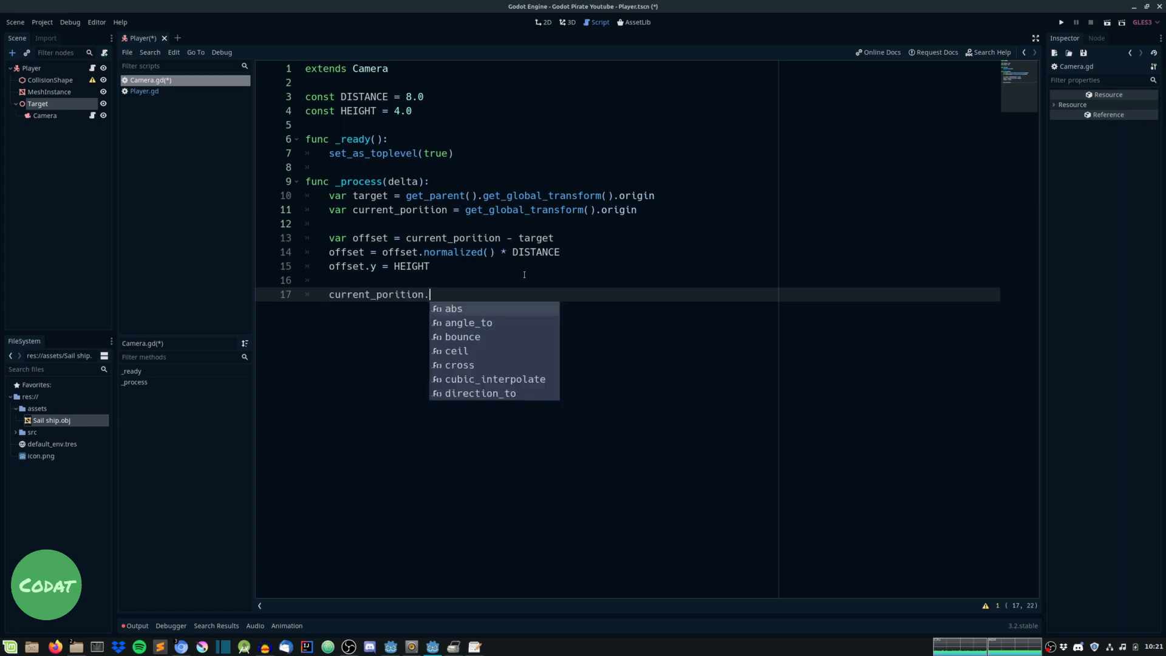
pyautogui.write('= target + offset')
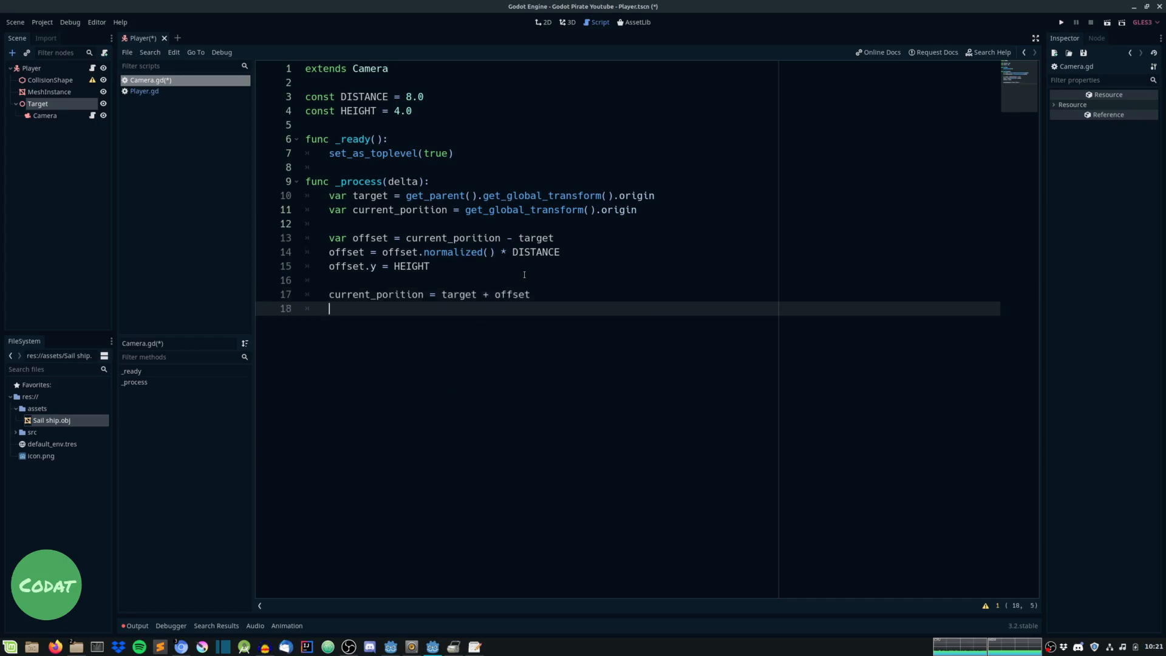
# Call look_at_from_position(current_position, target, Vector3.UP) and save Camera.gd
pyautogui.write('look_')
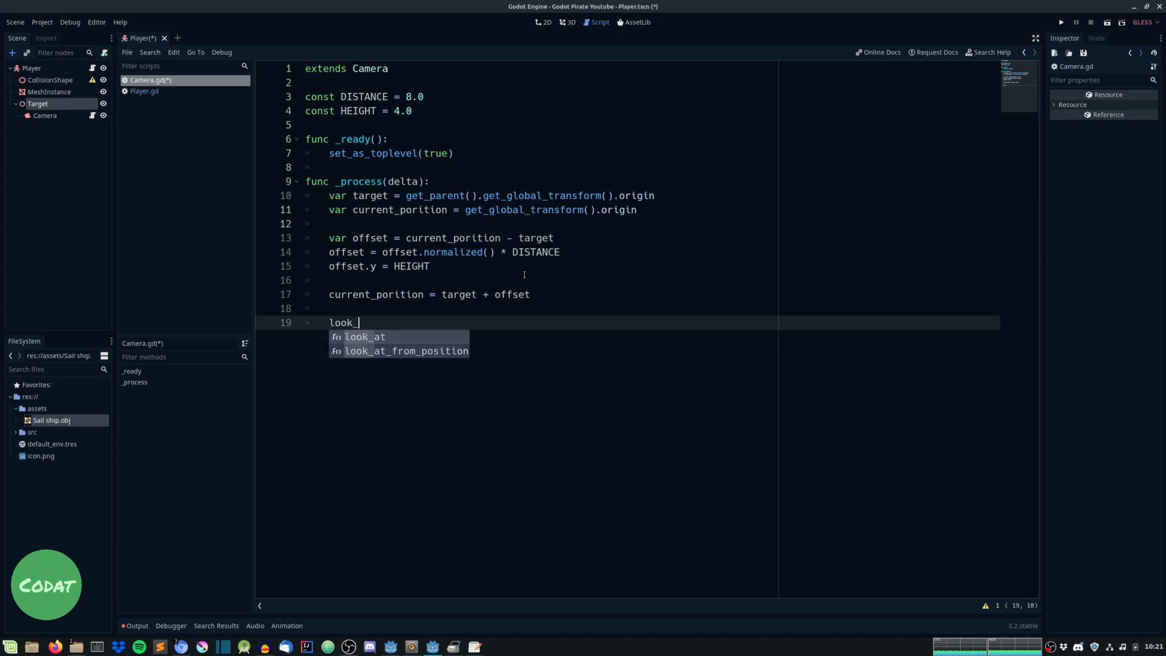
pyautogui.click(407, 351)
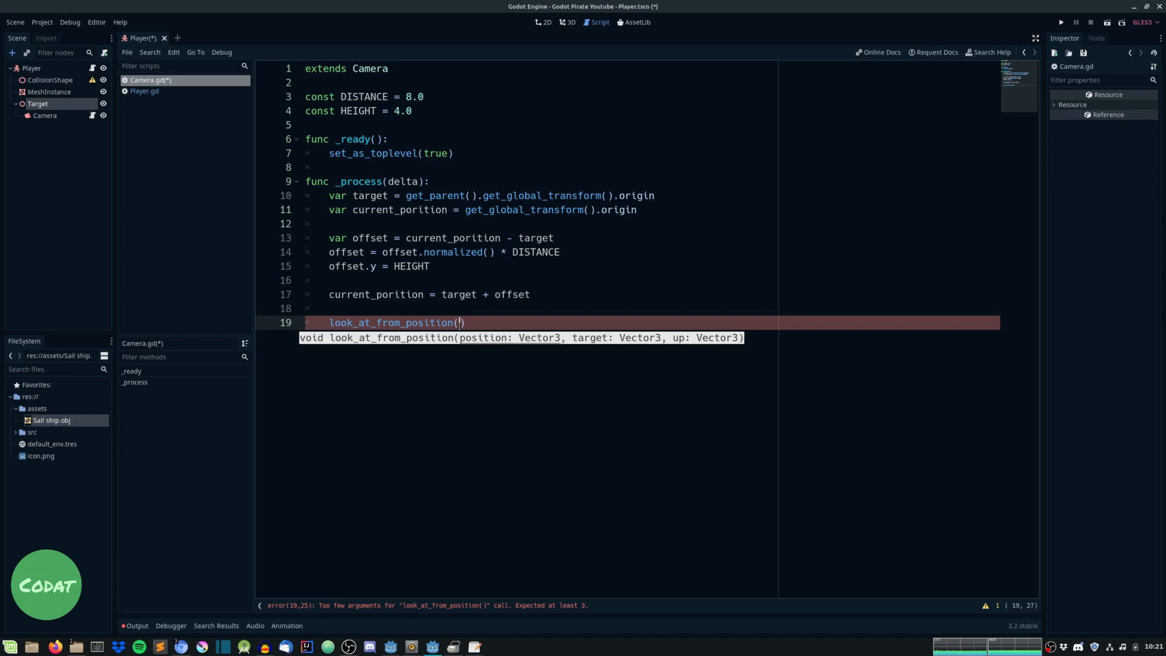
pyautogui.write('current_porition')
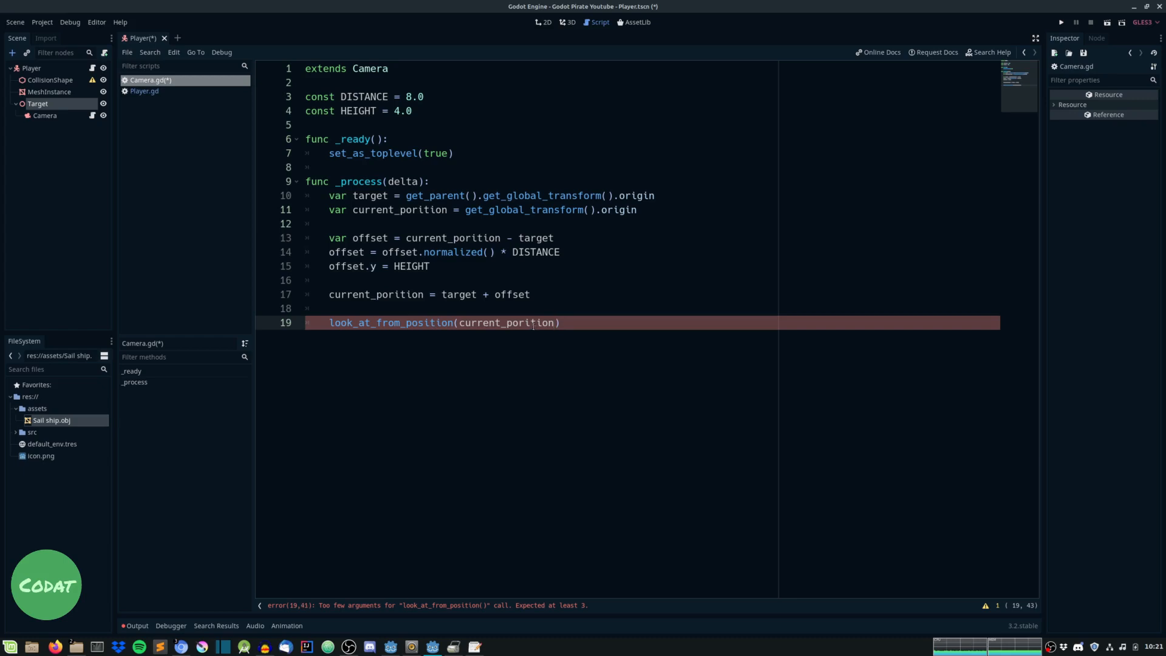
pyautogui.click(390, 210)
pyautogui.write('s')
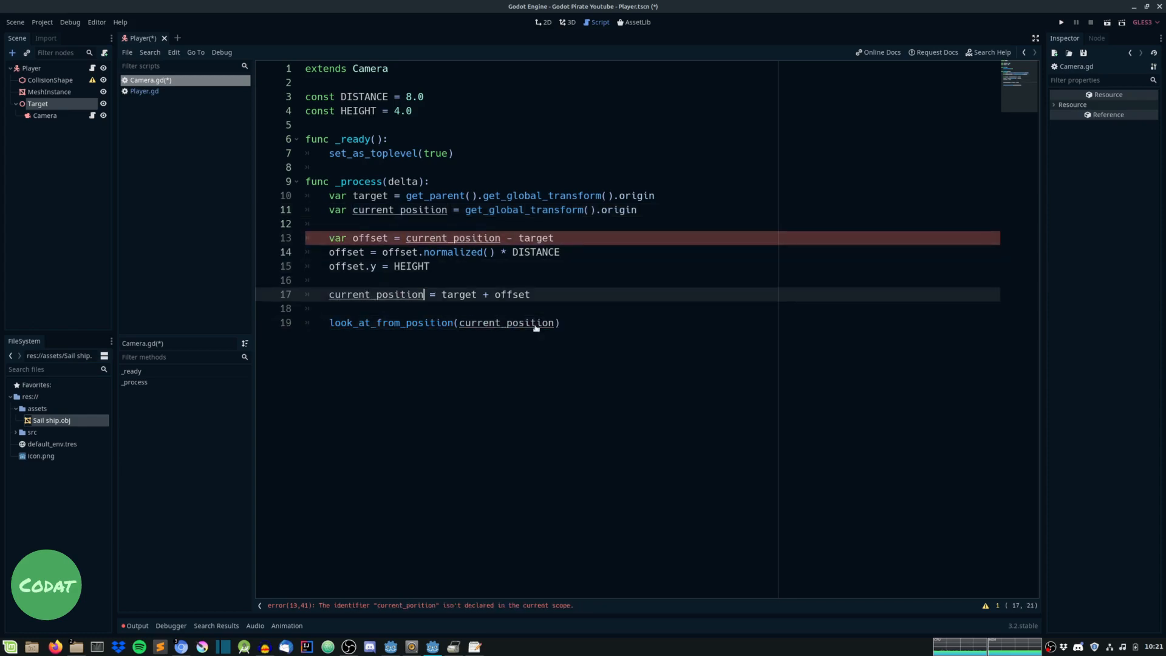
pyautogui.write(',')
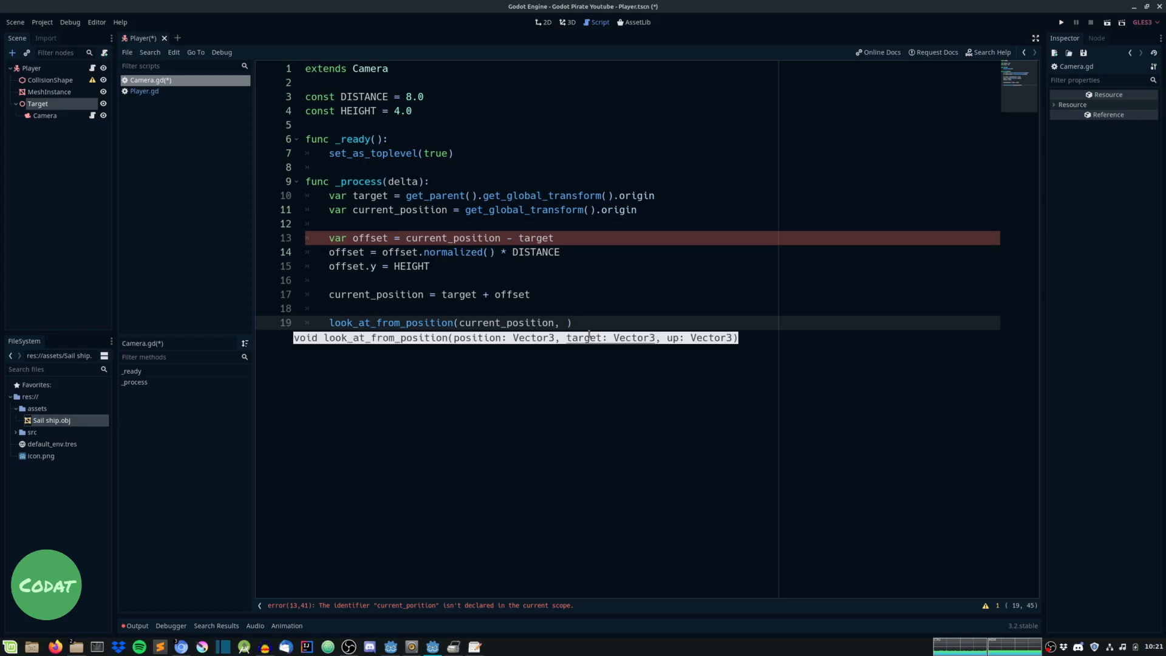
pyautogui.write('target, V')
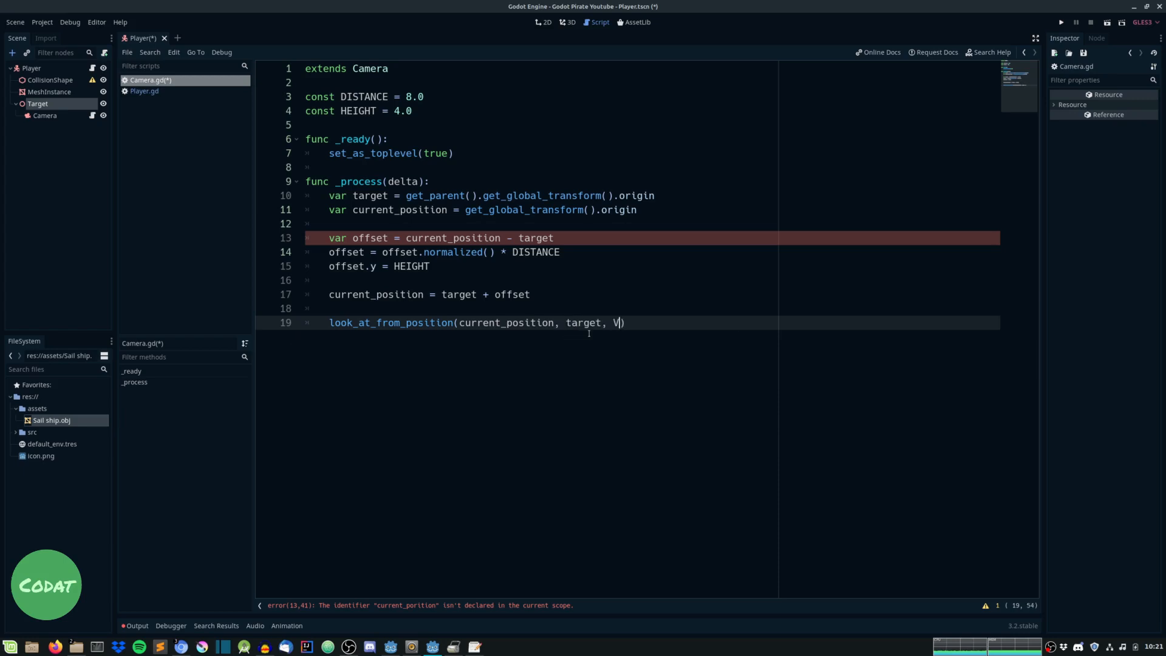
pyautogui.write('ector3.UP')
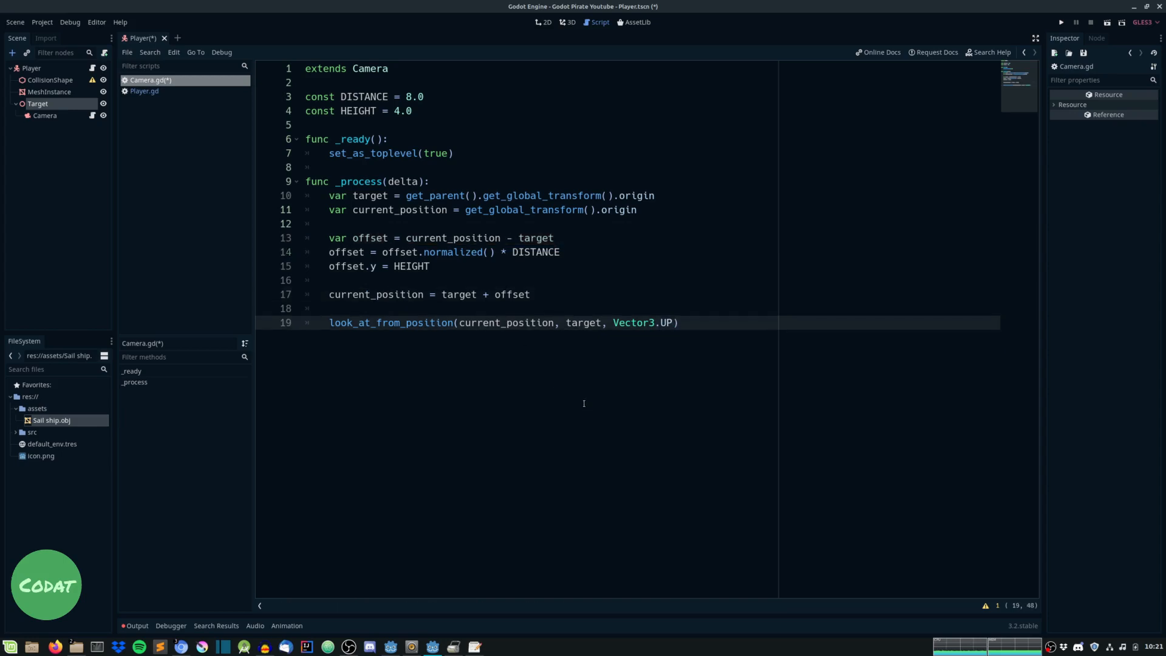
pyautogui.press('ctrl+s')
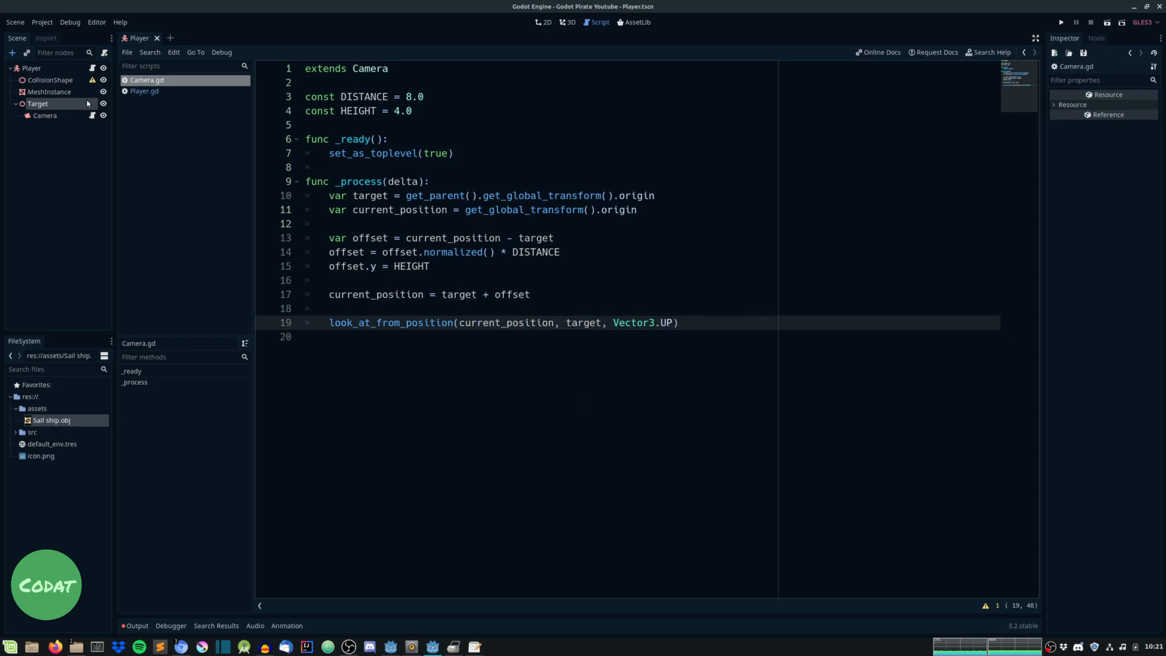
# Scroll through the Player.gd movement script
pyautogui.click(144, 90)
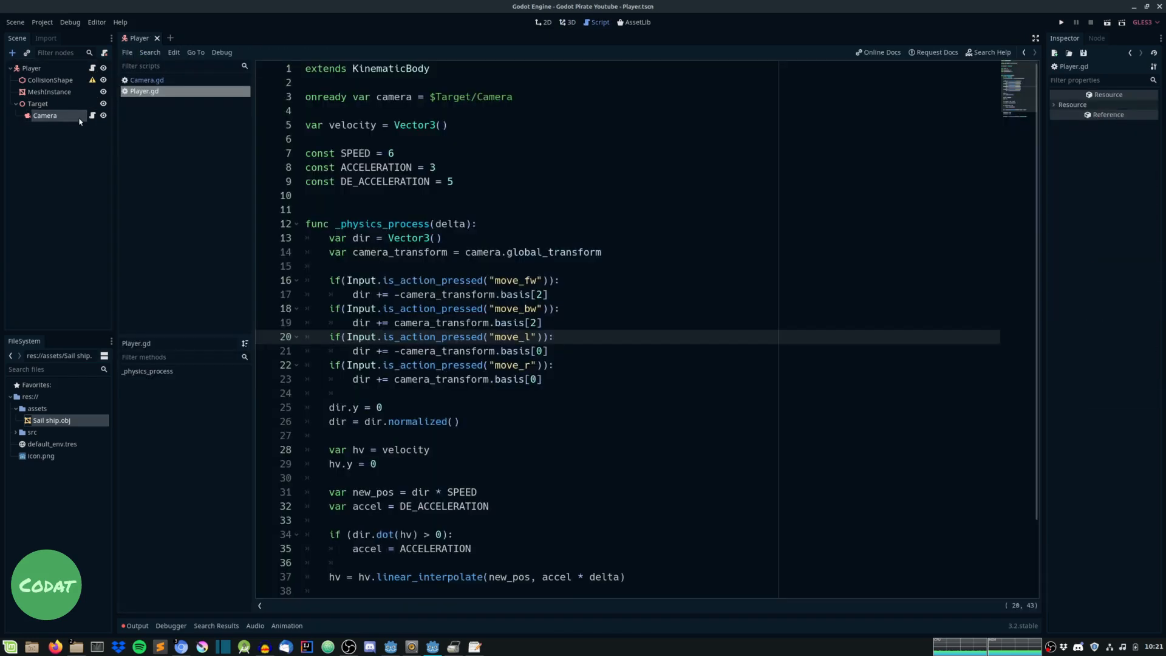
pyautogui.scroll(-3)
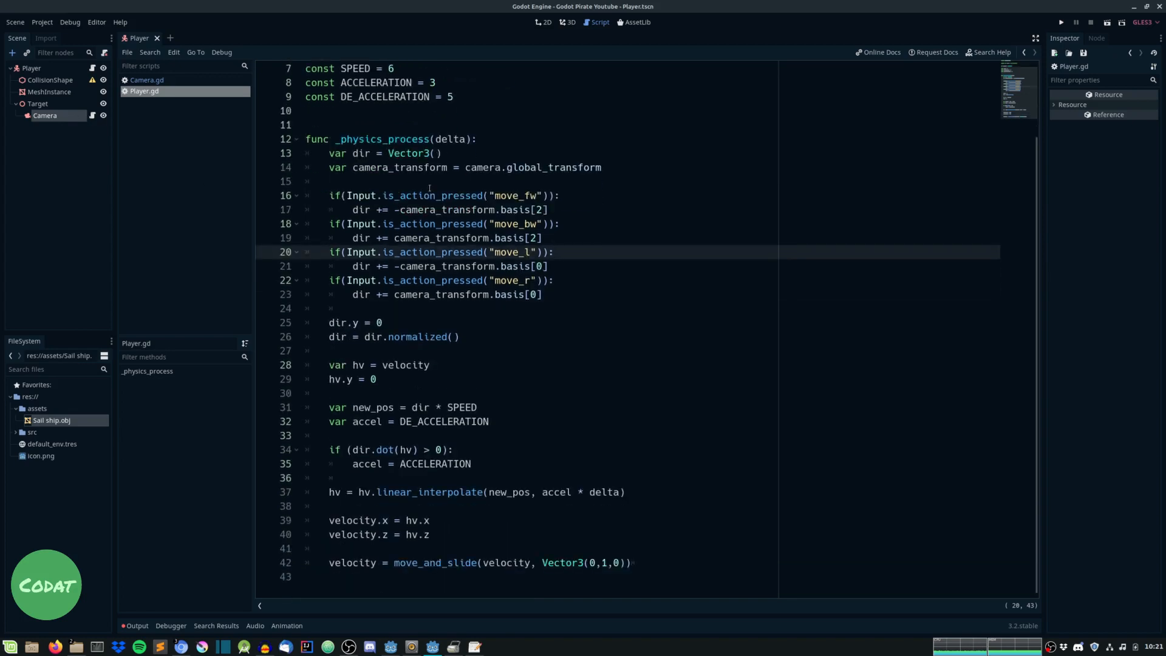
pyautogui.click(146, 79)
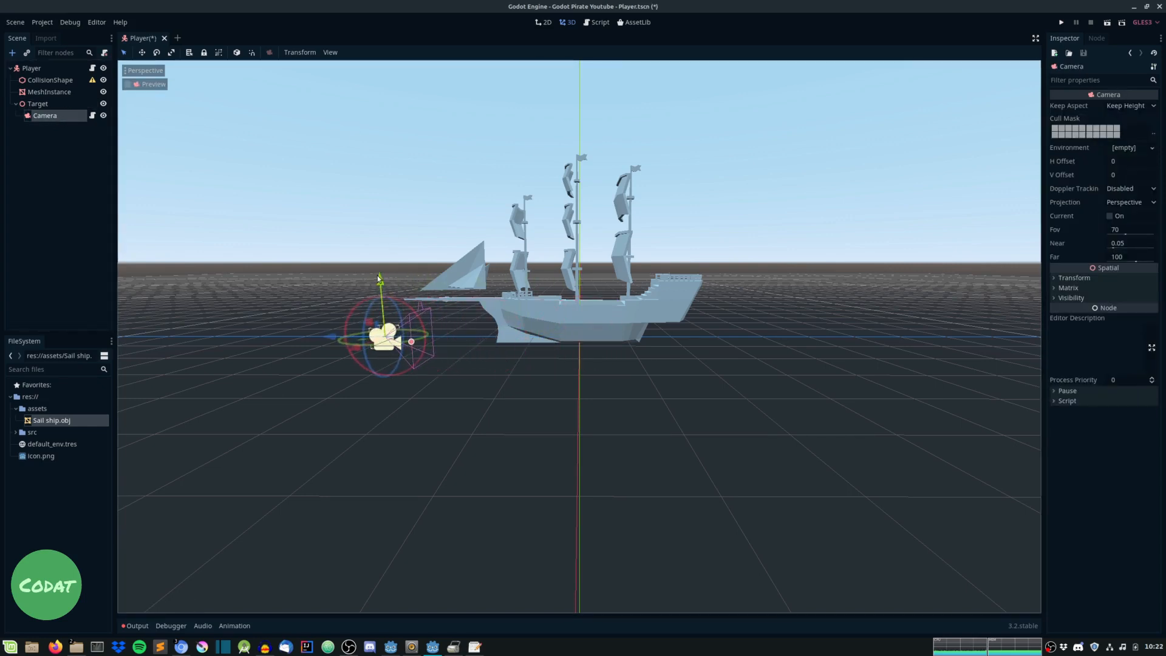
# Select the Target and Camera nodes, check Camera.gd, and view the scene in 3D
pyautogui.click(37, 103)
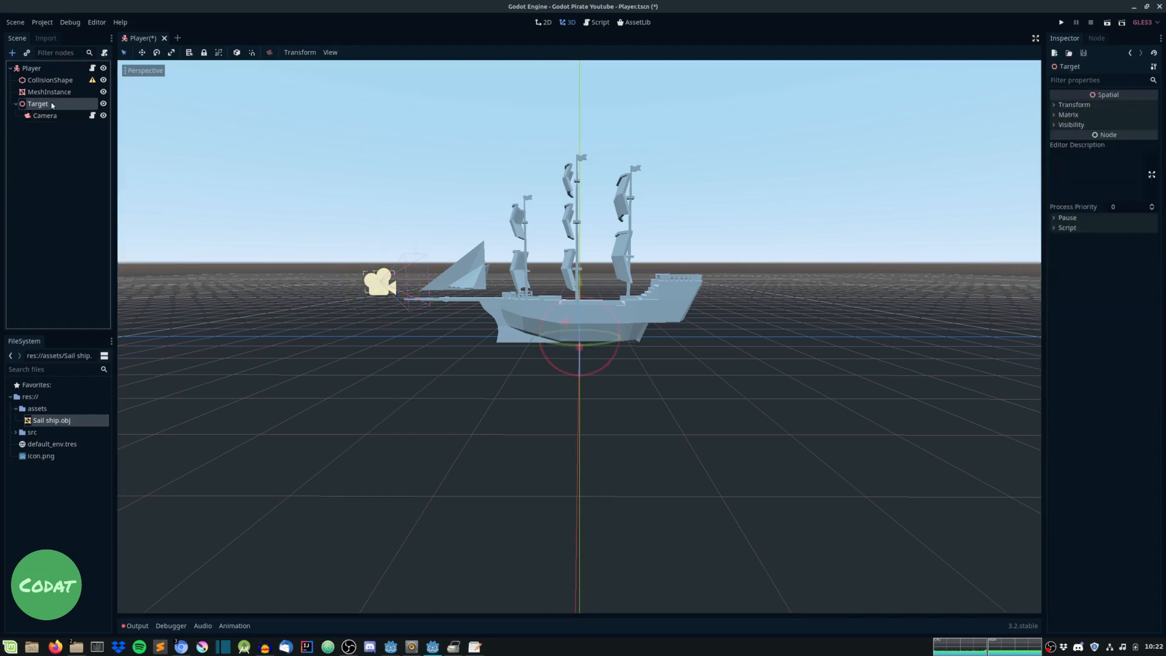
pyautogui.click(45, 116)
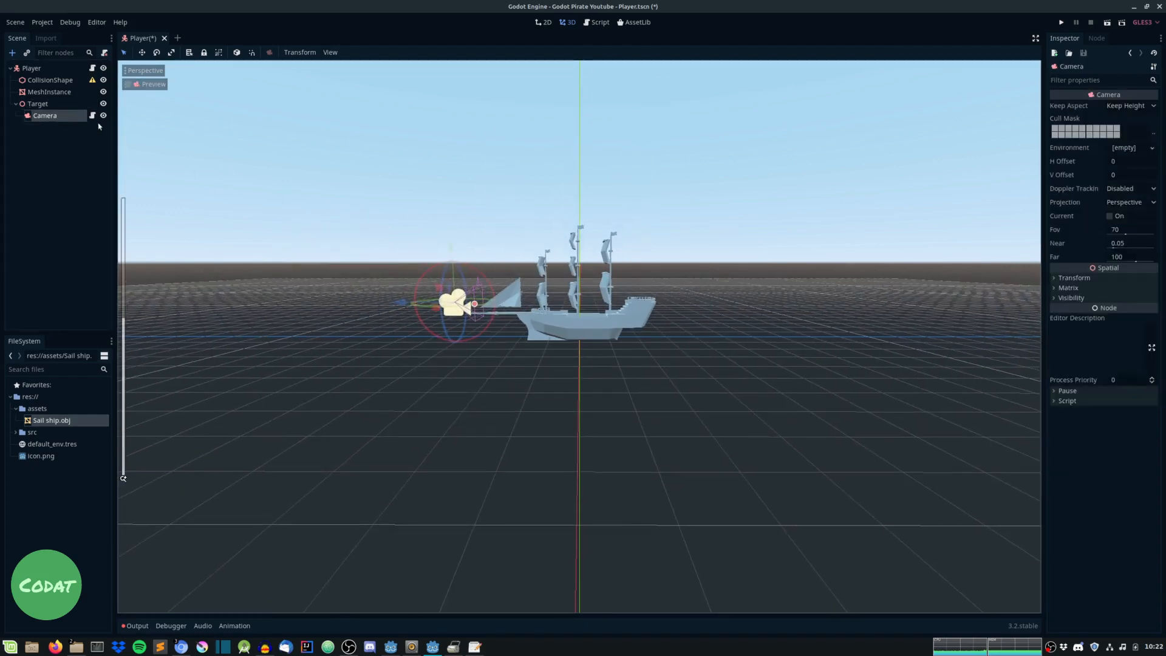
pyautogui.click(599, 21)
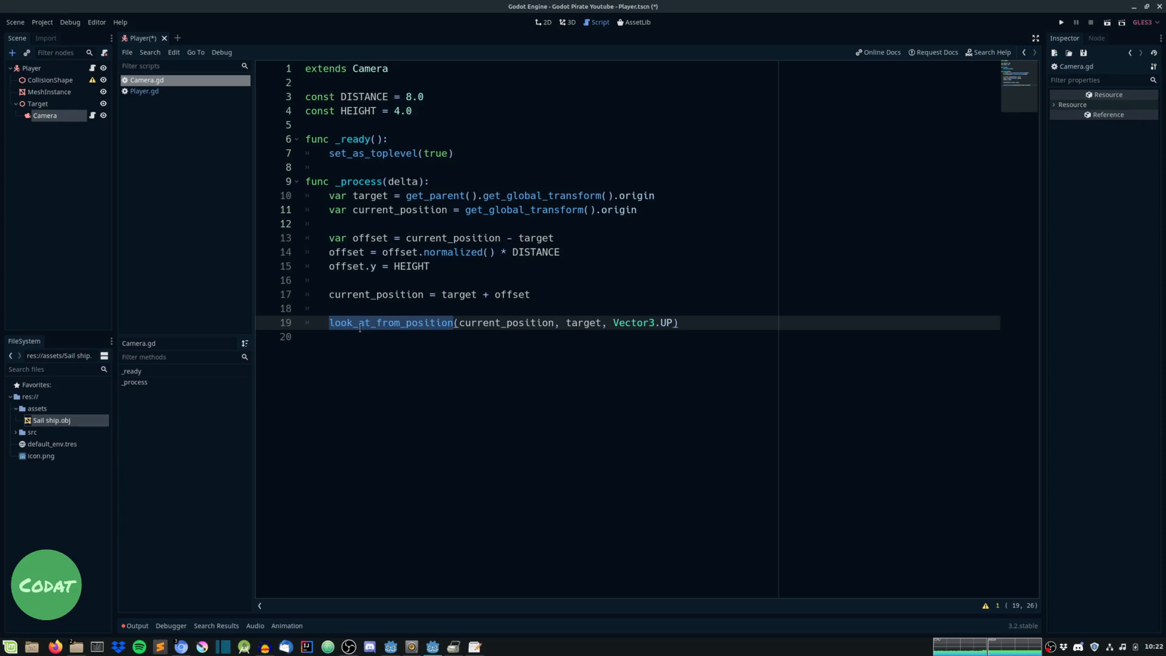
pyautogui.click(329, 322)
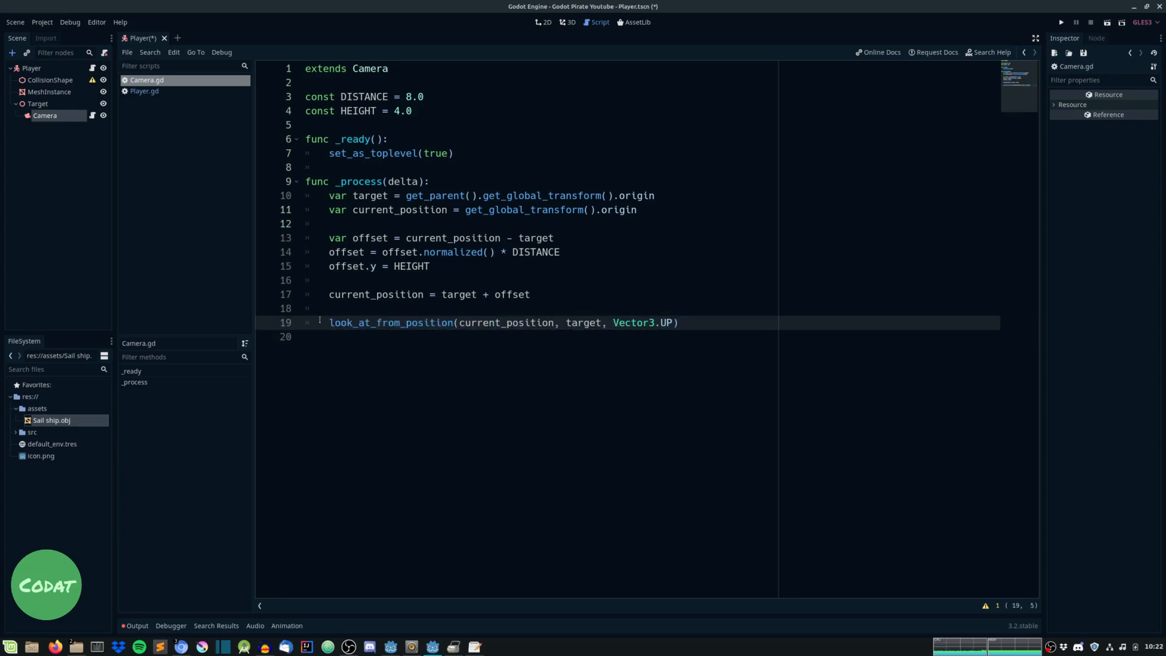
pyautogui.click(569, 22)
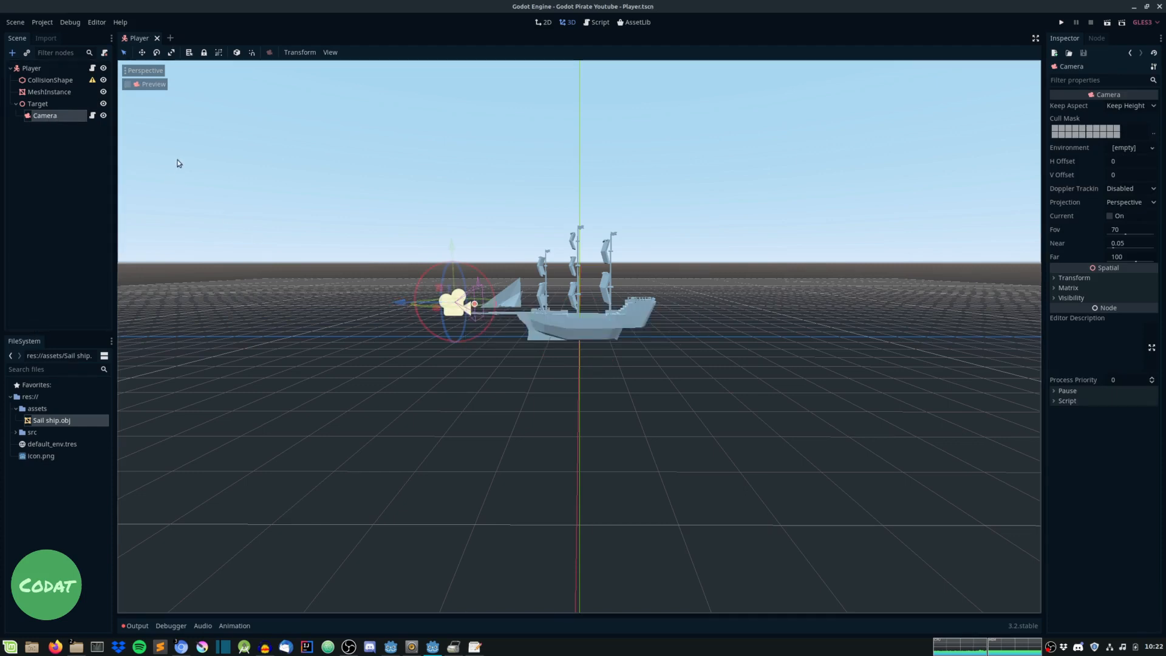
# Create a new 3D scene with a SandBox root and save it
pyautogui.click(1060, 22)
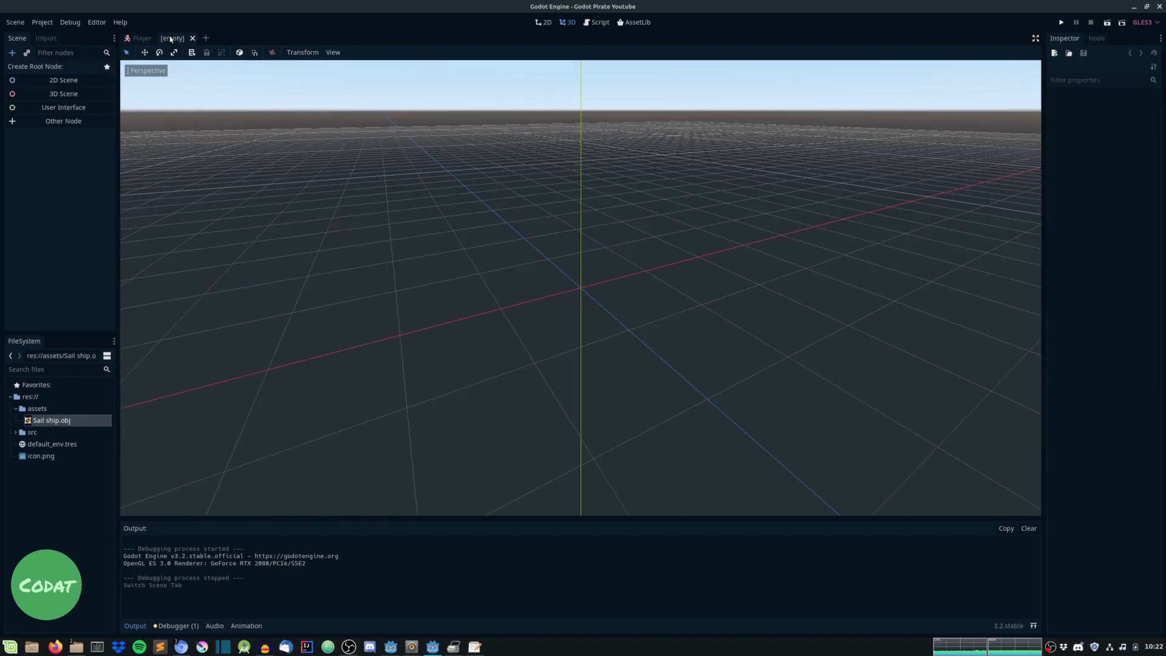
pyautogui.click(63, 93)
pyautogui.write('SandBox')
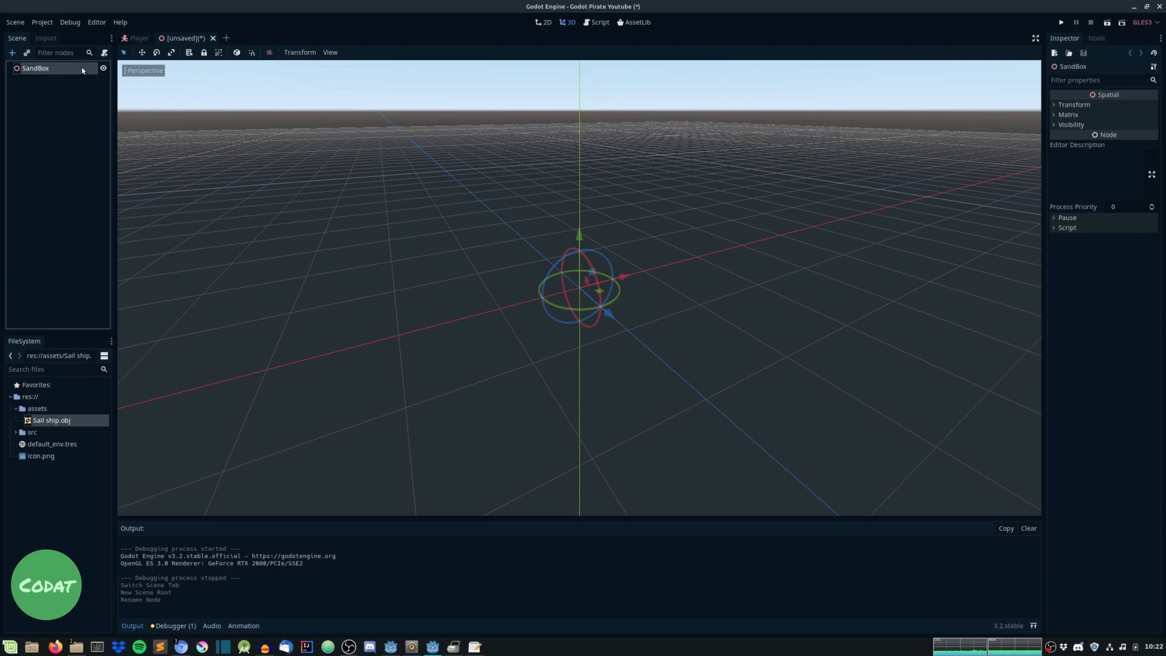
pyautogui.press('ctrl+s')
pyautogui.write('MeshIn')
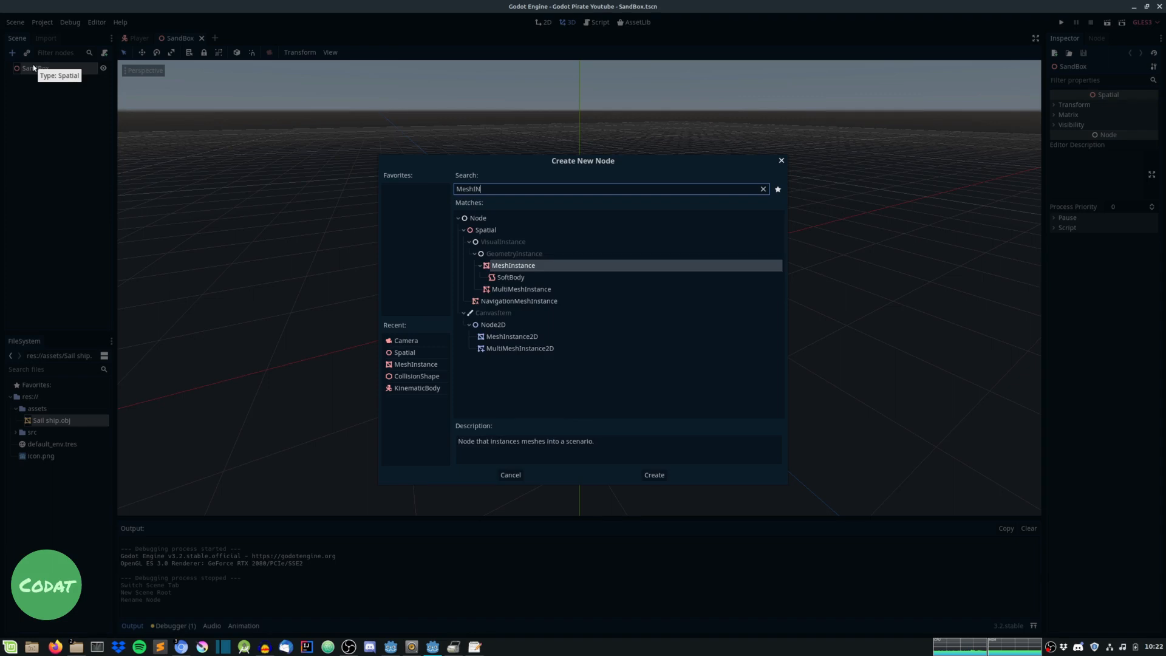
# Give a MeshInstance a 10x10 PlaneMesh with a new SpatialMaterial using icon.png as albedo
pyautogui.click(652, 474)
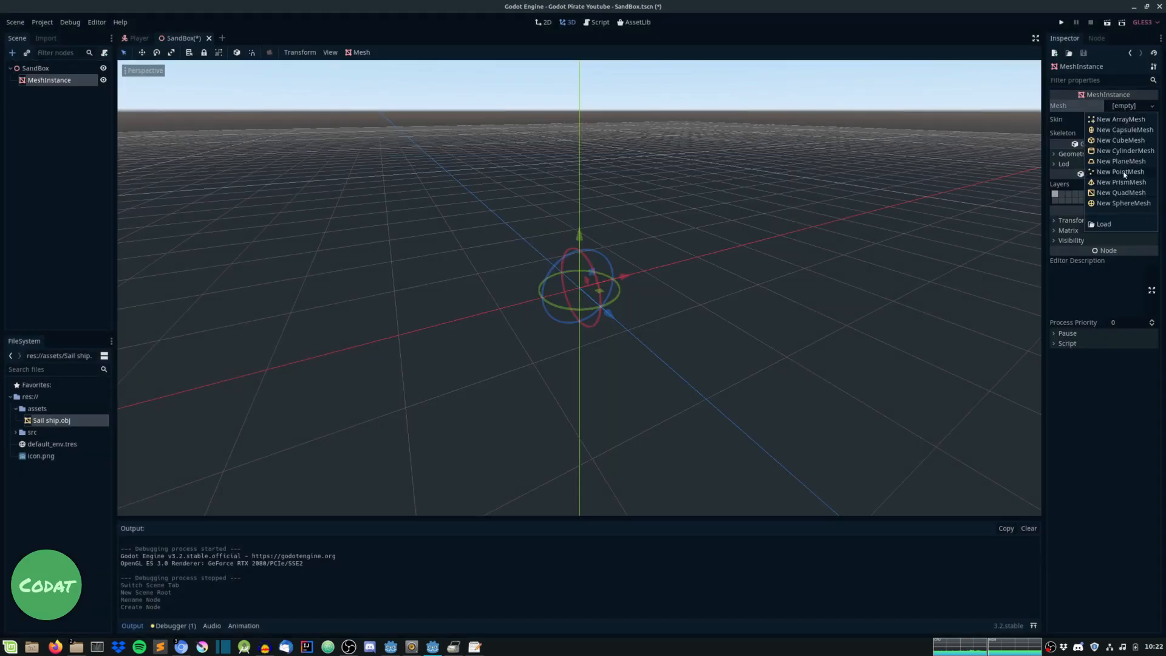
pyautogui.click(1120, 160)
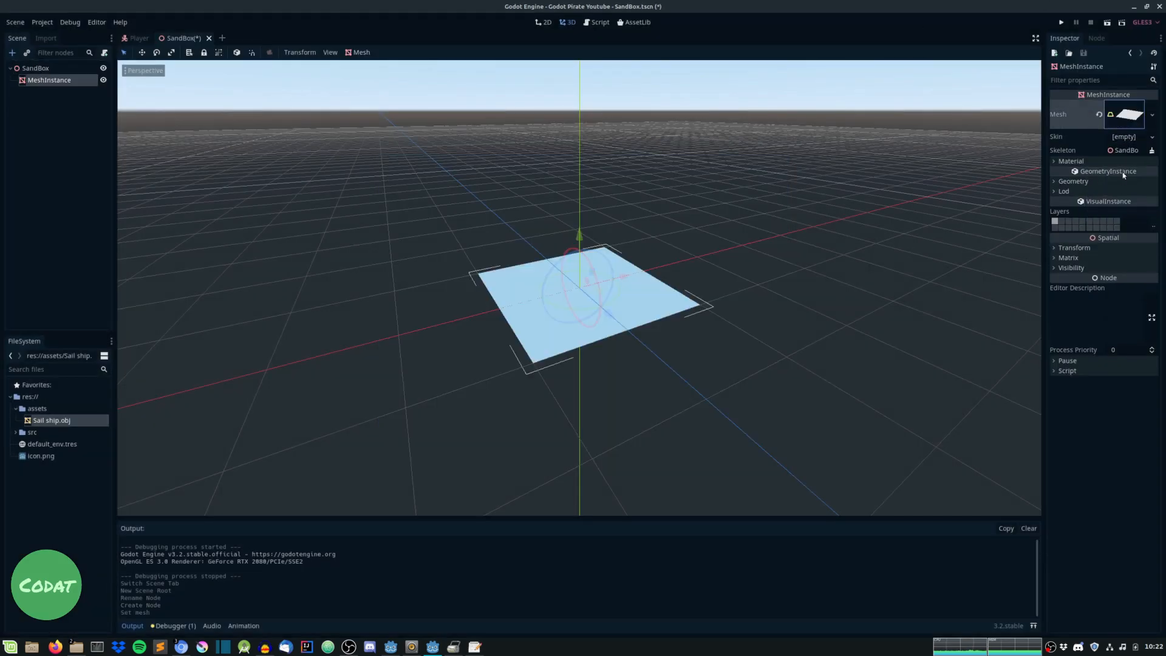
pyautogui.click(1126, 114)
pyautogui.write('10')
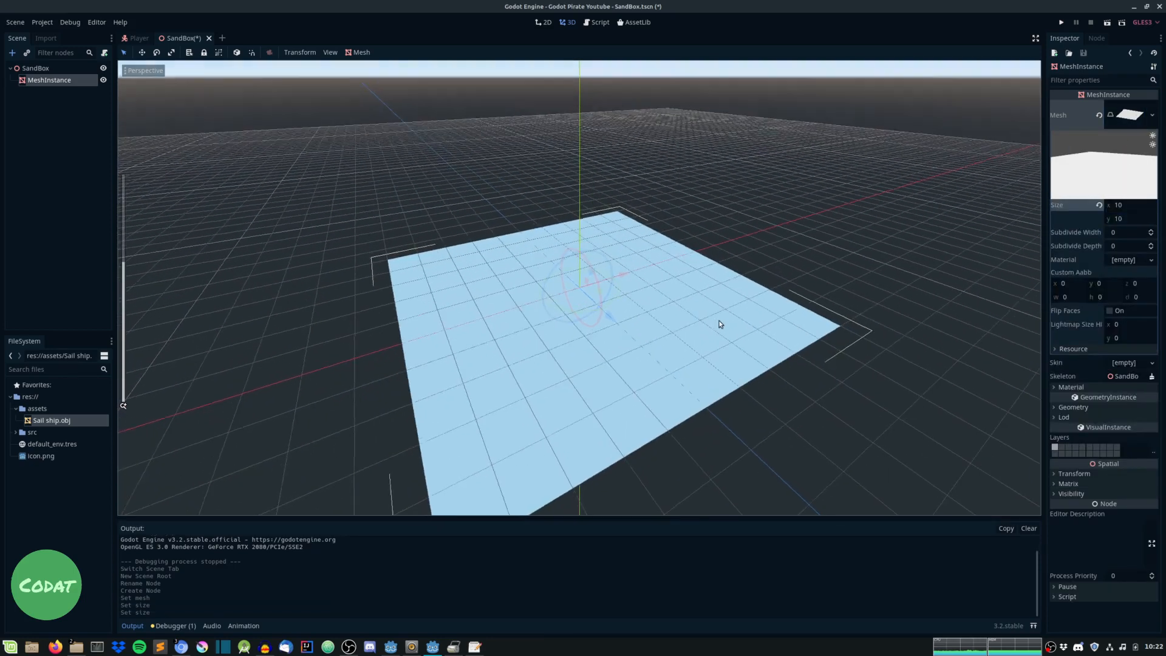
pyautogui.click(1133, 259)
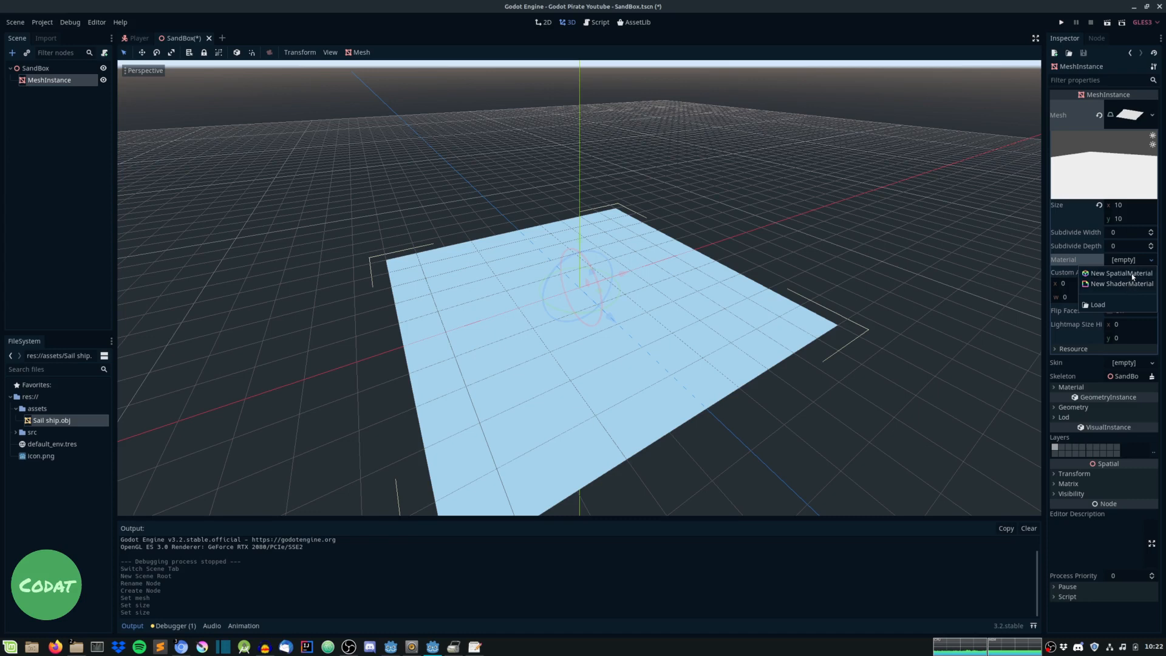
pyautogui.click(1119, 273)
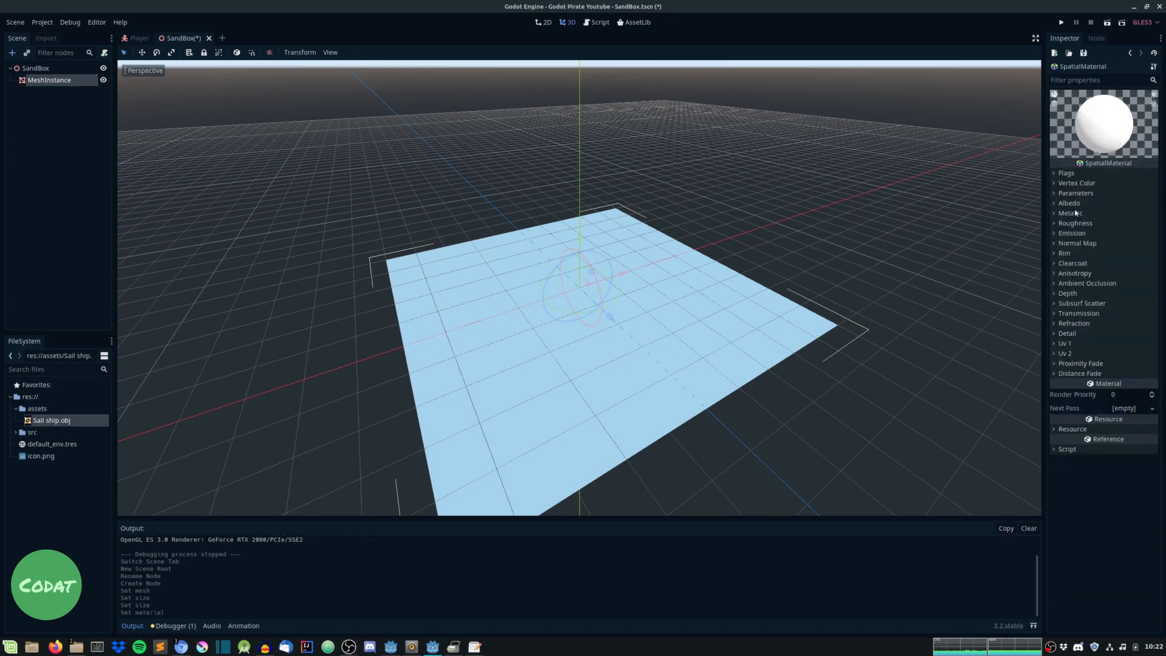
pyautogui.click(1053, 203)
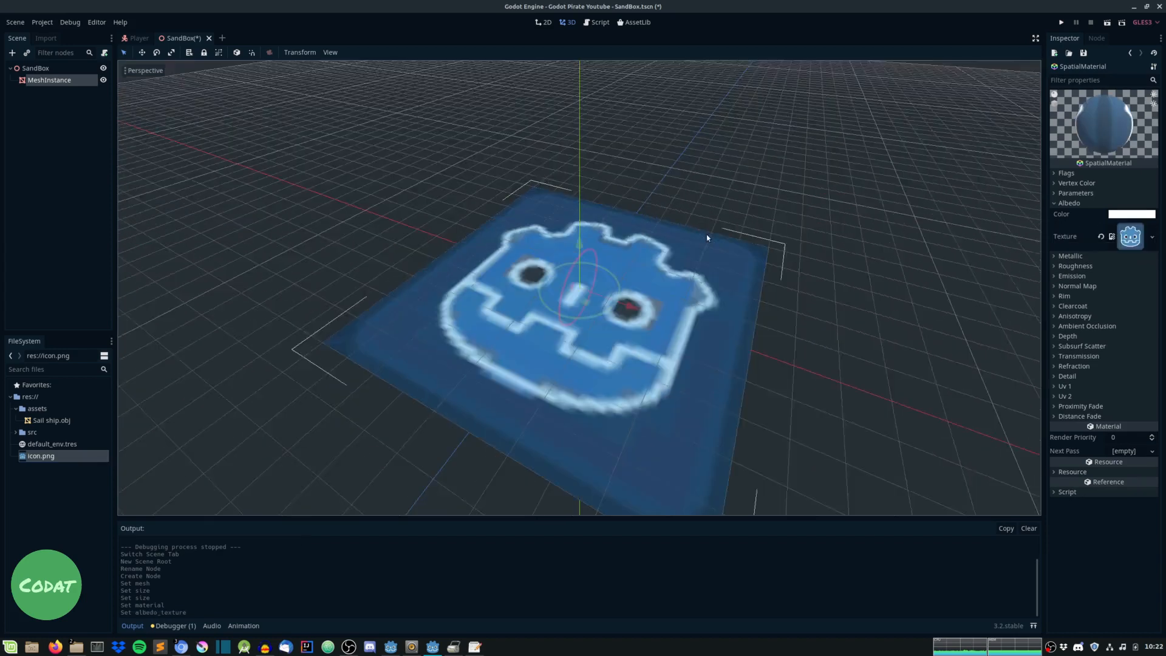
# Instance Player.tscn as a child of SandBox
pyautogui.click(12, 52)
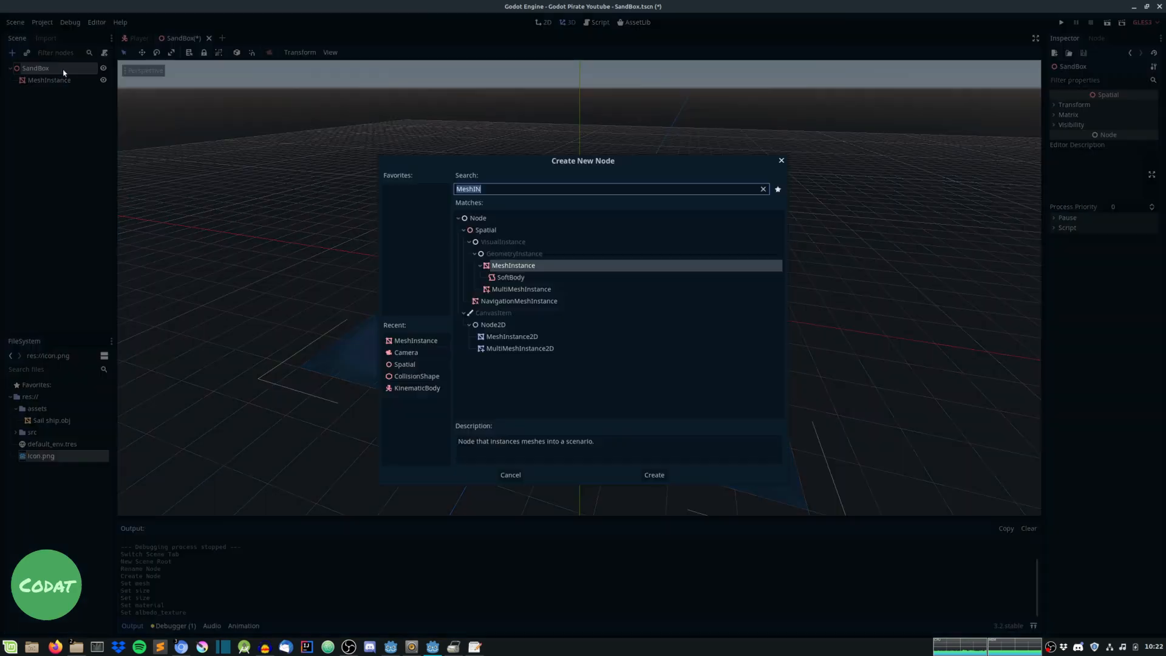
pyautogui.click(653, 474)
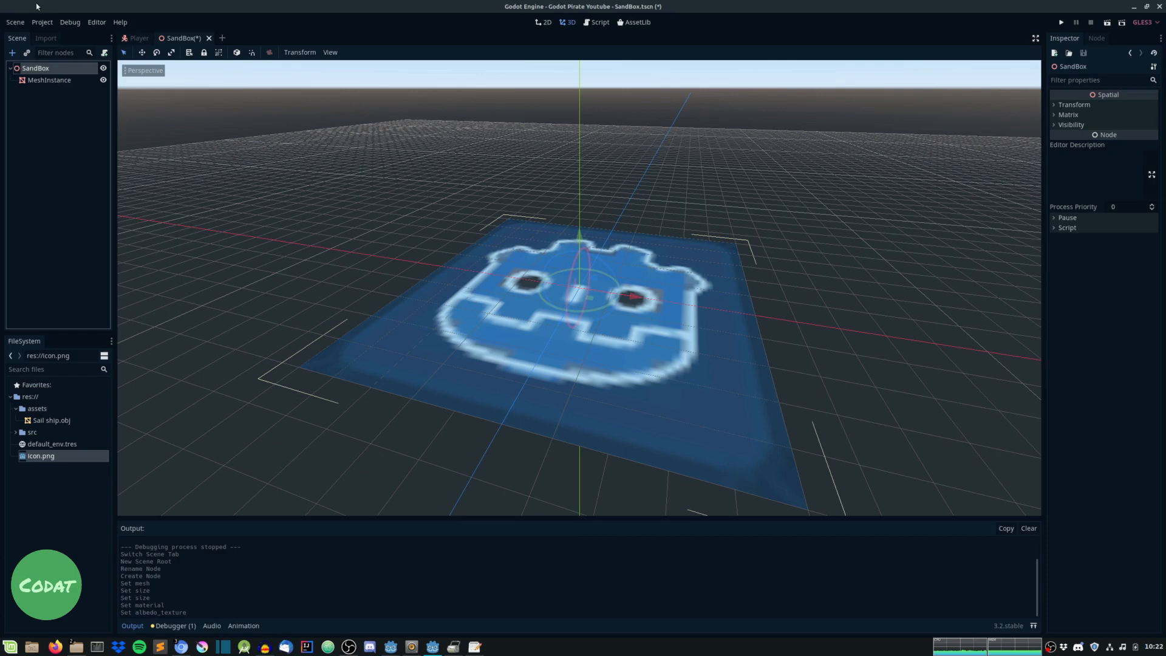
pyautogui.moveTo(27, 53)
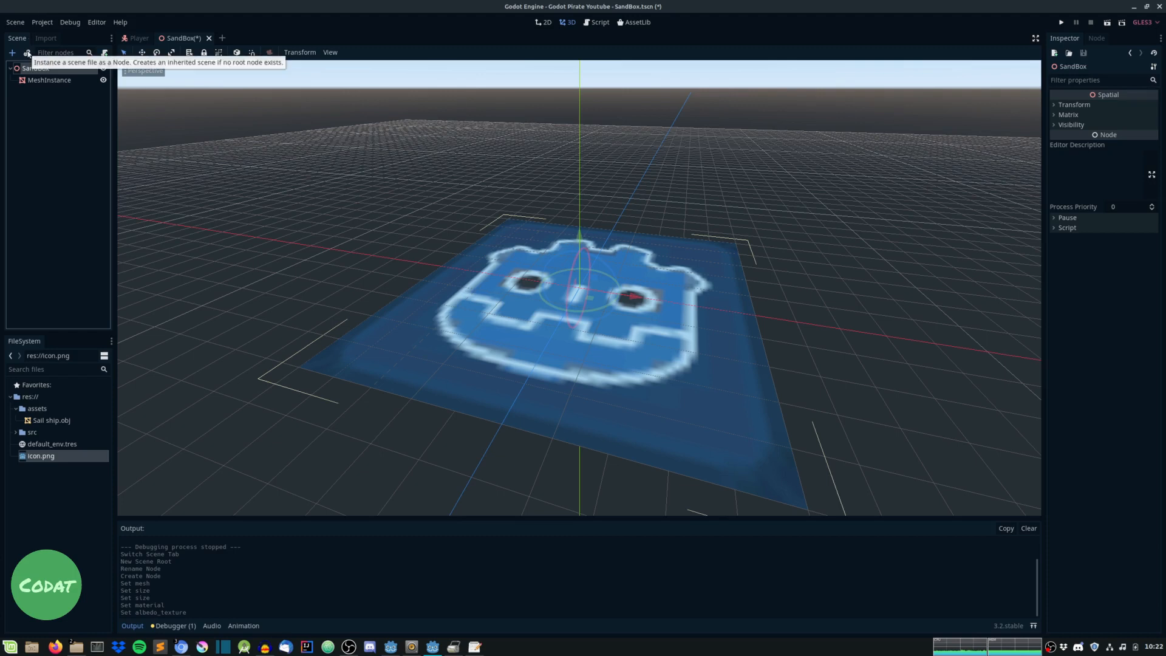
pyautogui.click(27, 52)
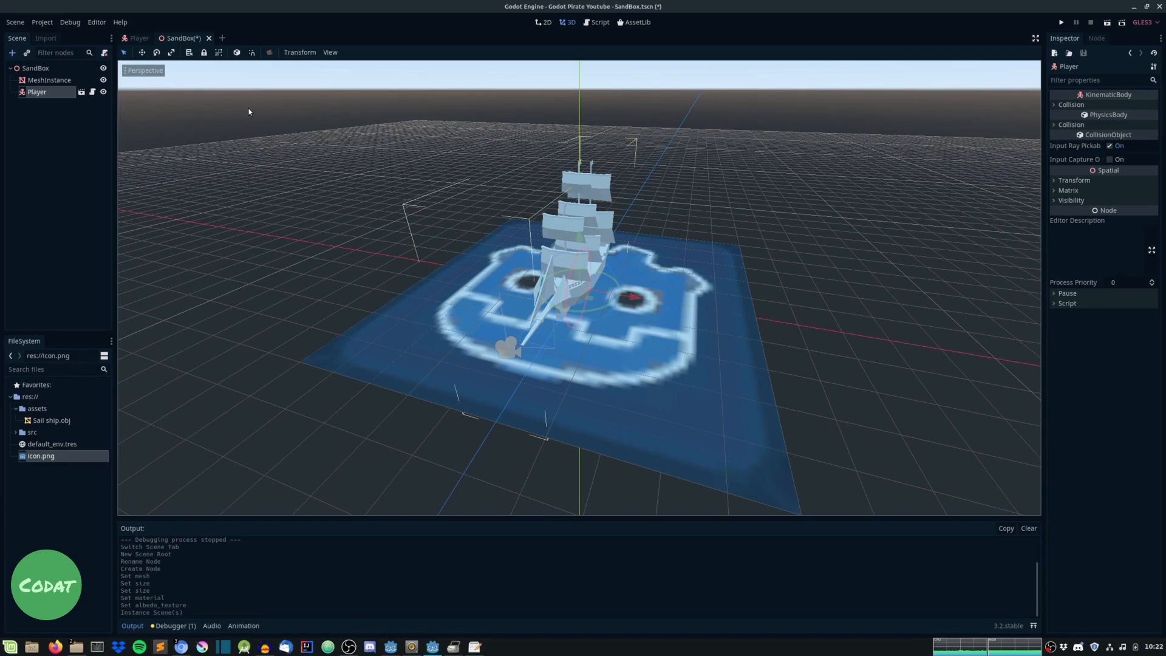
# Run the project, choosing SandBox.tscn as the main scene
pyautogui.click(1060, 21)
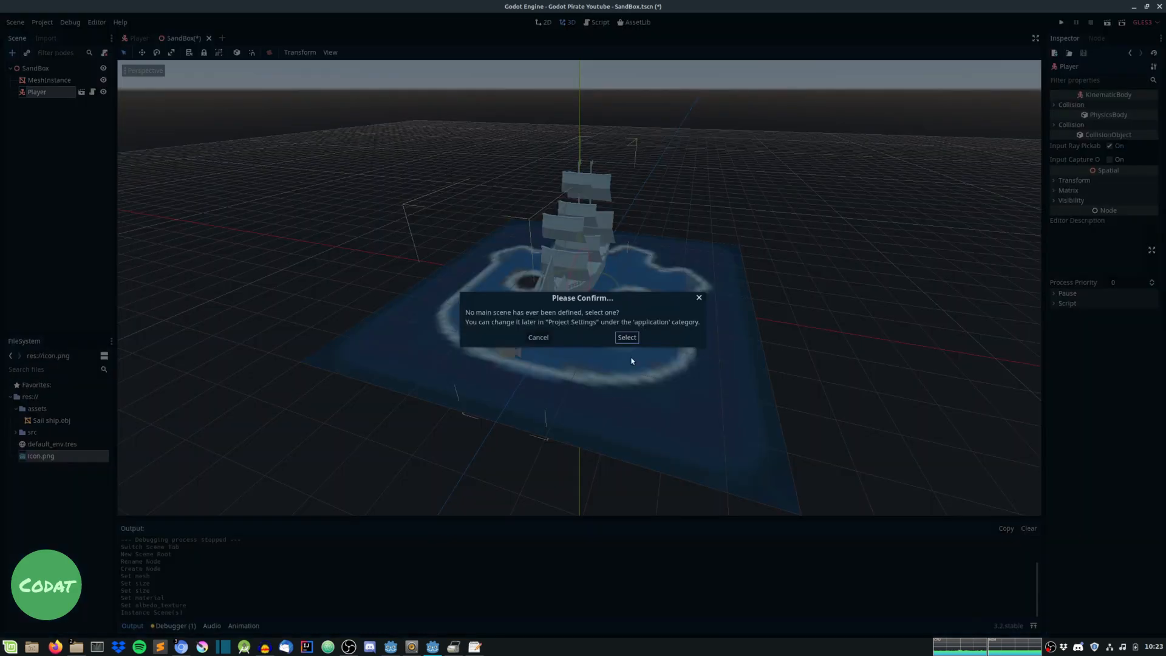
pyautogui.moveTo(591, 315)
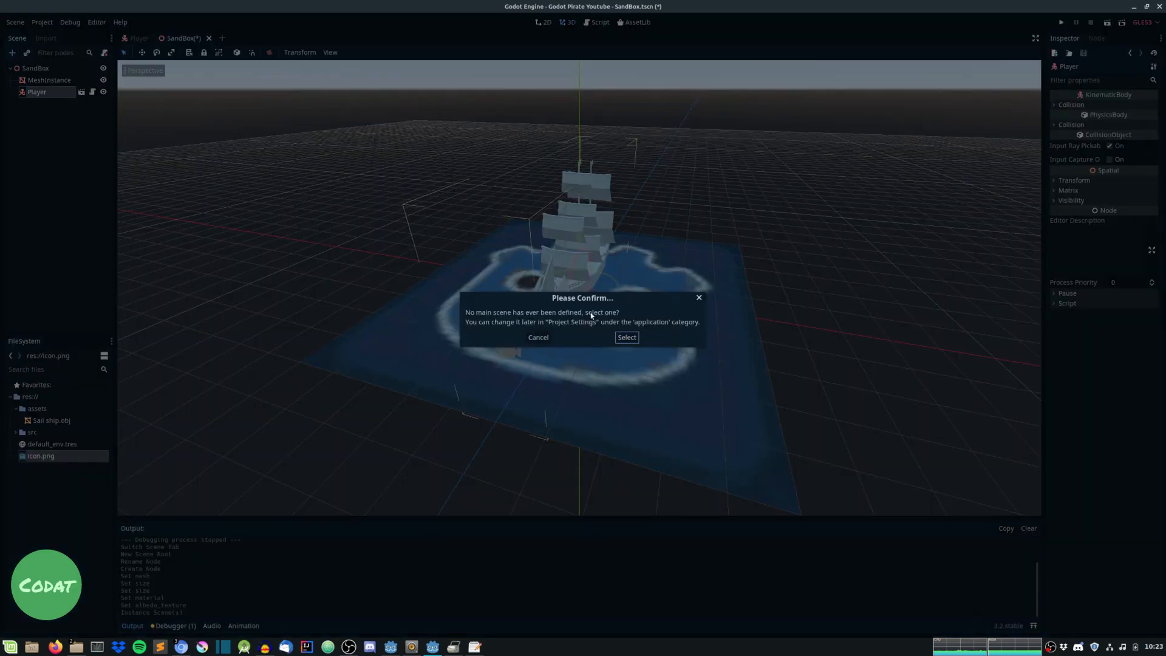
pyautogui.click(626, 336)
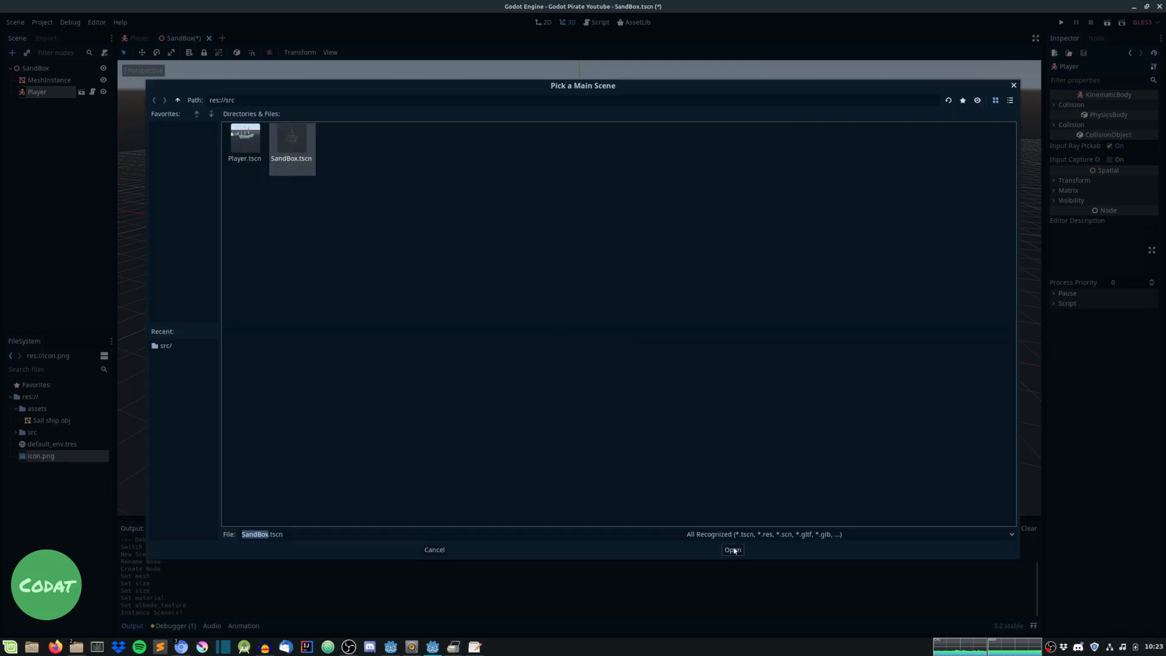
pyautogui.click(731, 549)
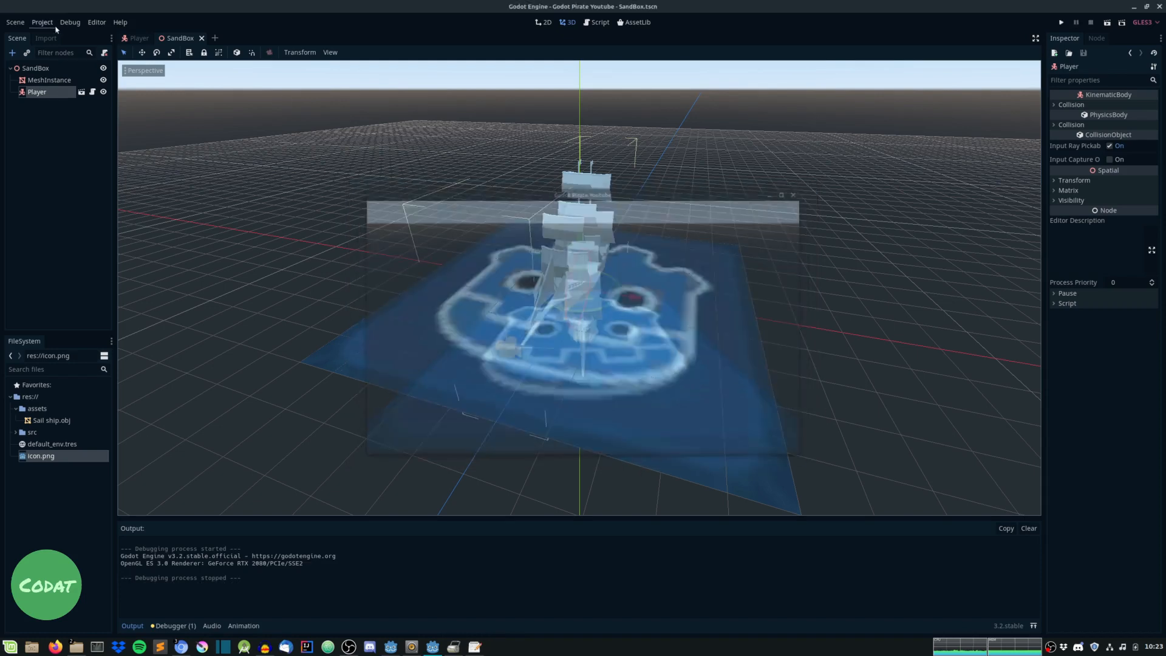
# In the Input Map, add move_fw, move_bw, move_l, move_r bound to Up, Down, Left, Right
pyautogui.click(42, 22)
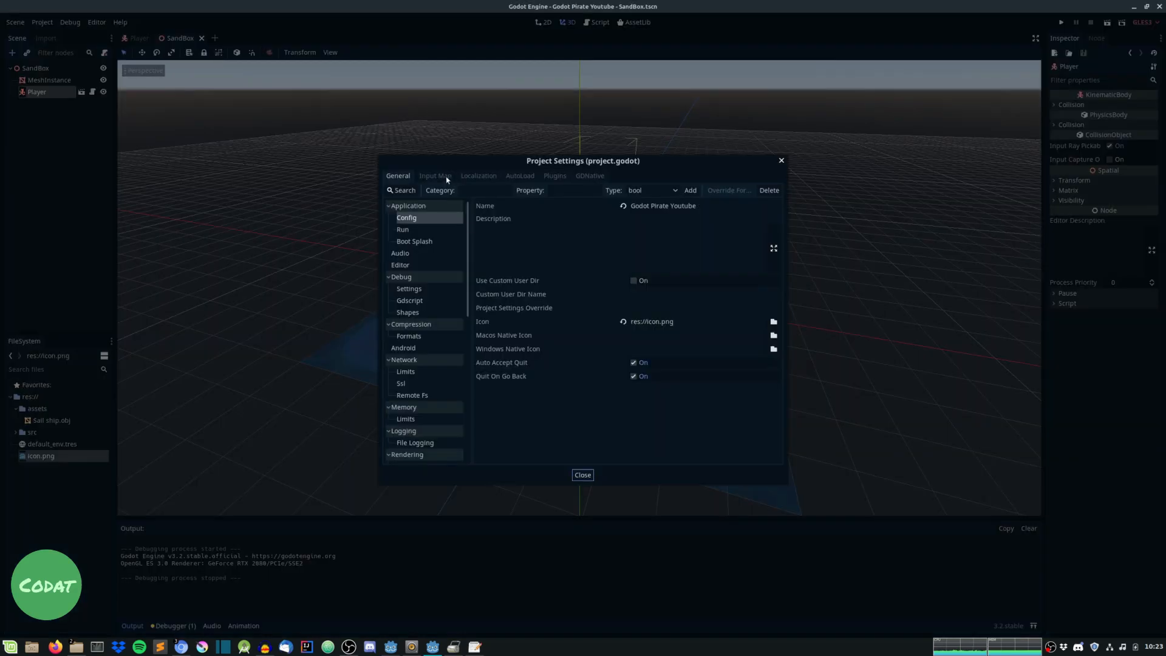
pyautogui.click(434, 175)
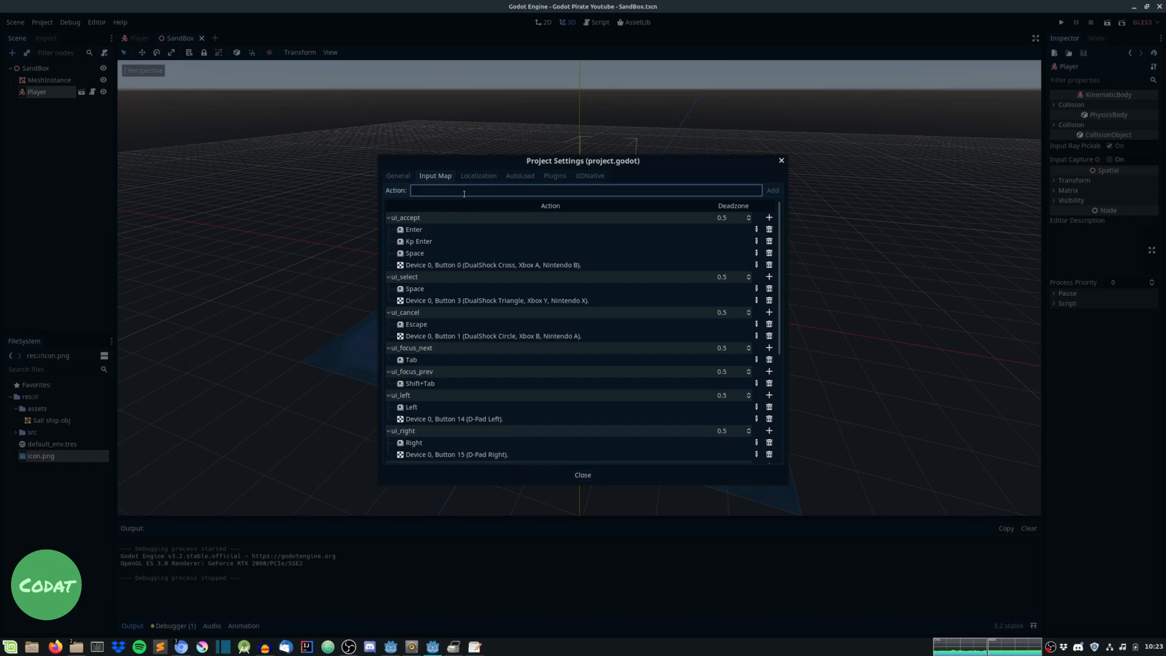
pyautogui.write('move_')
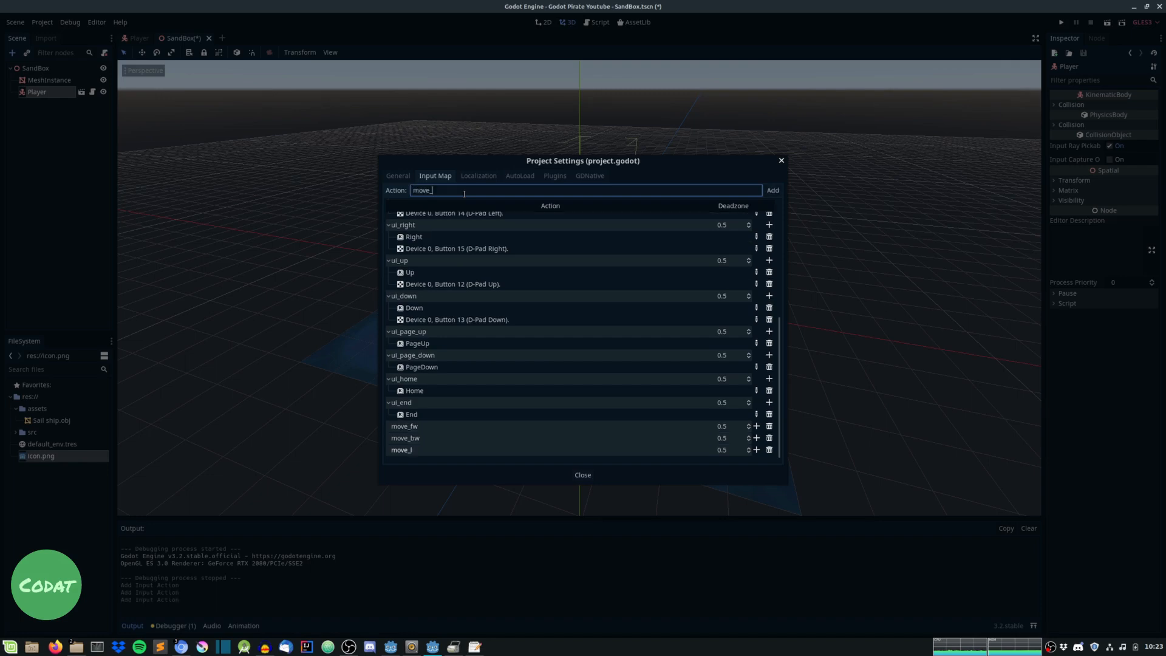
pyautogui.click(772, 189)
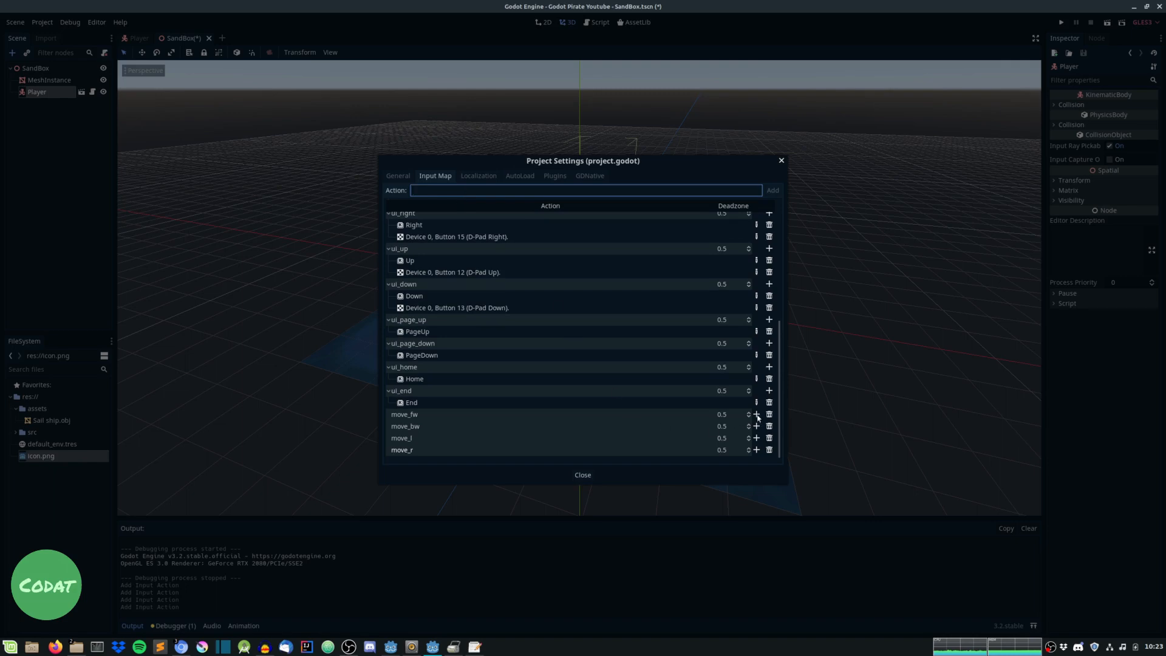
pyautogui.click(756, 414)
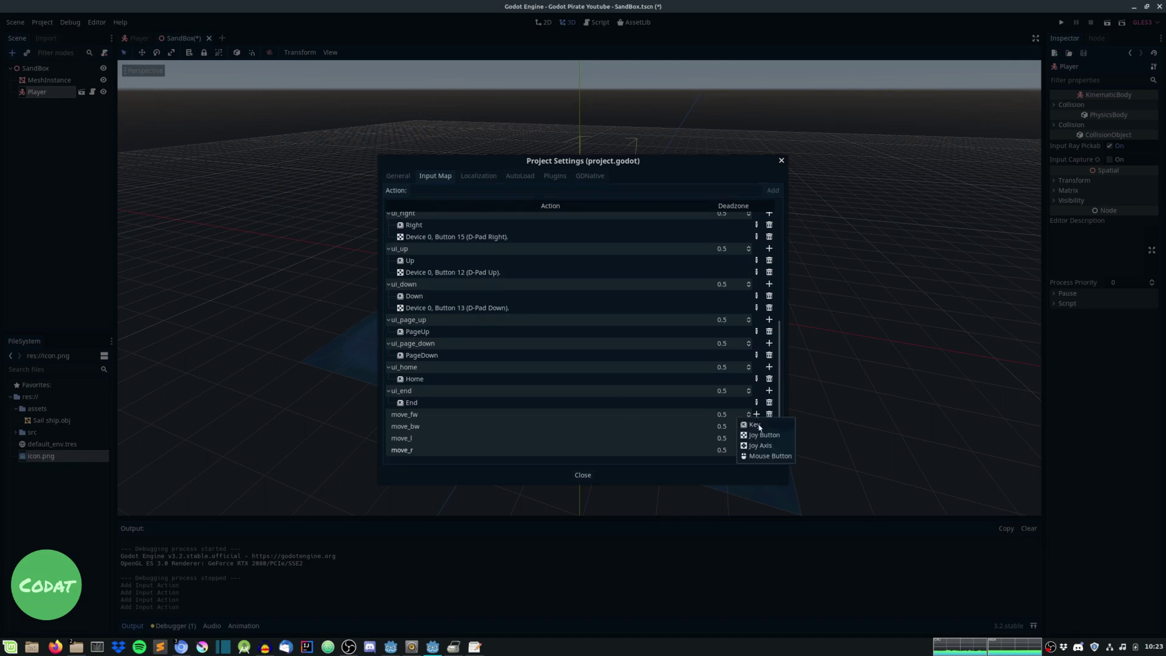
pyautogui.click(752, 424)
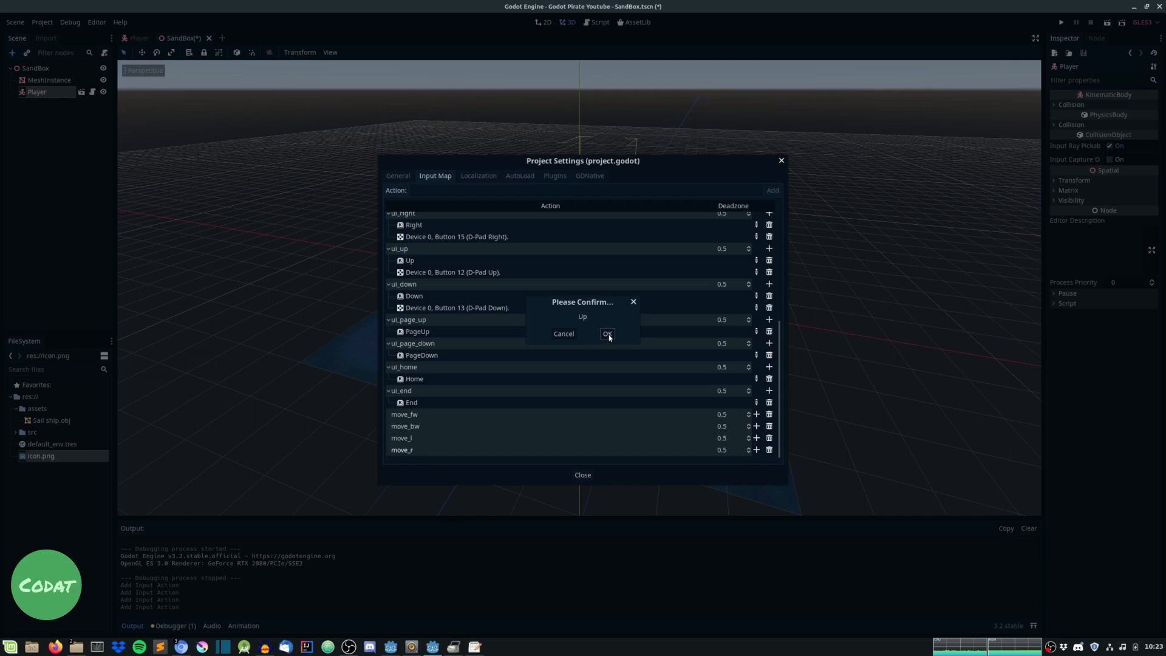
pyautogui.click(606, 334)
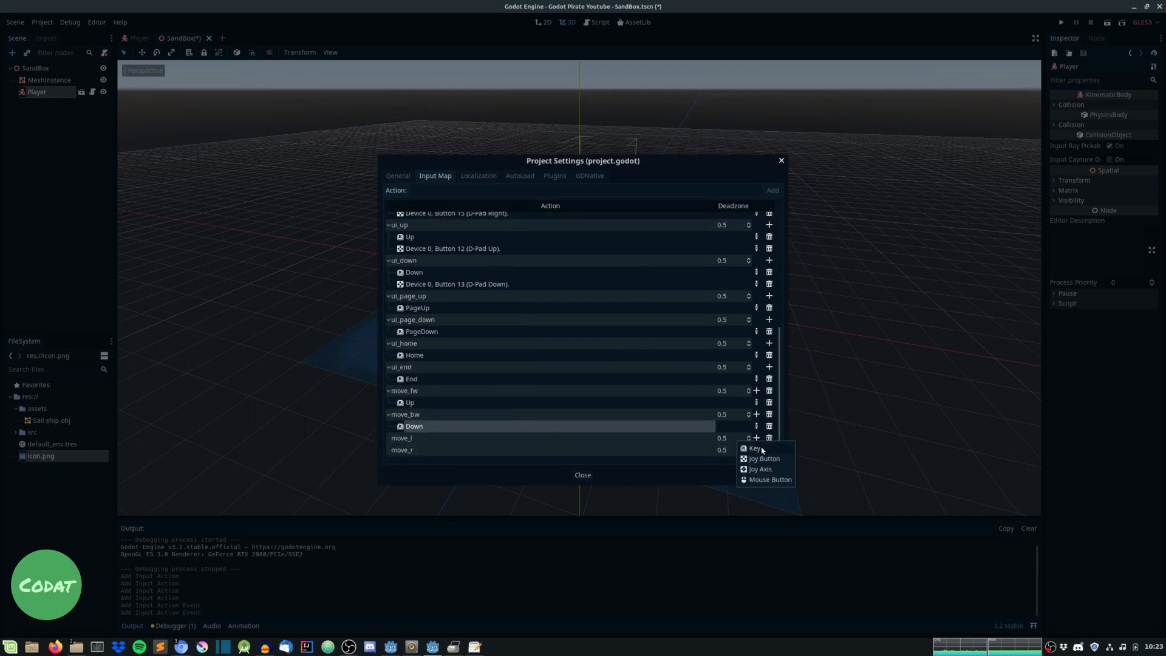
pyautogui.click(753, 447)
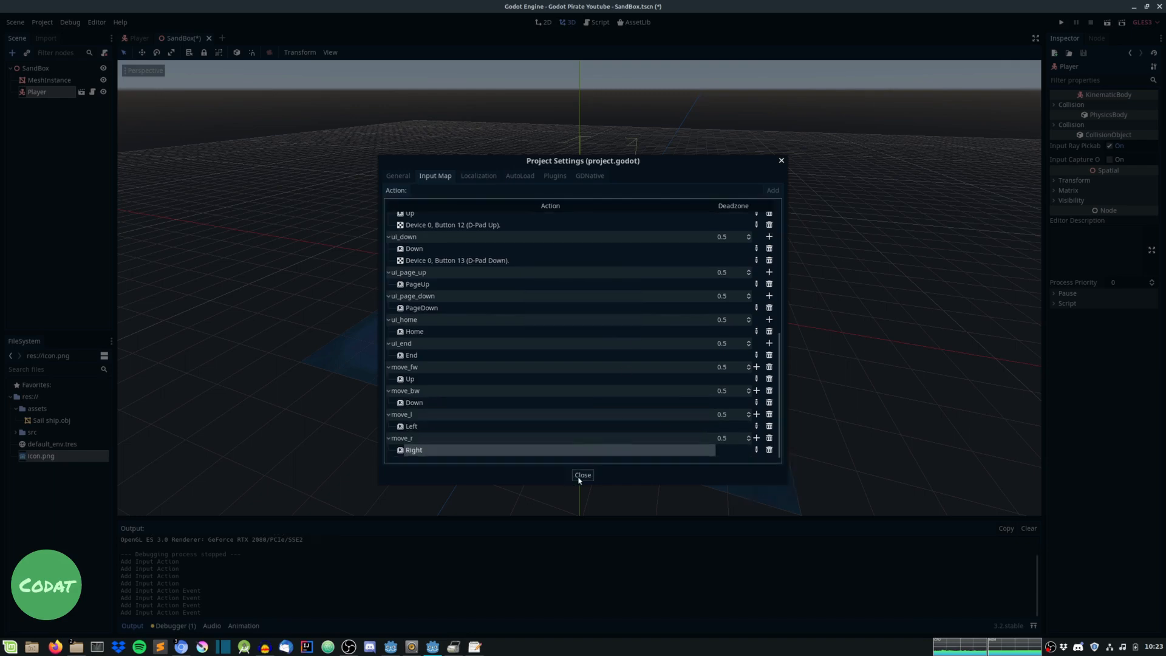
pyautogui.click(582, 474)
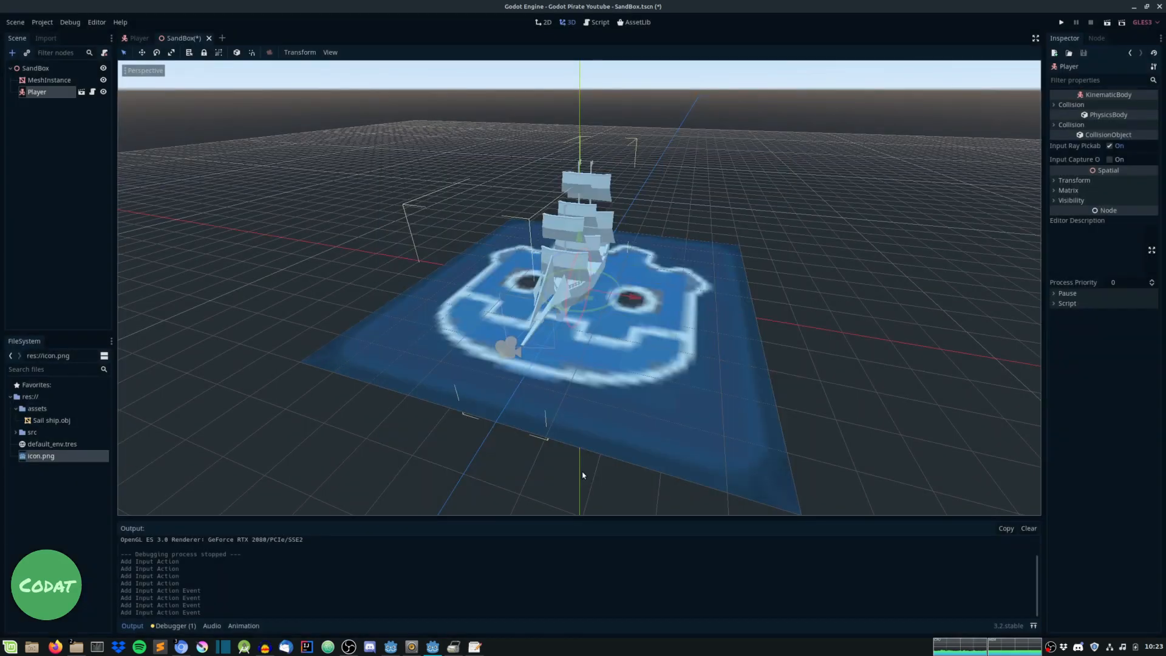
# Save SandBox and switch back to the Player scene tab
pyautogui.click(1060, 22)
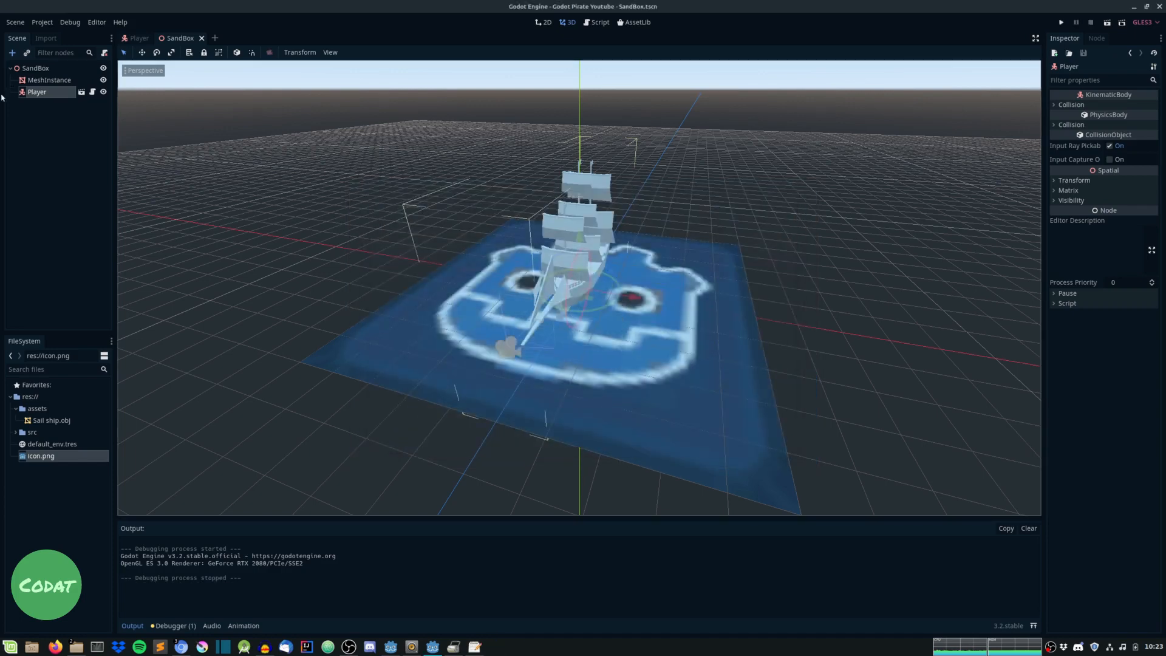
pyautogui.moveTo(139, 38)
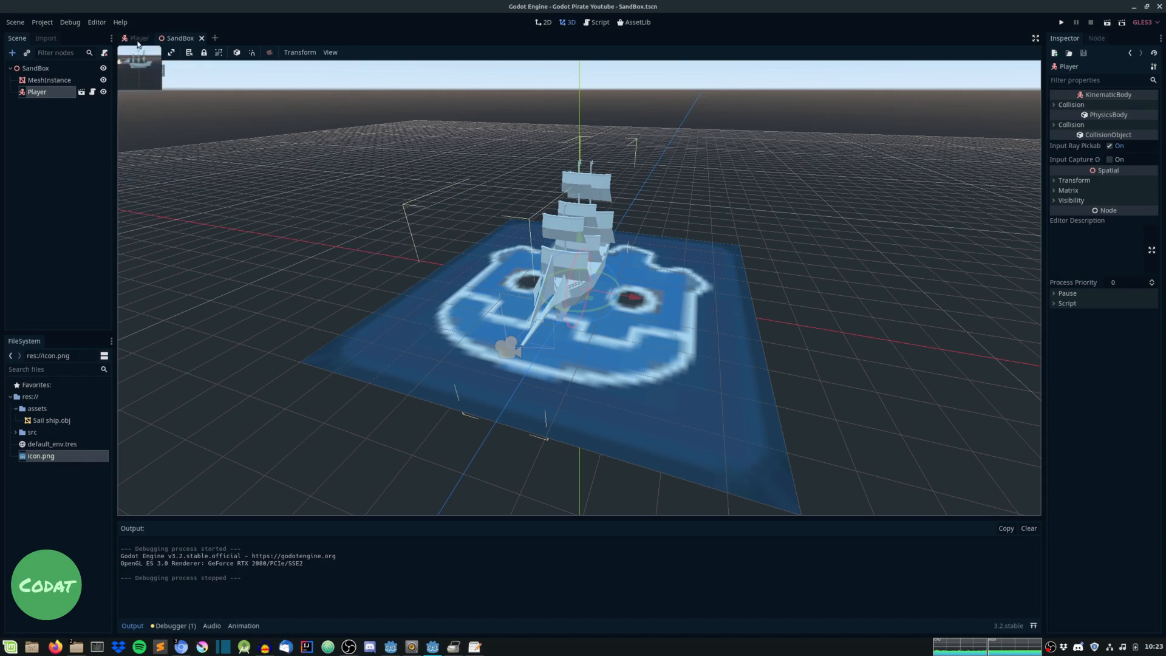
pyautogui.click(138, 38)
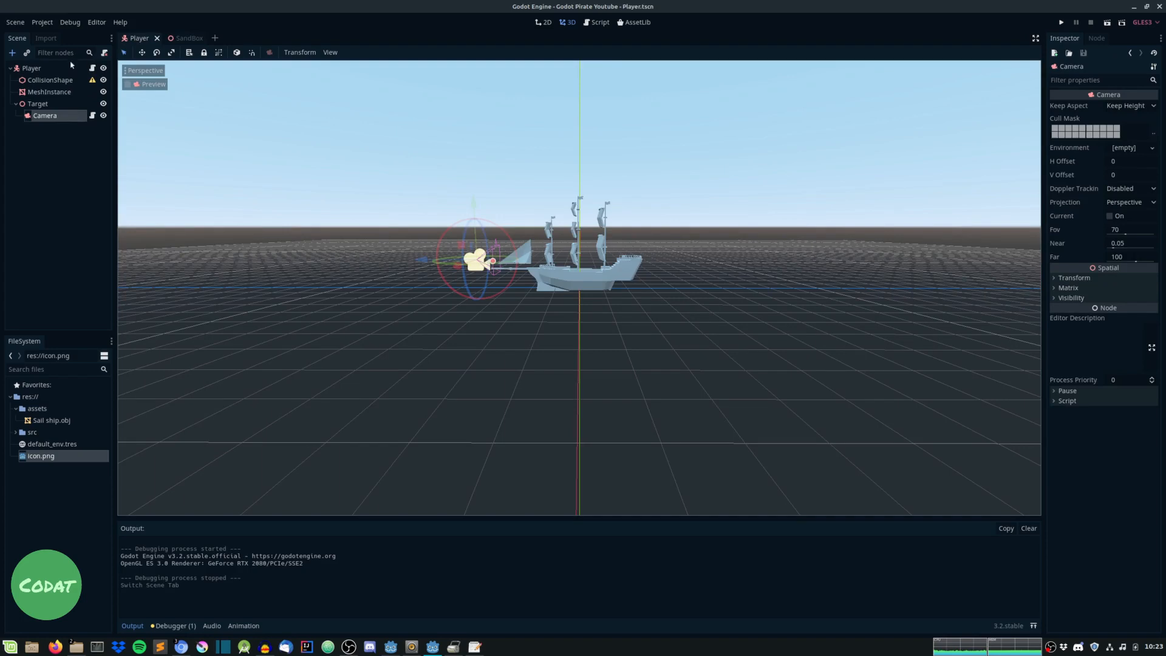
# In Player.gd, start an if dir.length > 0 block below the movement code
pyautogui.click(599, 21)
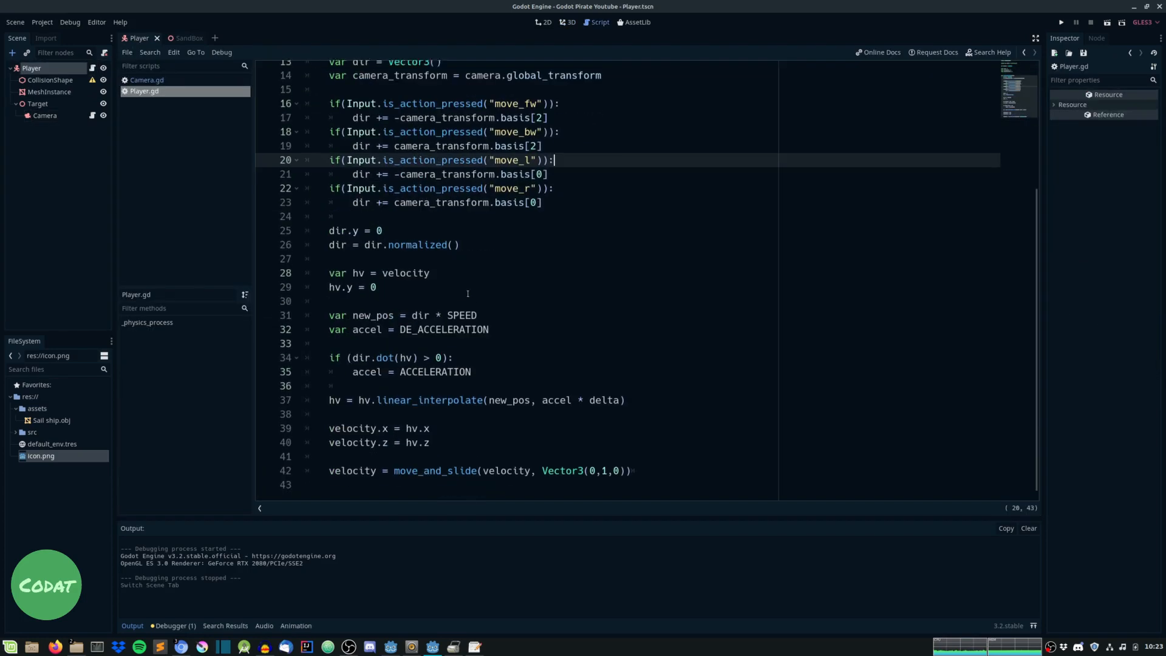
pyautogui.scroll(3)
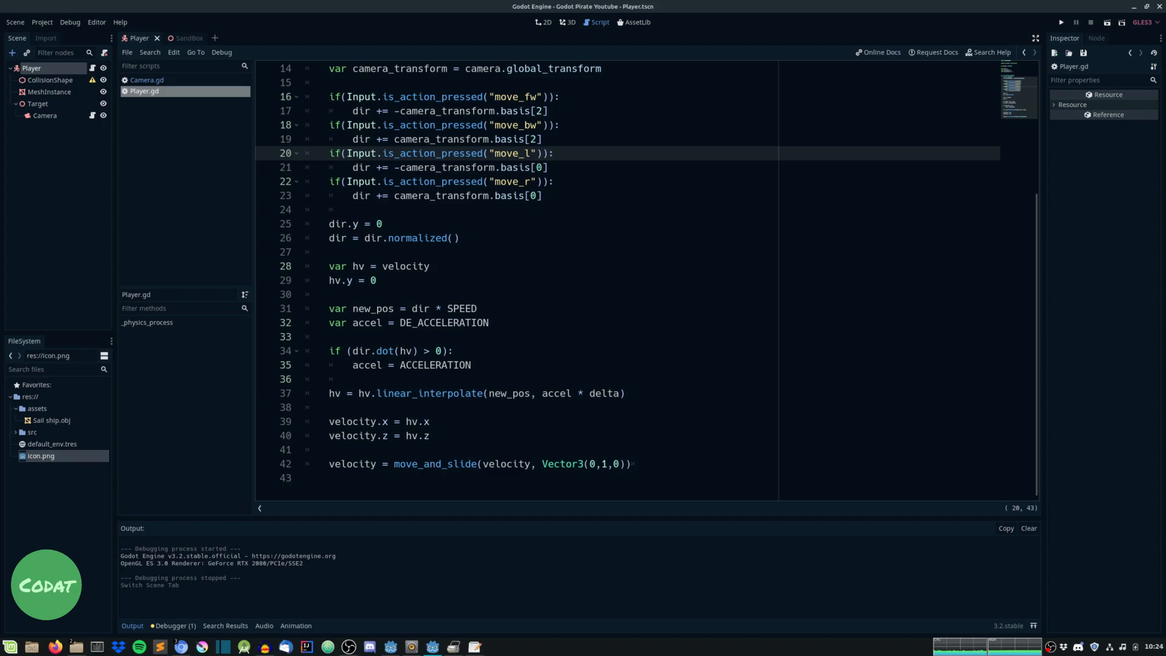
pyautogui.moveTo(464, 509)
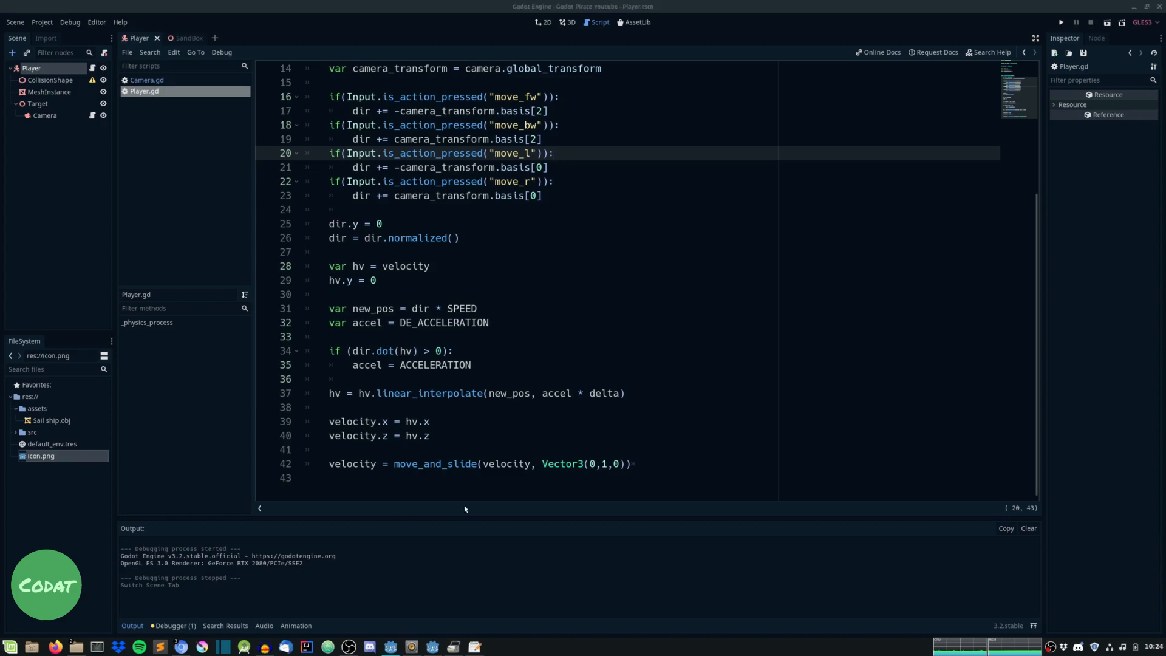
pyautogui.click(714, 440)
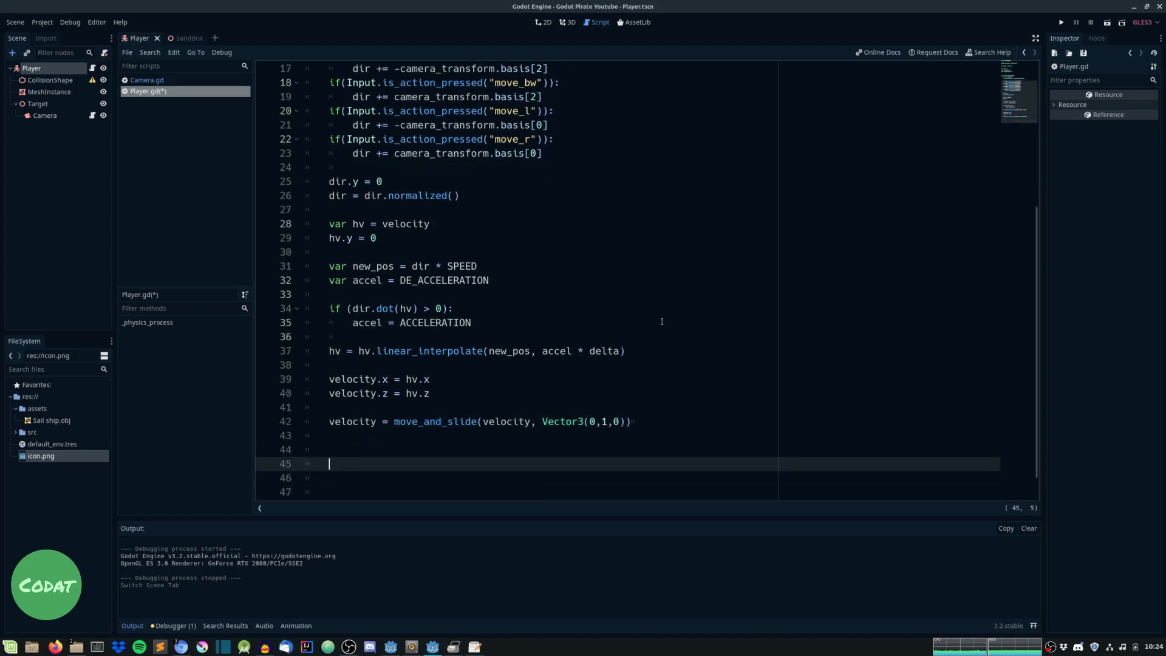
pyautogui.write('if')
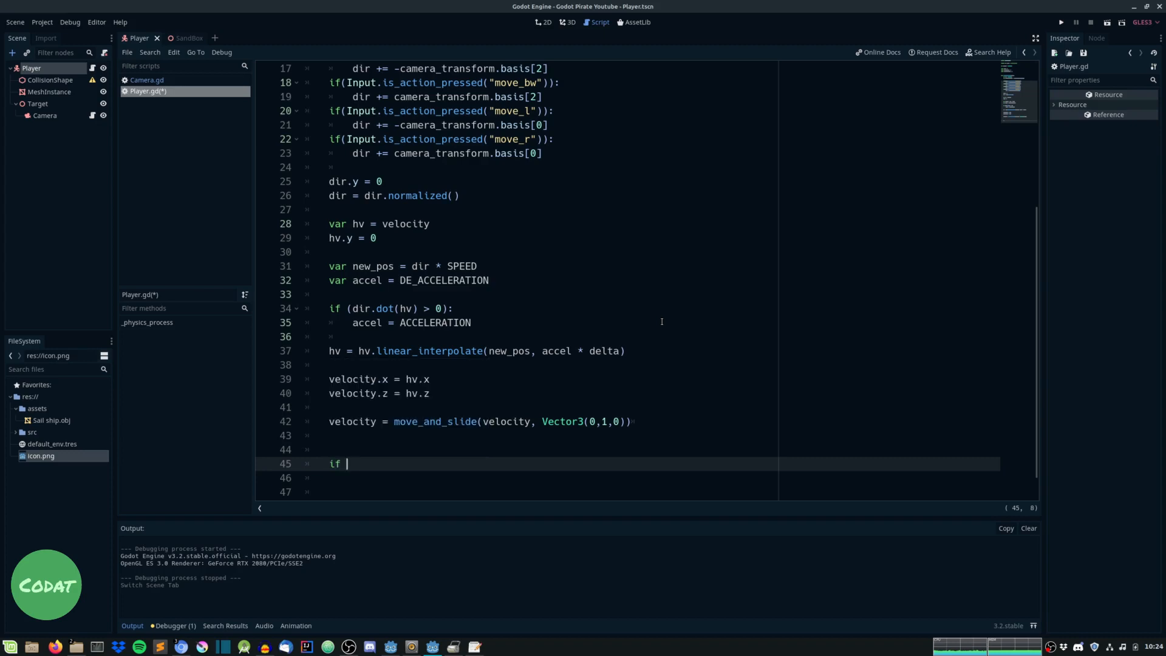
pyautogui.write('dir')
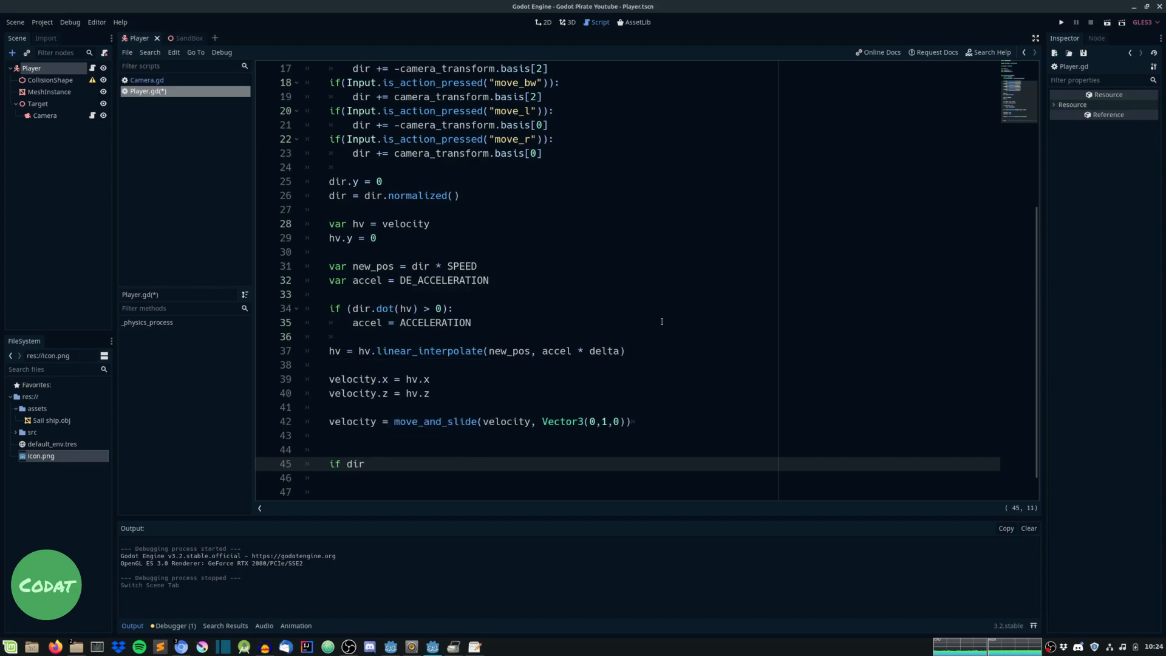
pyautogui.write('.length > 0:')
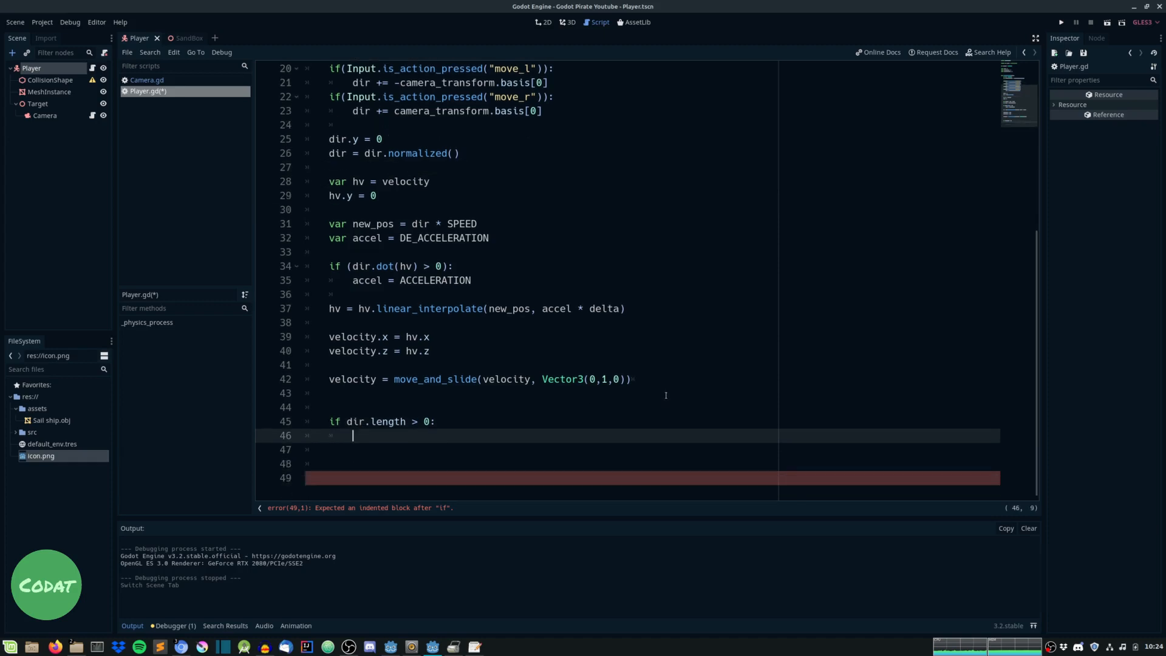
pyautogui.moveTo(656, 318)
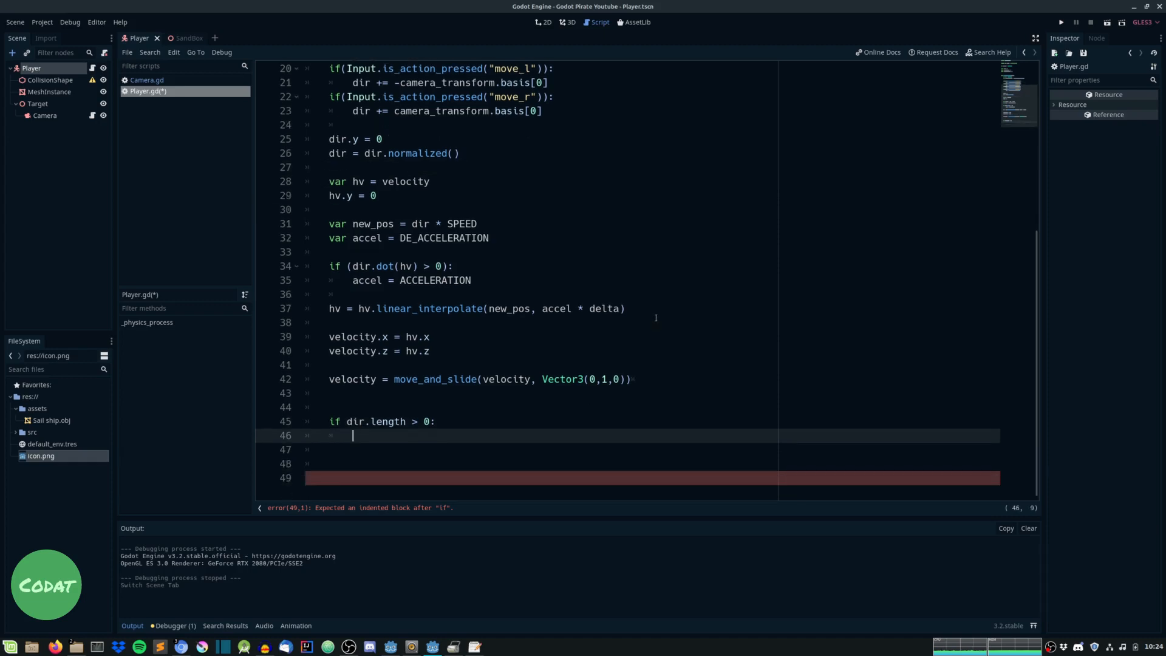
# Compute var angle with atan2 from the velocity's components
pyautogui.write('var angle = atan2(')
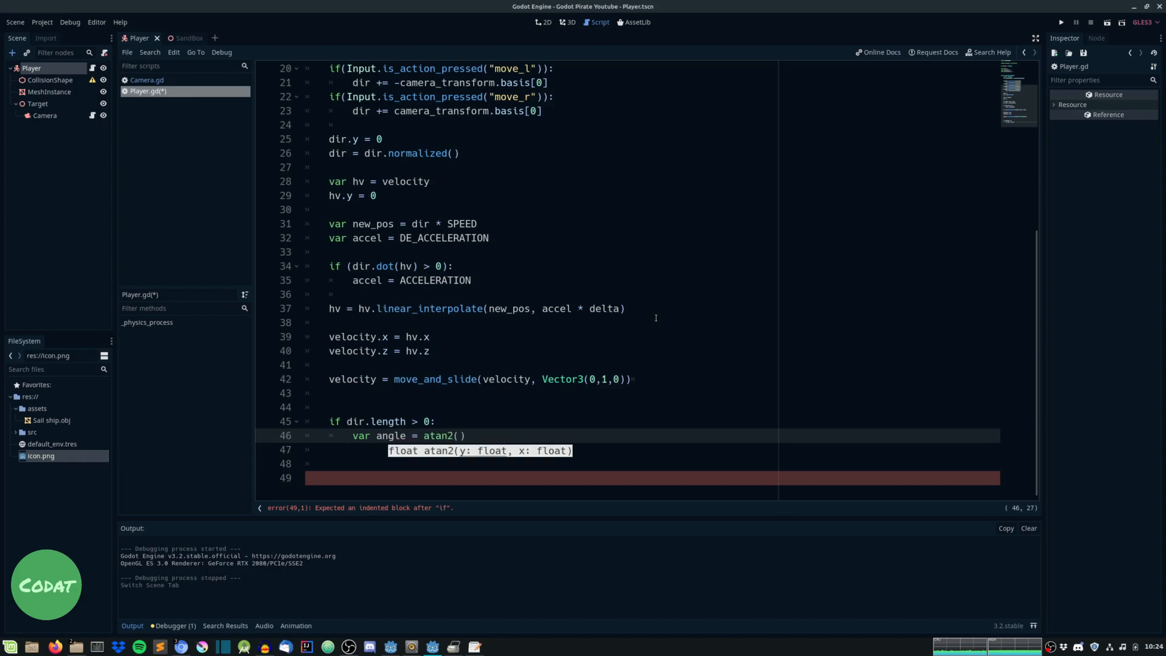
pyautogui.write('hor')
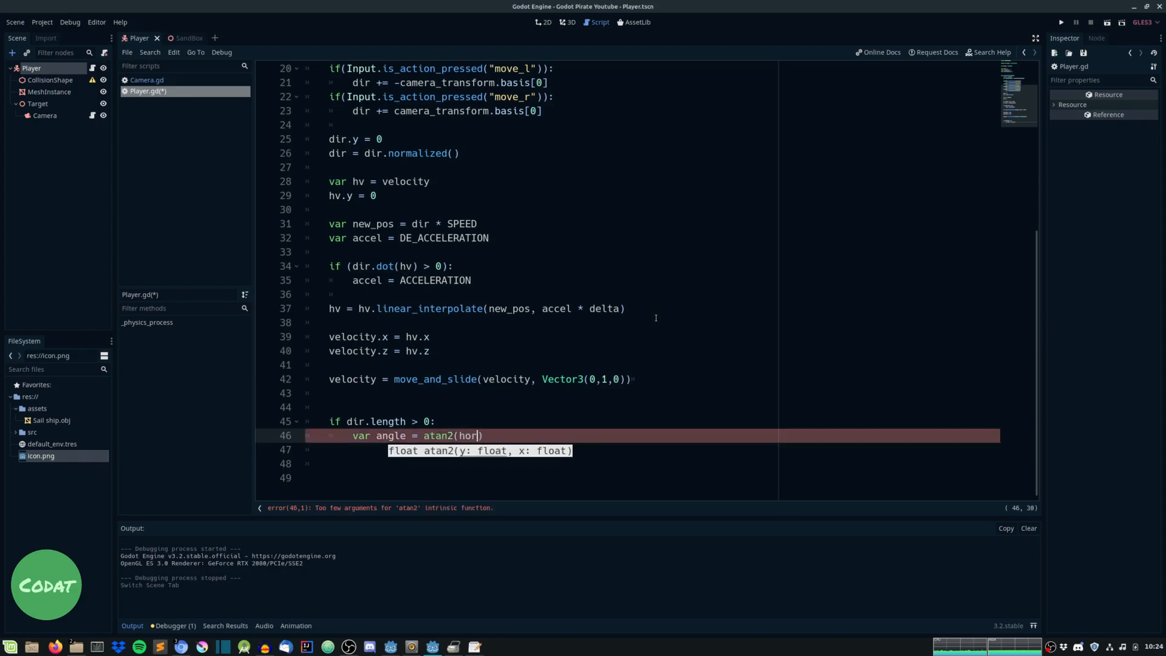
pyautogui.press('Backspace')
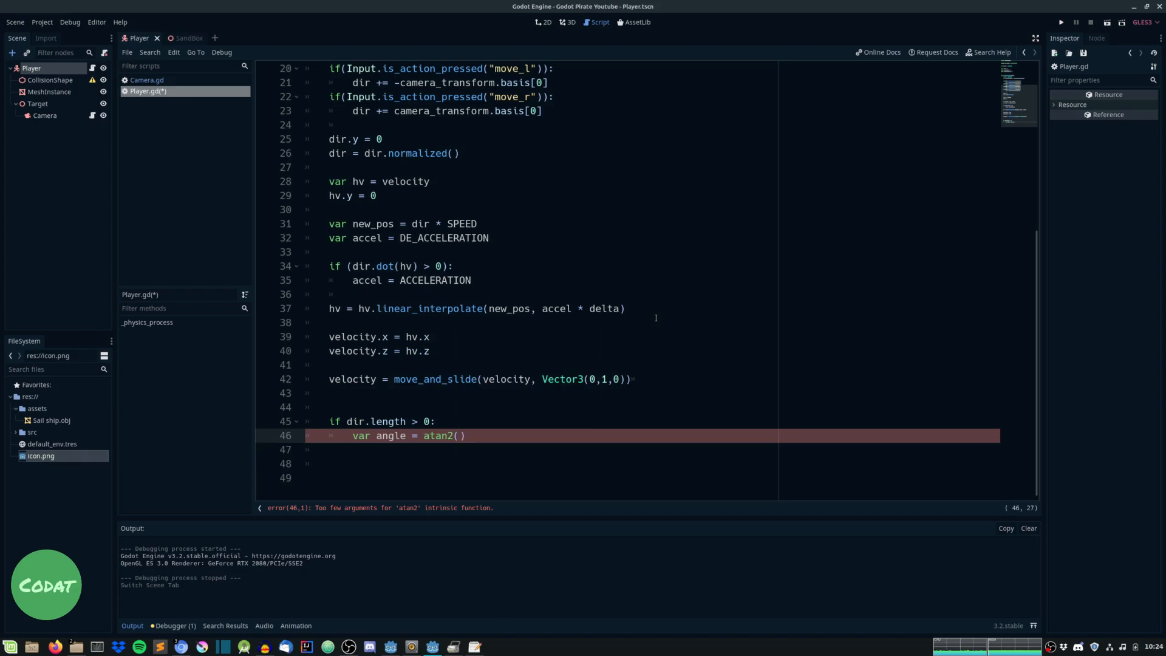
pyautogui.write('hv.x, h')
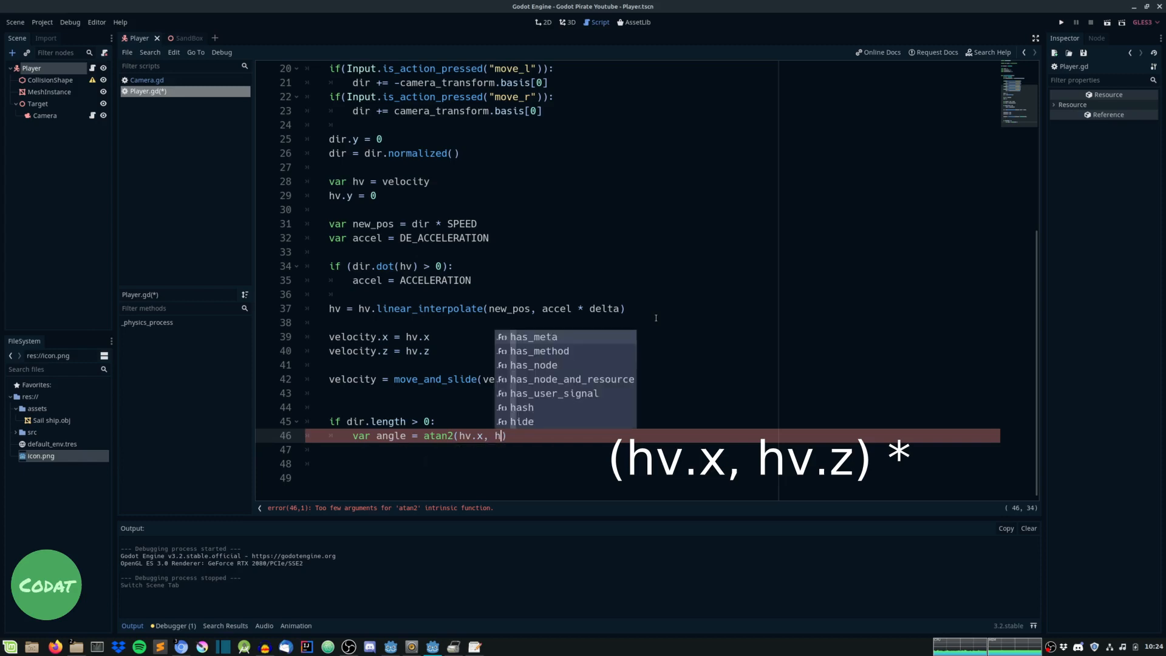
pyautogui.write('v.y)')
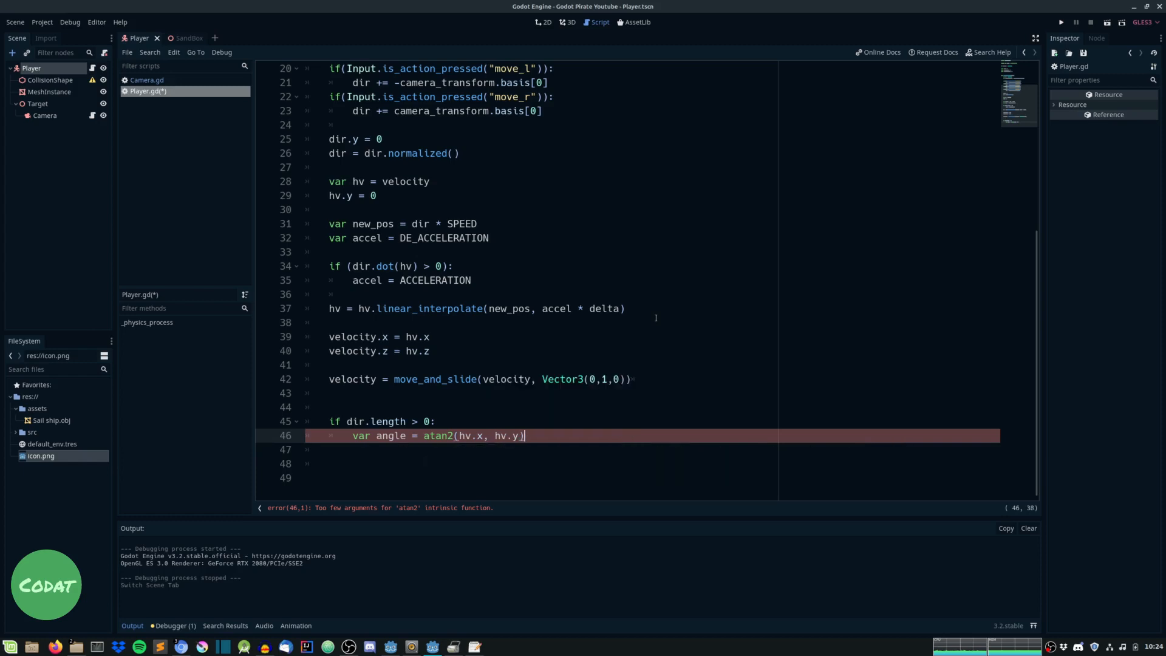
pyautogui.press('Return')
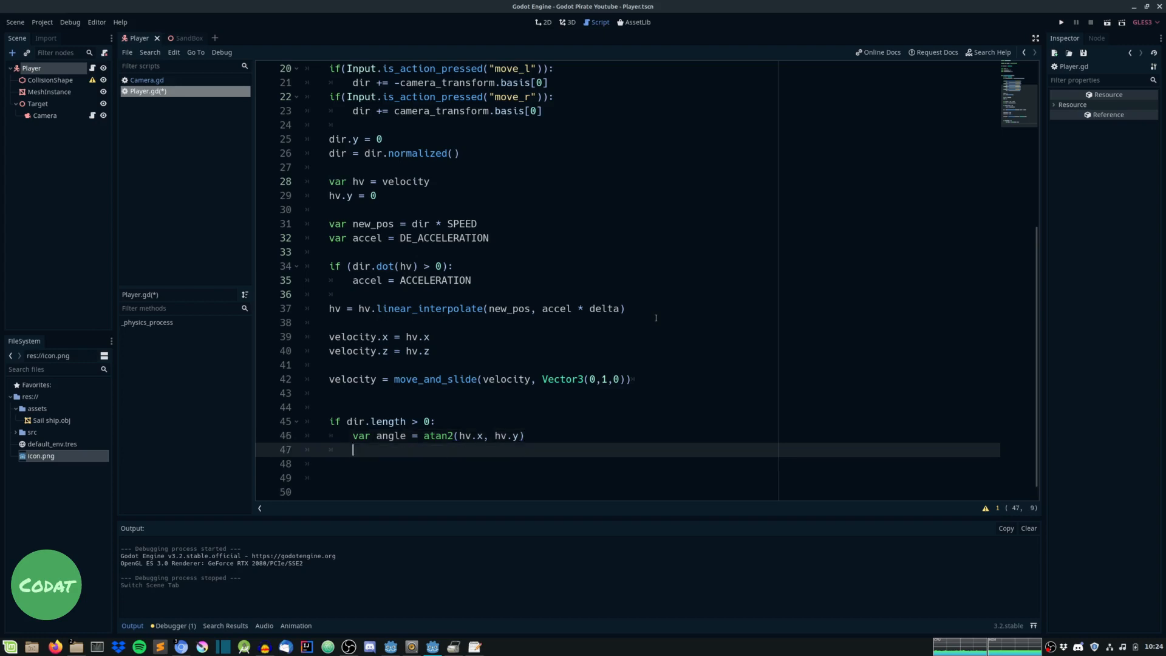
# Store current_rotation from get_rotation(), assign it the angle, and begin a set_ call
pyautogui.write('var')
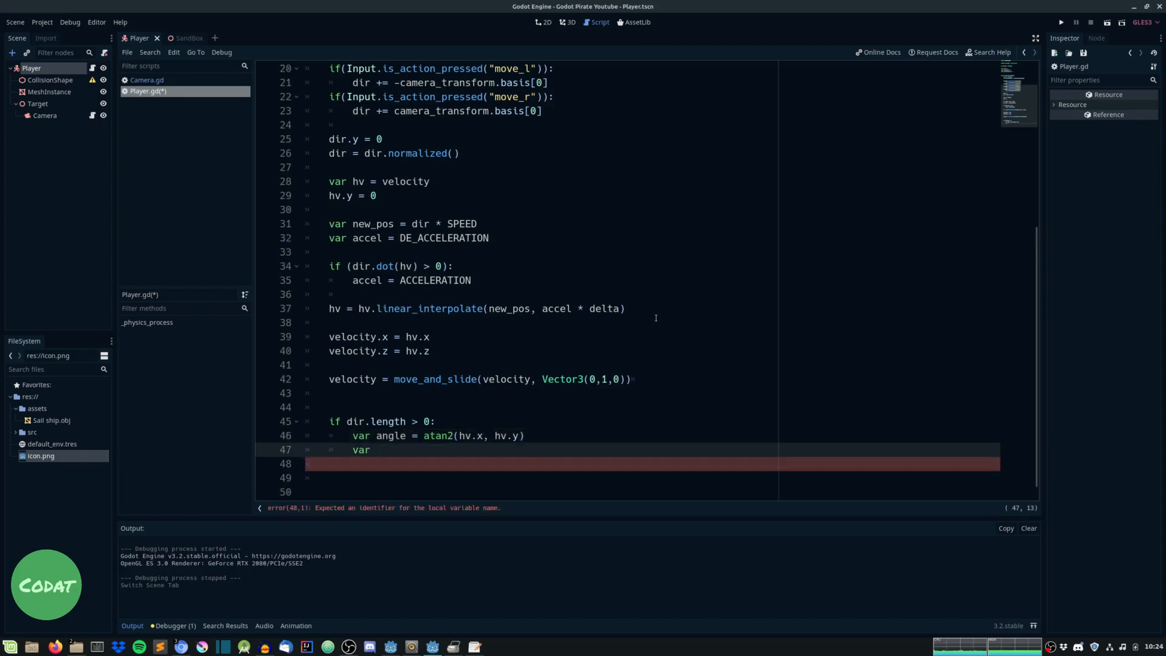
pyautogui.write('current_rotation =')
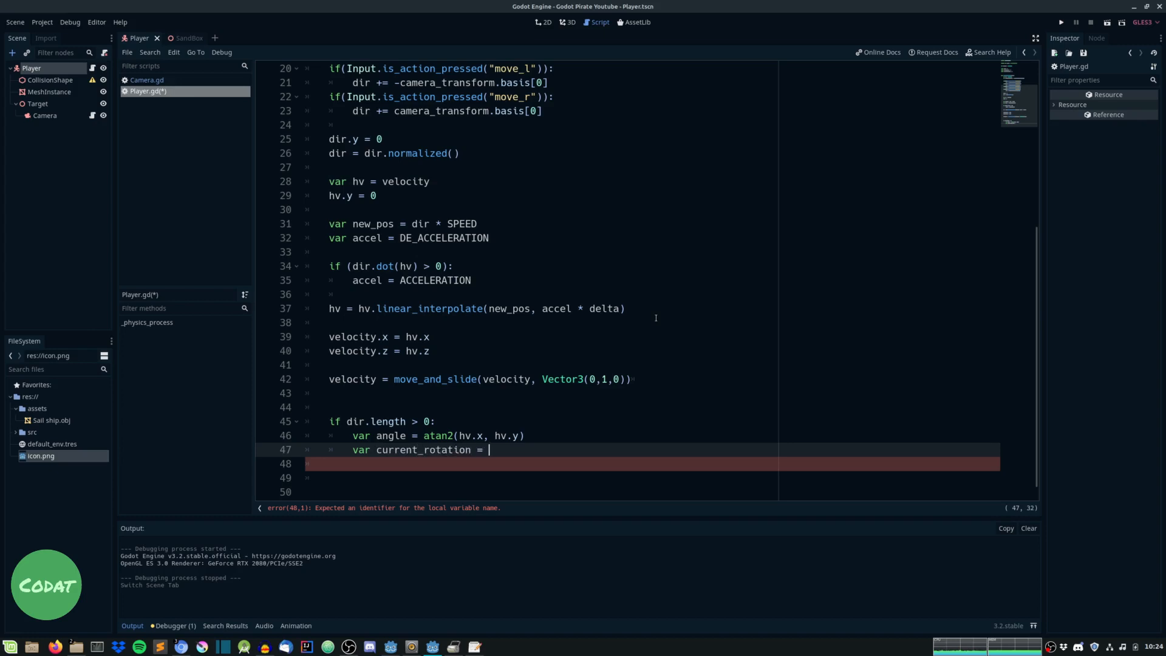
pyautogui.write('get_rotation')
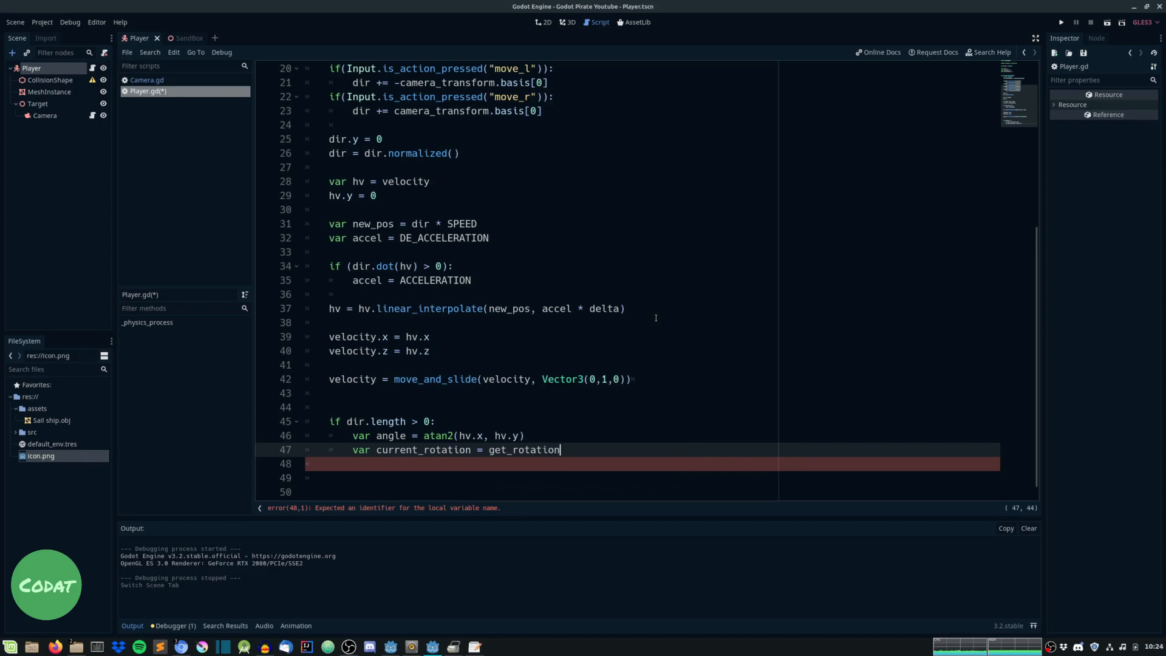
pyautogui.write('()')
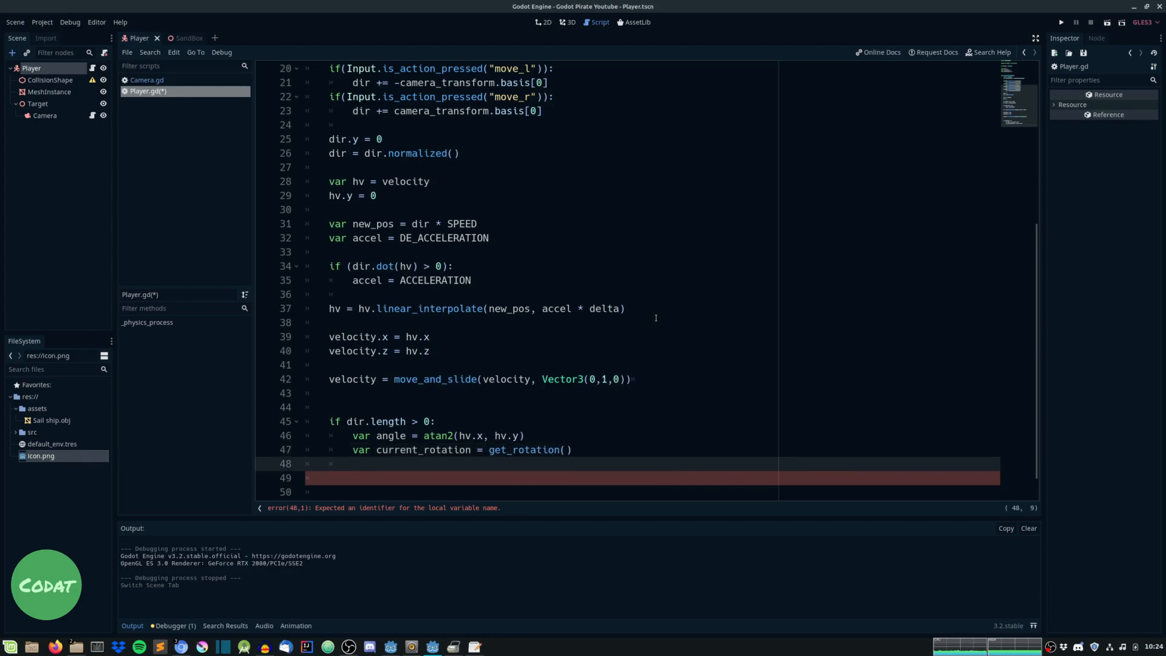
pyautogui.write('current_rotation.y')
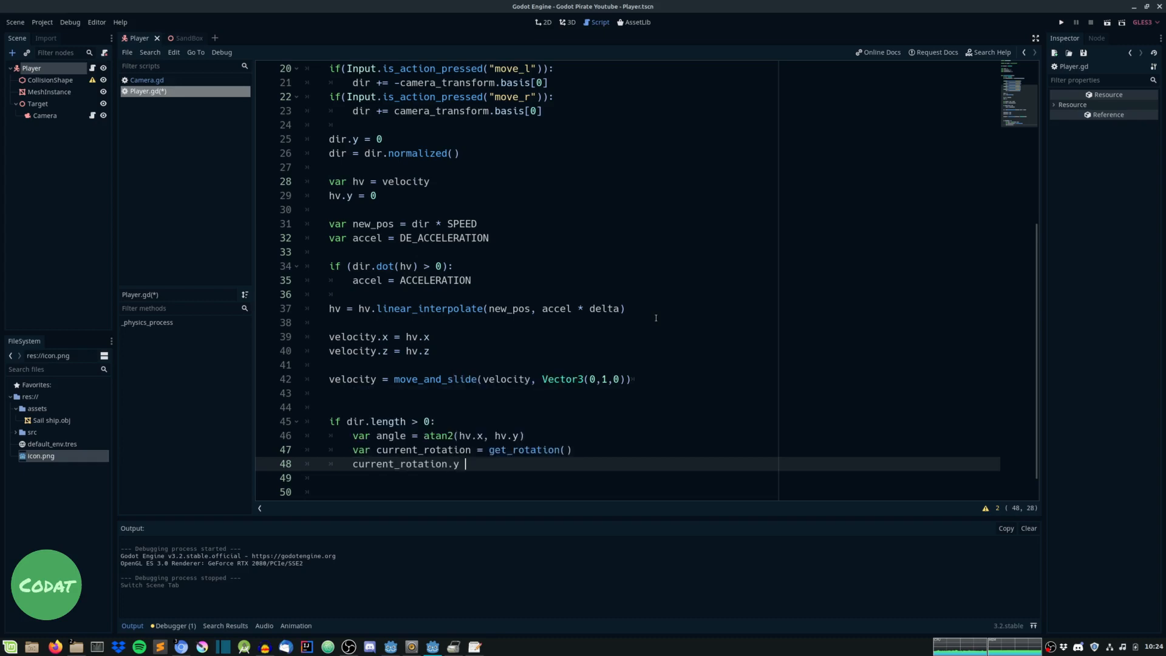
pyautogui.write('= angle')
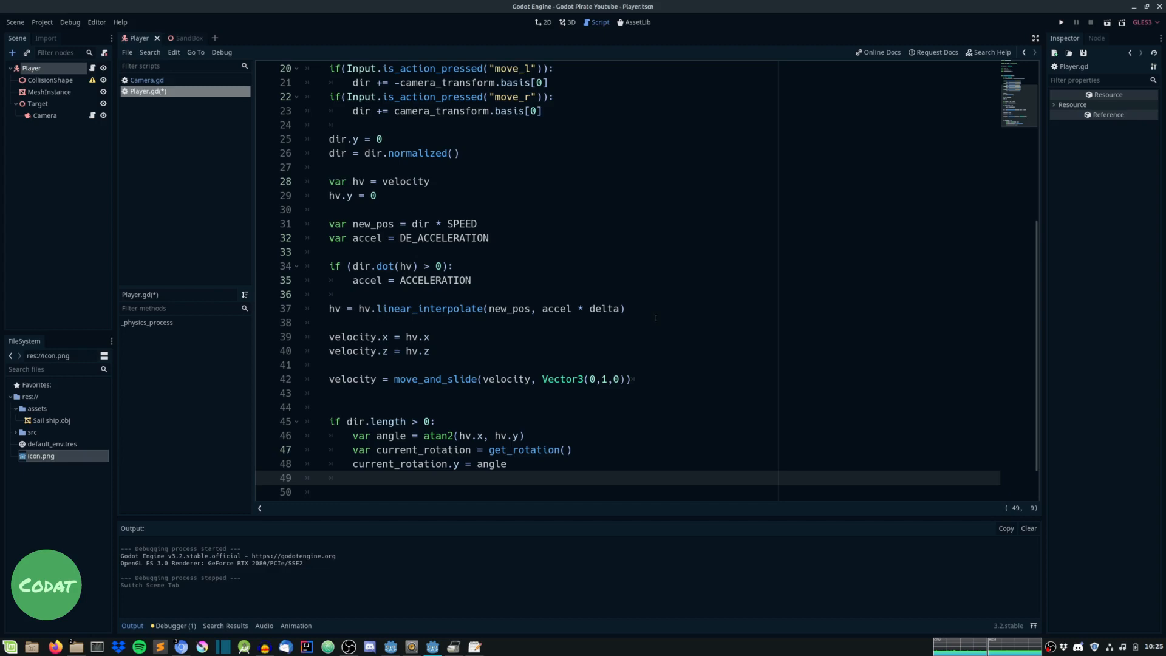
pyautogui.write('set_')
pyautogui.click(638, 421)
pyautogui.write('()')
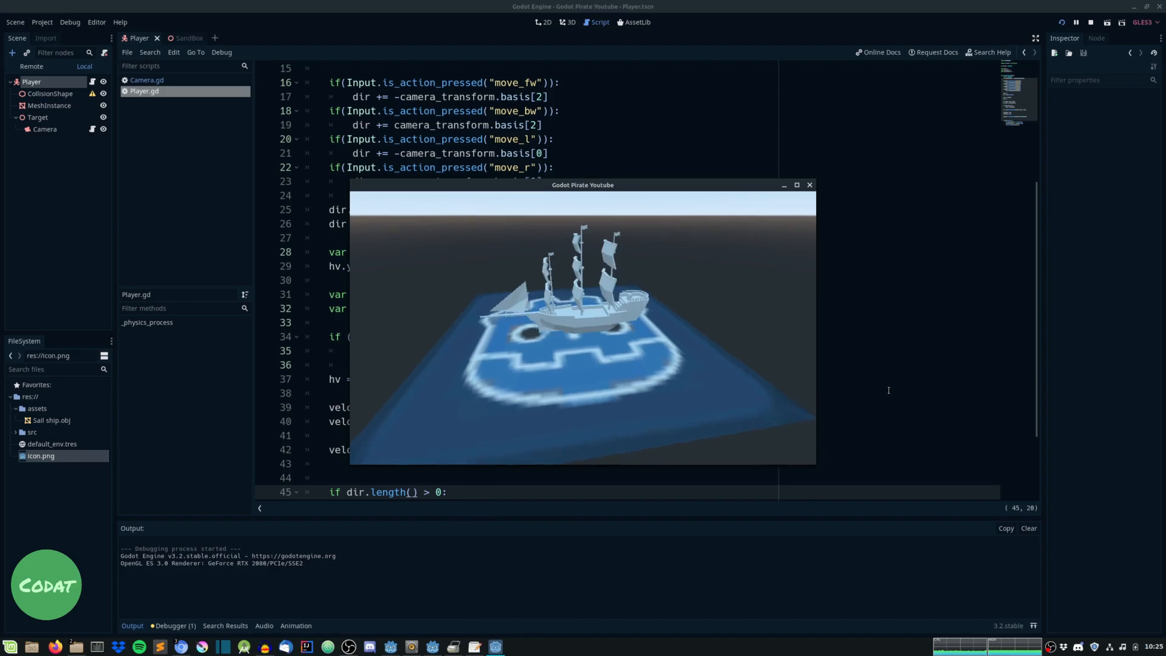
# Stop the running game and relaunch it to test the atan2(hv.x, hv.z) ship rotation
pyautogui.click(809, 185)
pyautogui.write('current_rotation.y = atan2(hv.x, hv.z)')
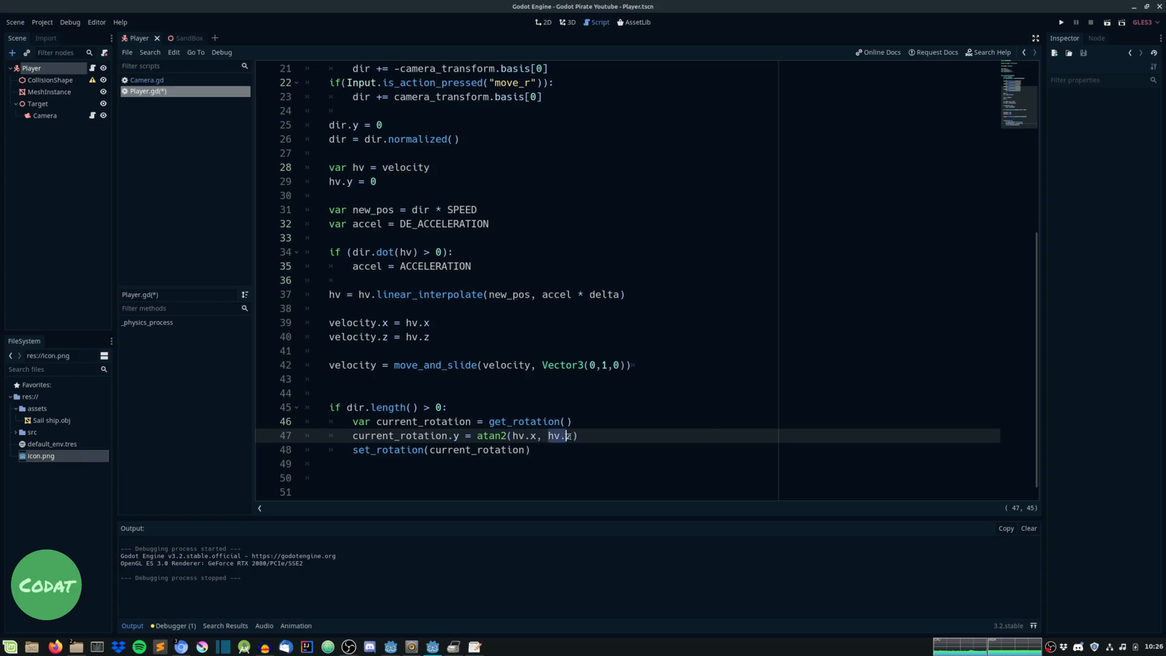
pyautogui.click(1059, 22)
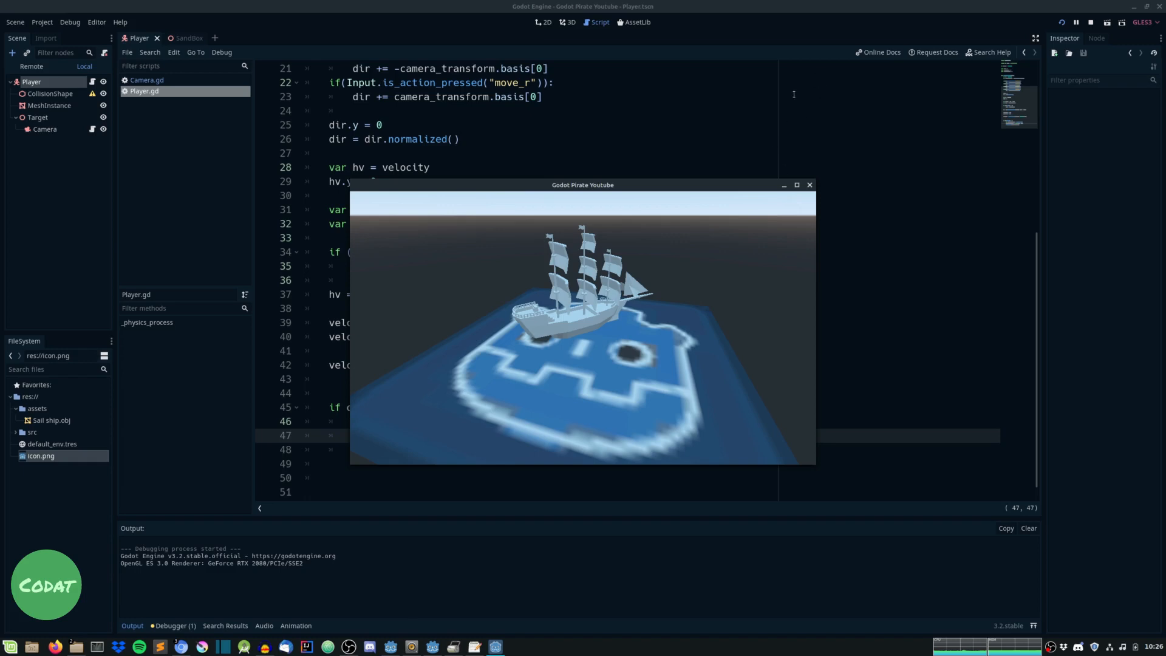
pyautogui.moveTo(774, 4)
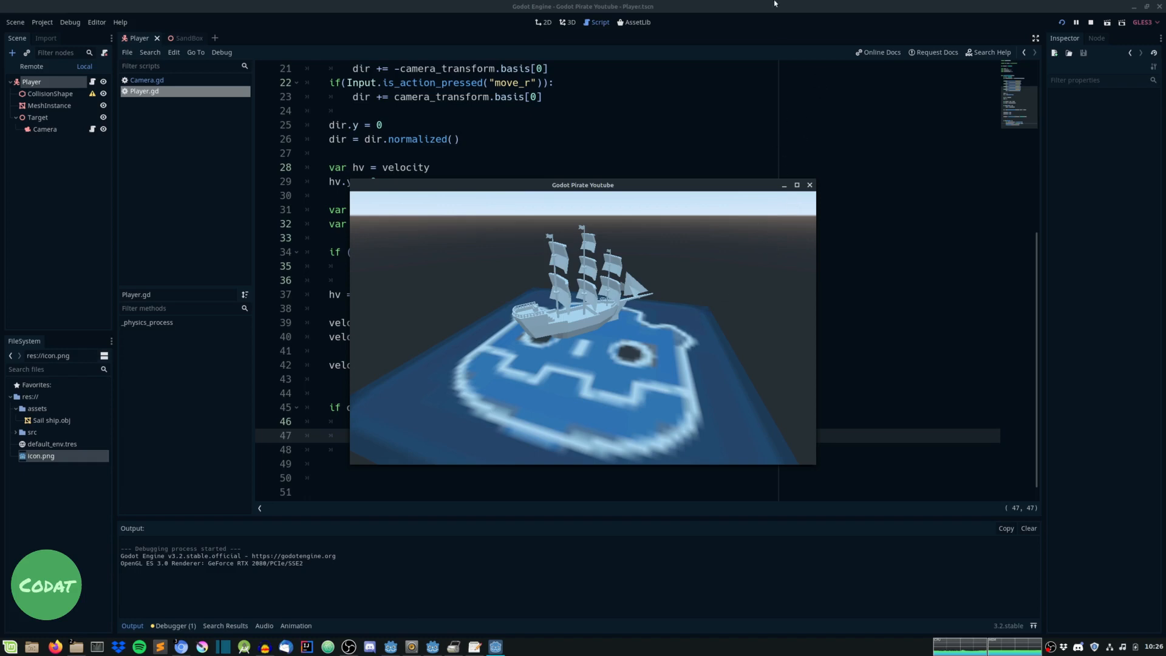
pyautogui.moveTo(758, 4)
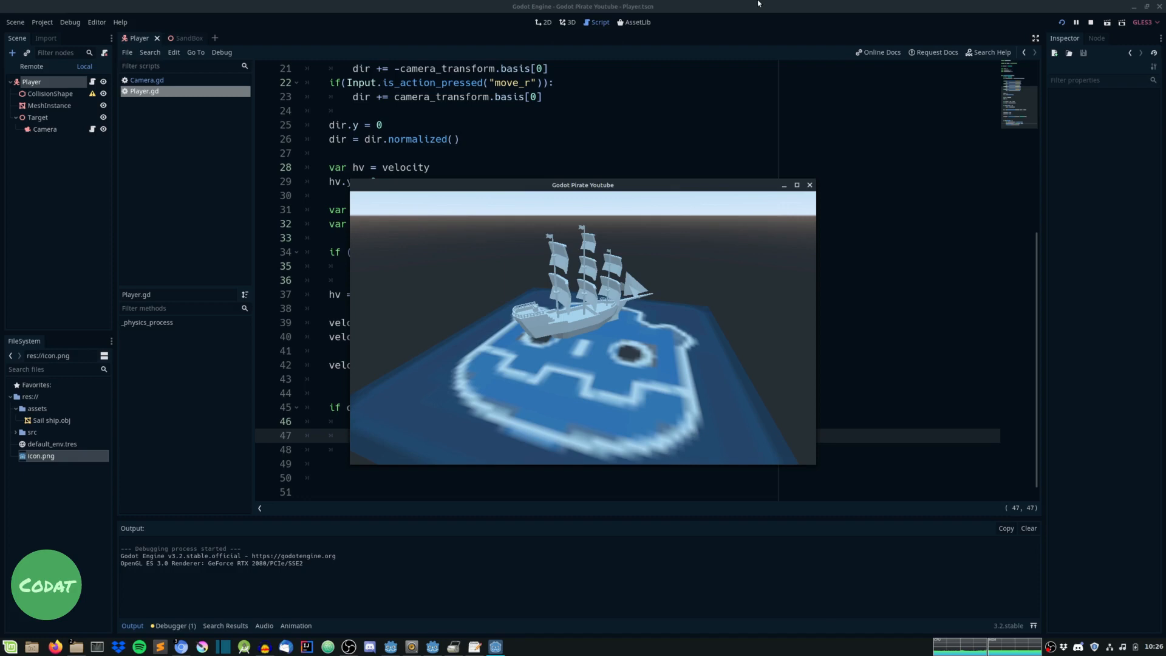
pyautogui.moveTo(800, 149)
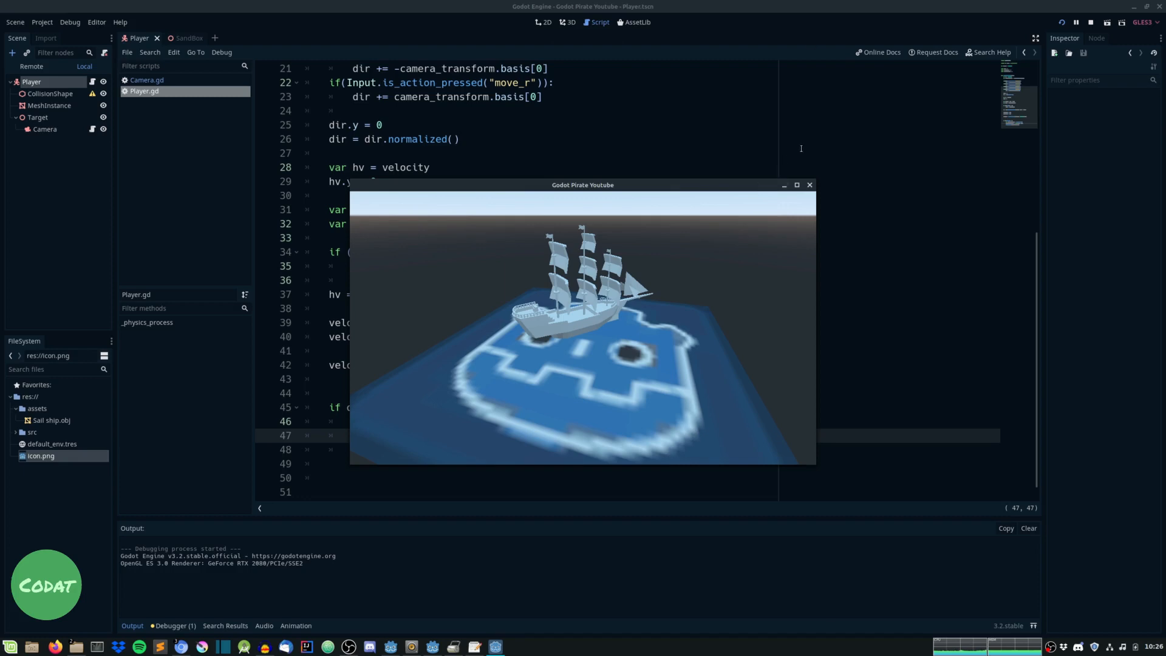
pyautogui.moveTo(721, 218)
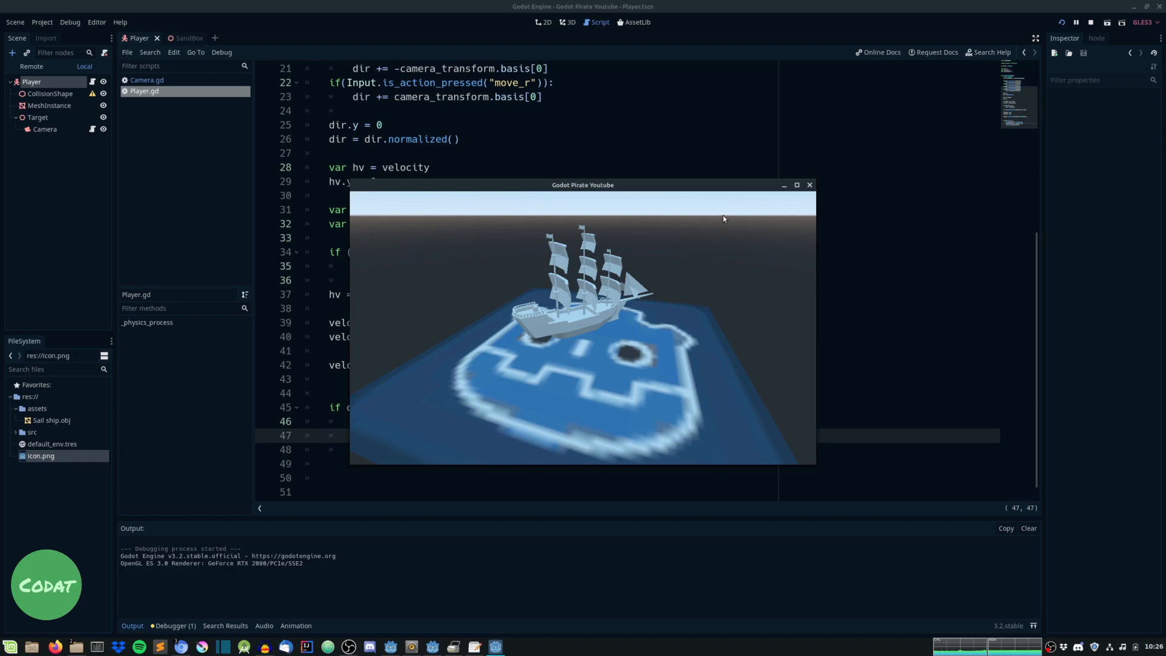